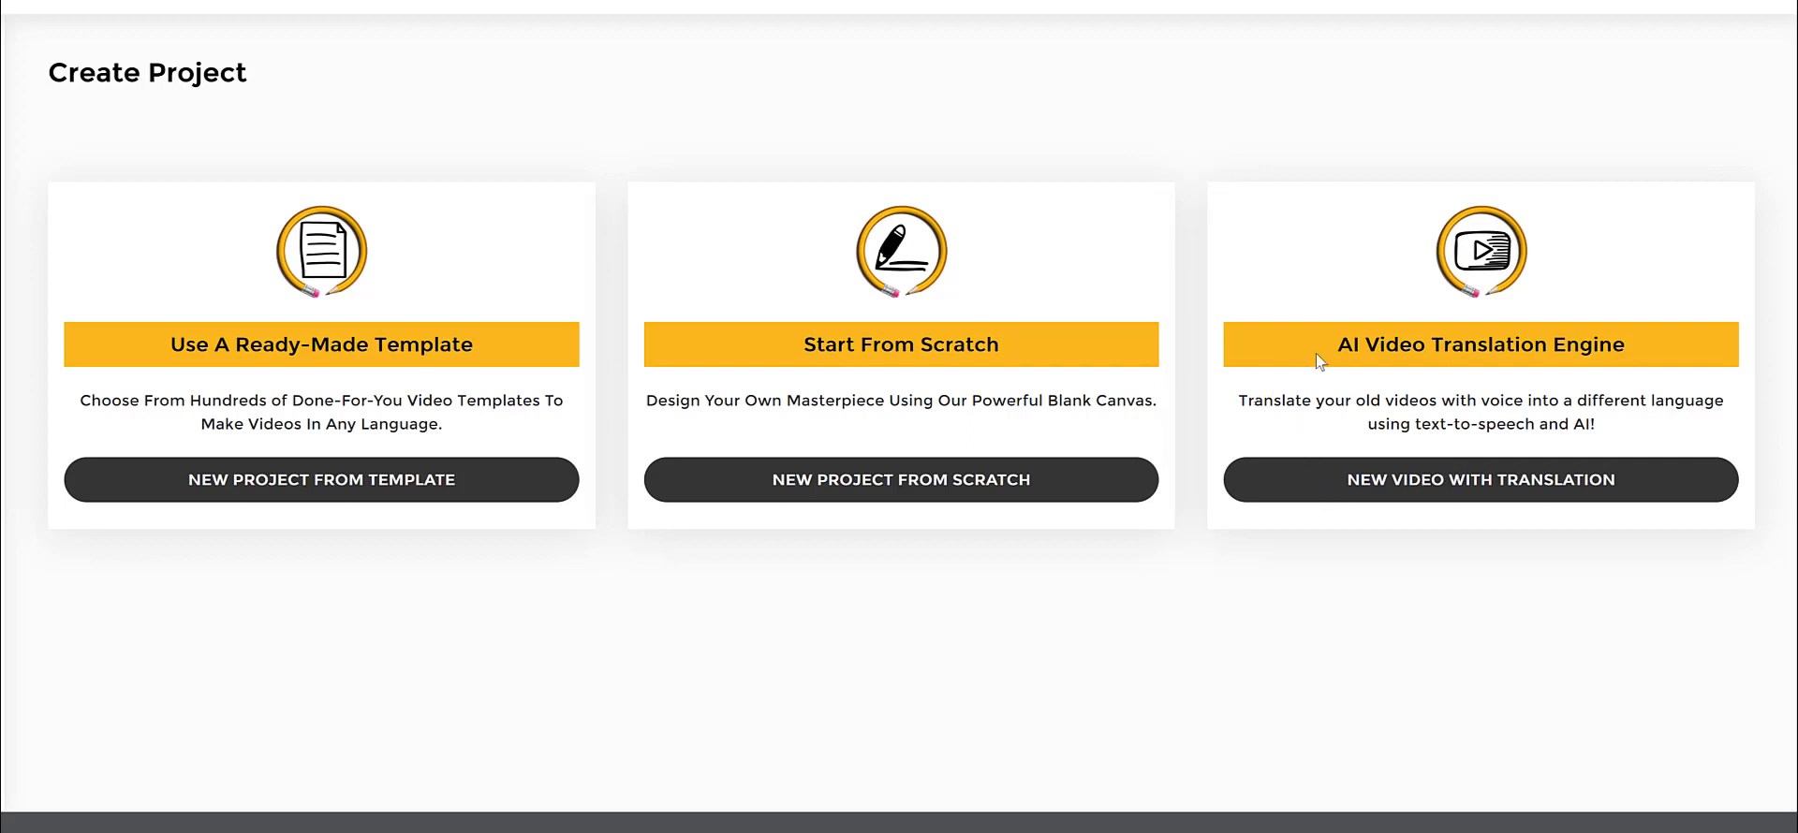
{"action": "mouse_move", "coordinate": [1370, 471]}
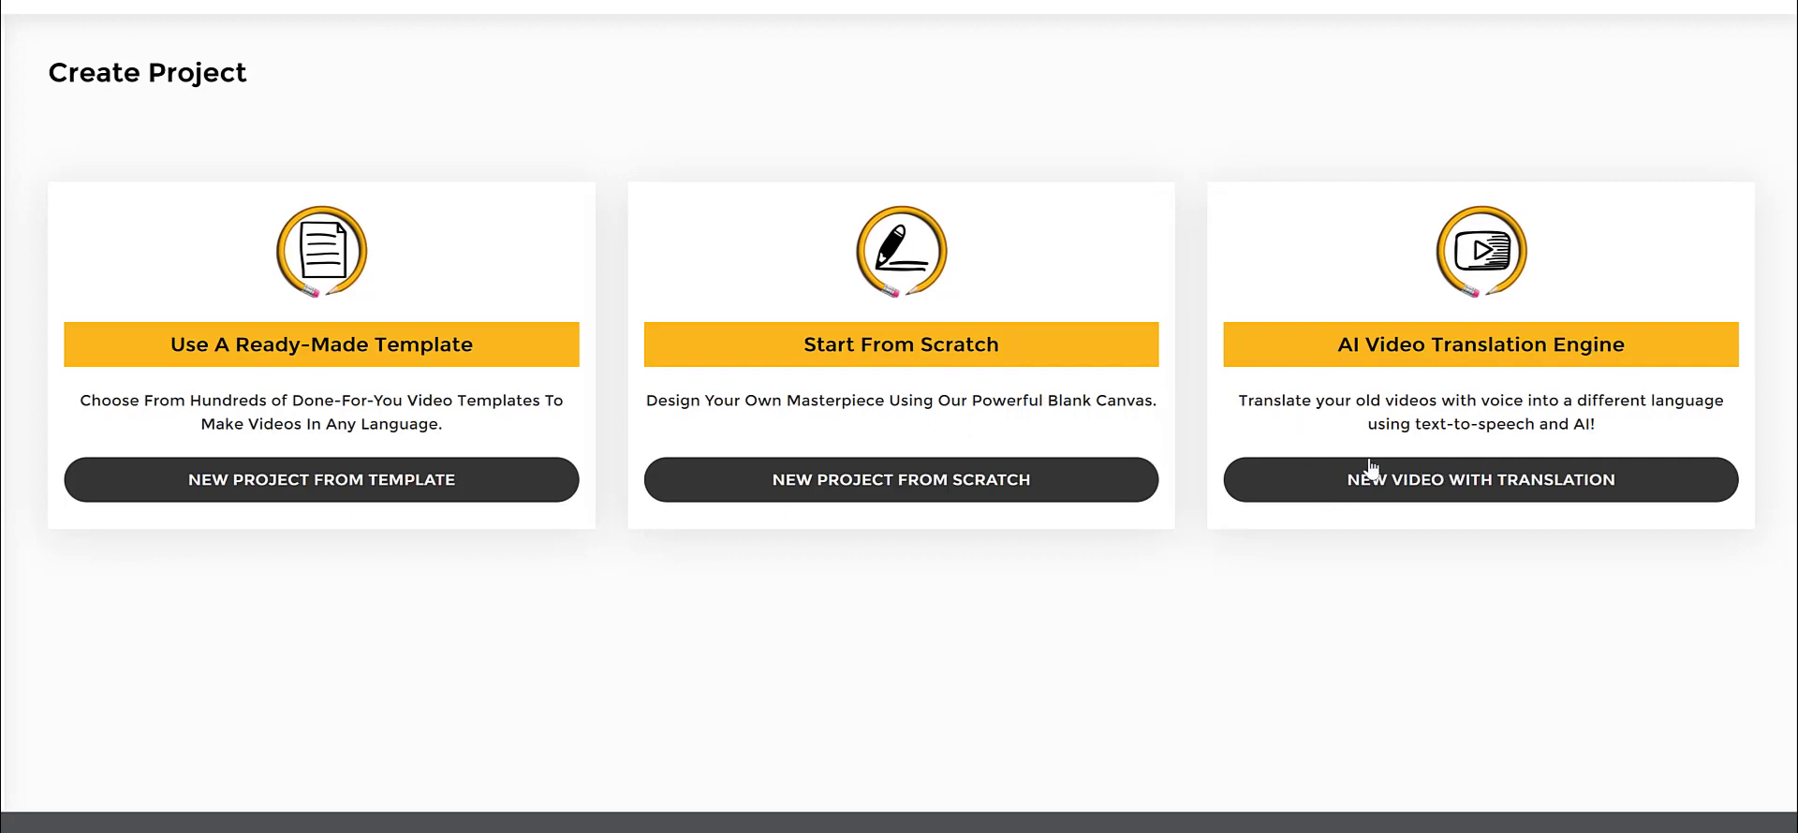
{"action": "mouse_move", "coordinate": [1396, 497]}
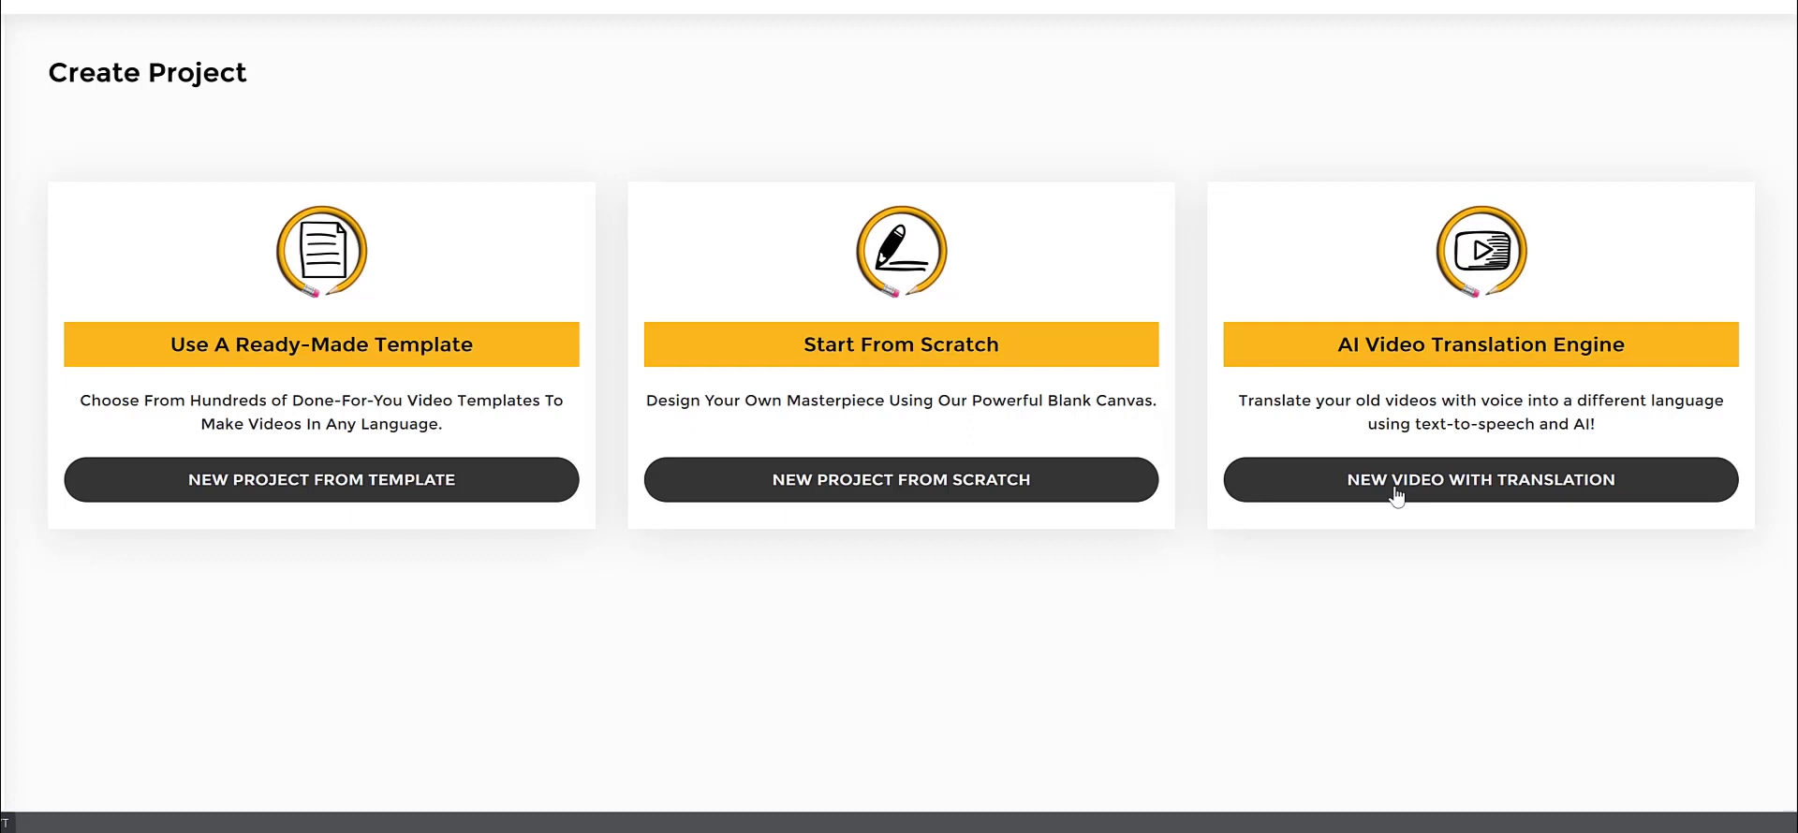
{"action": "mouse_move", "coordinate": [1434, 496]}
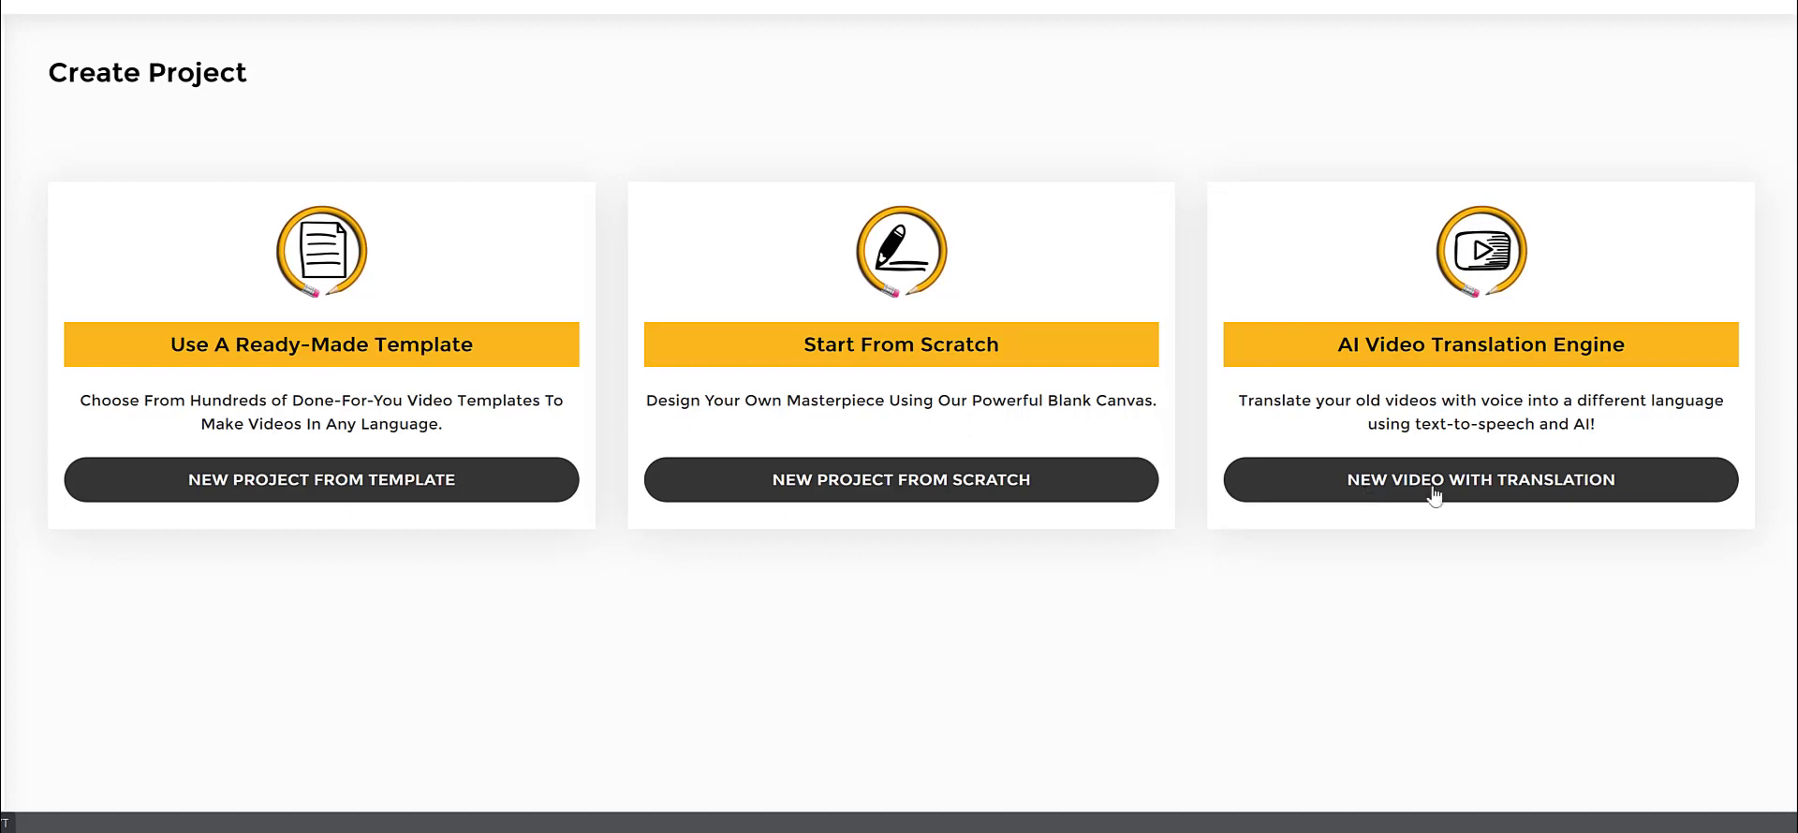
Create a translated-video project titled 'how to eat healthy' with link youtube.com/watch?v=A0aICSsollw.
{"action": "left_click", "coordinate": [1480, 479]}
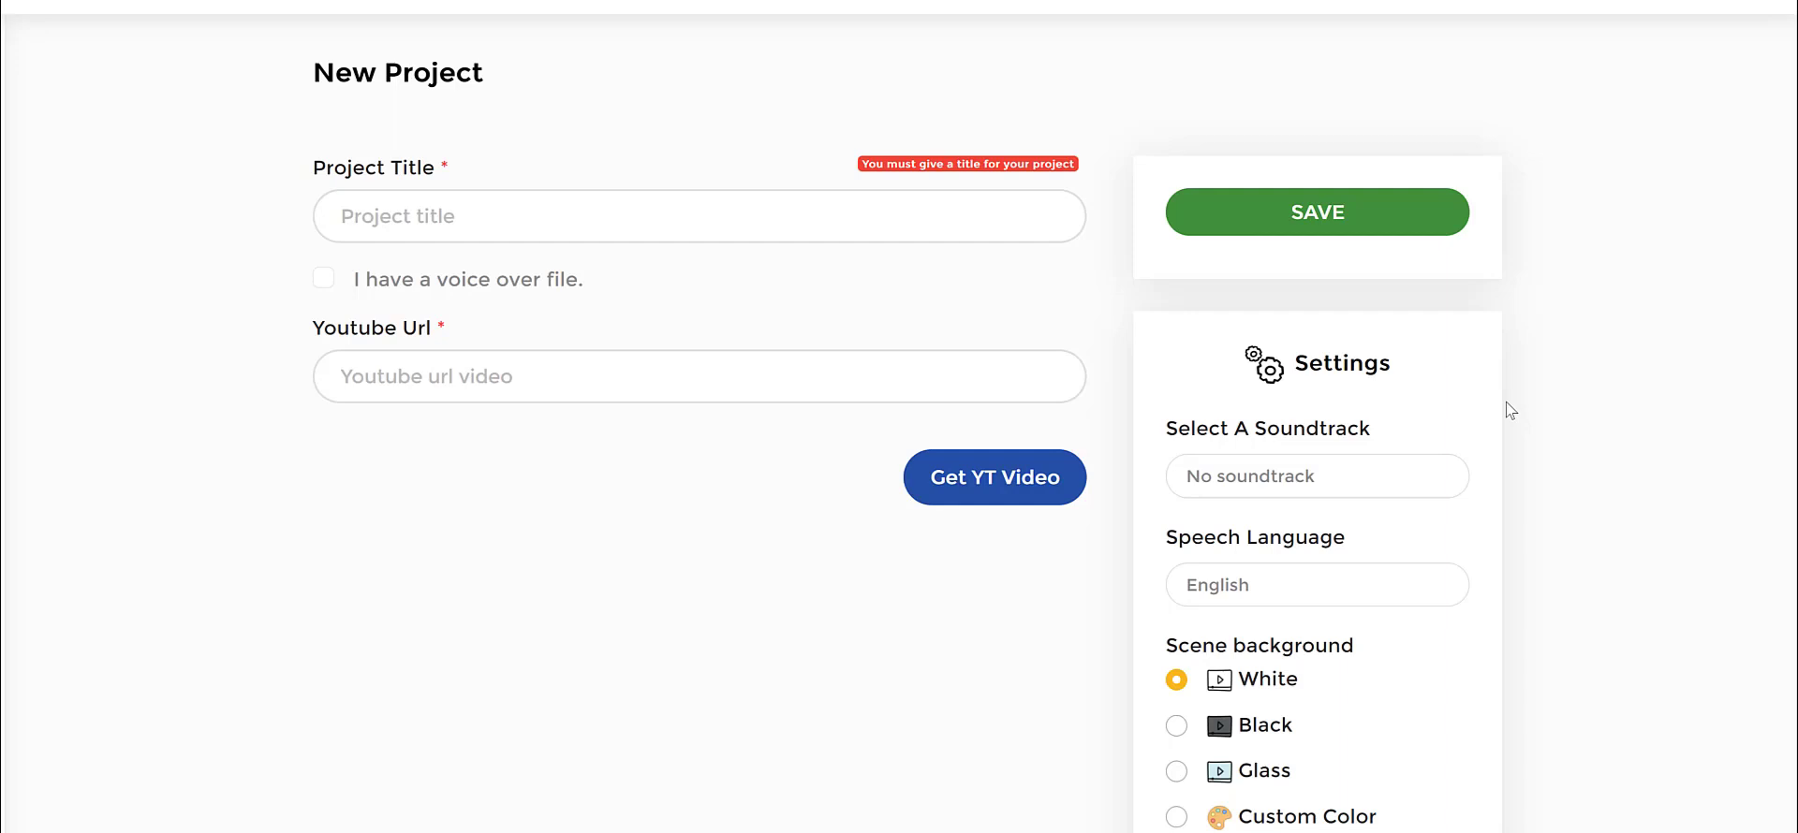
{"action": "mouse_move", "coordinate": [1027, 216]}
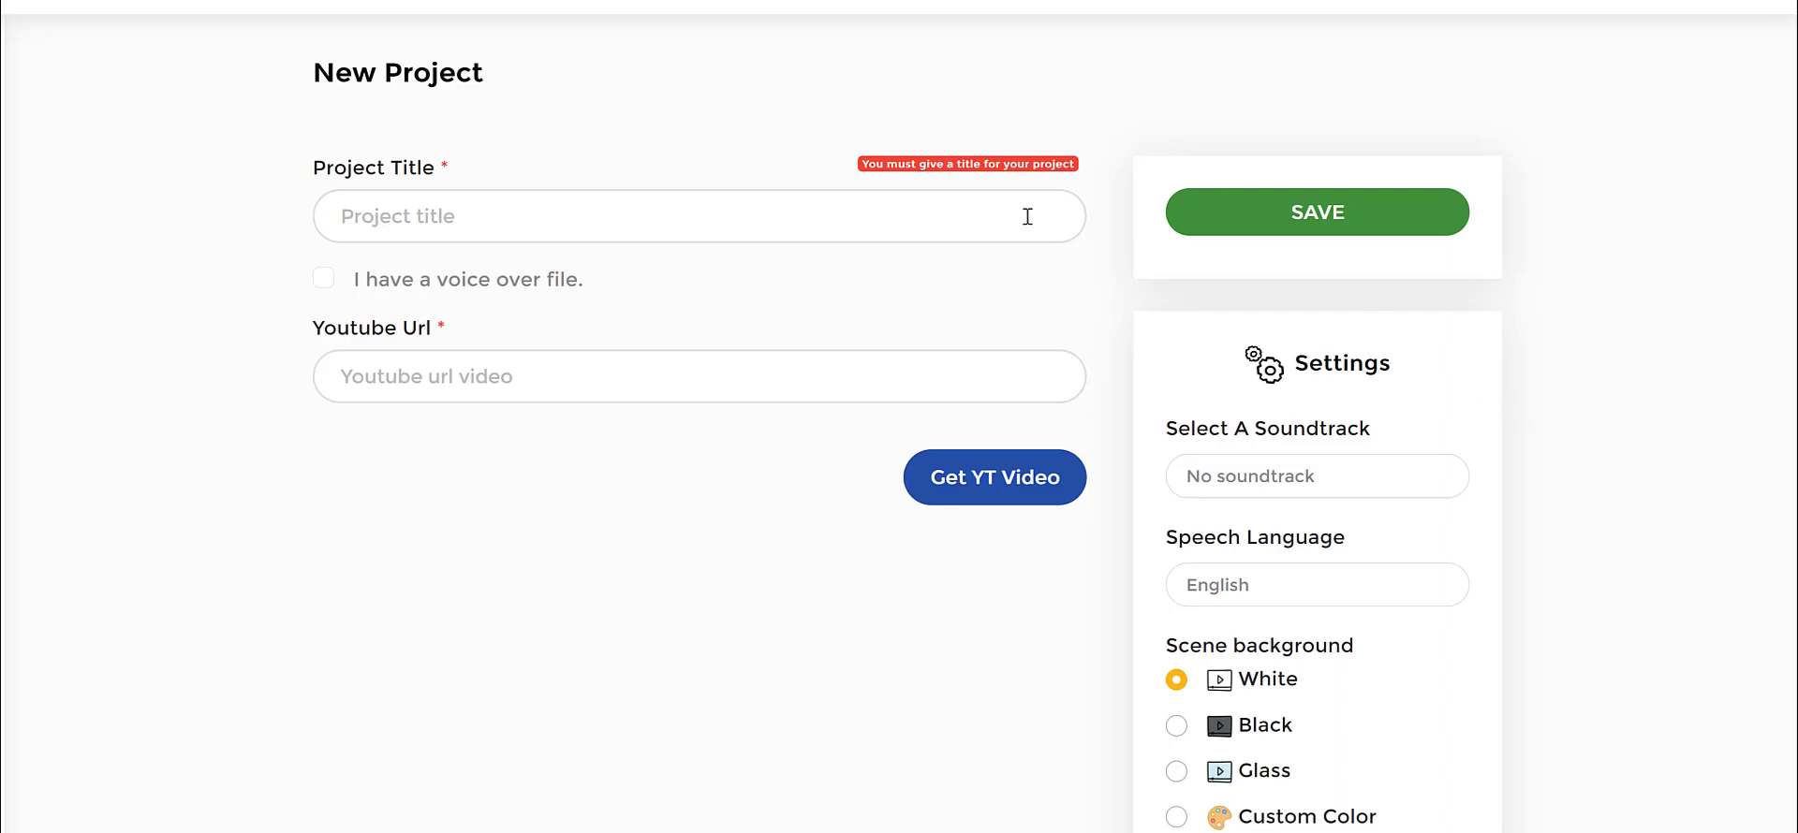
{"action": "mouse_move", "coordinate": [573, 275]}
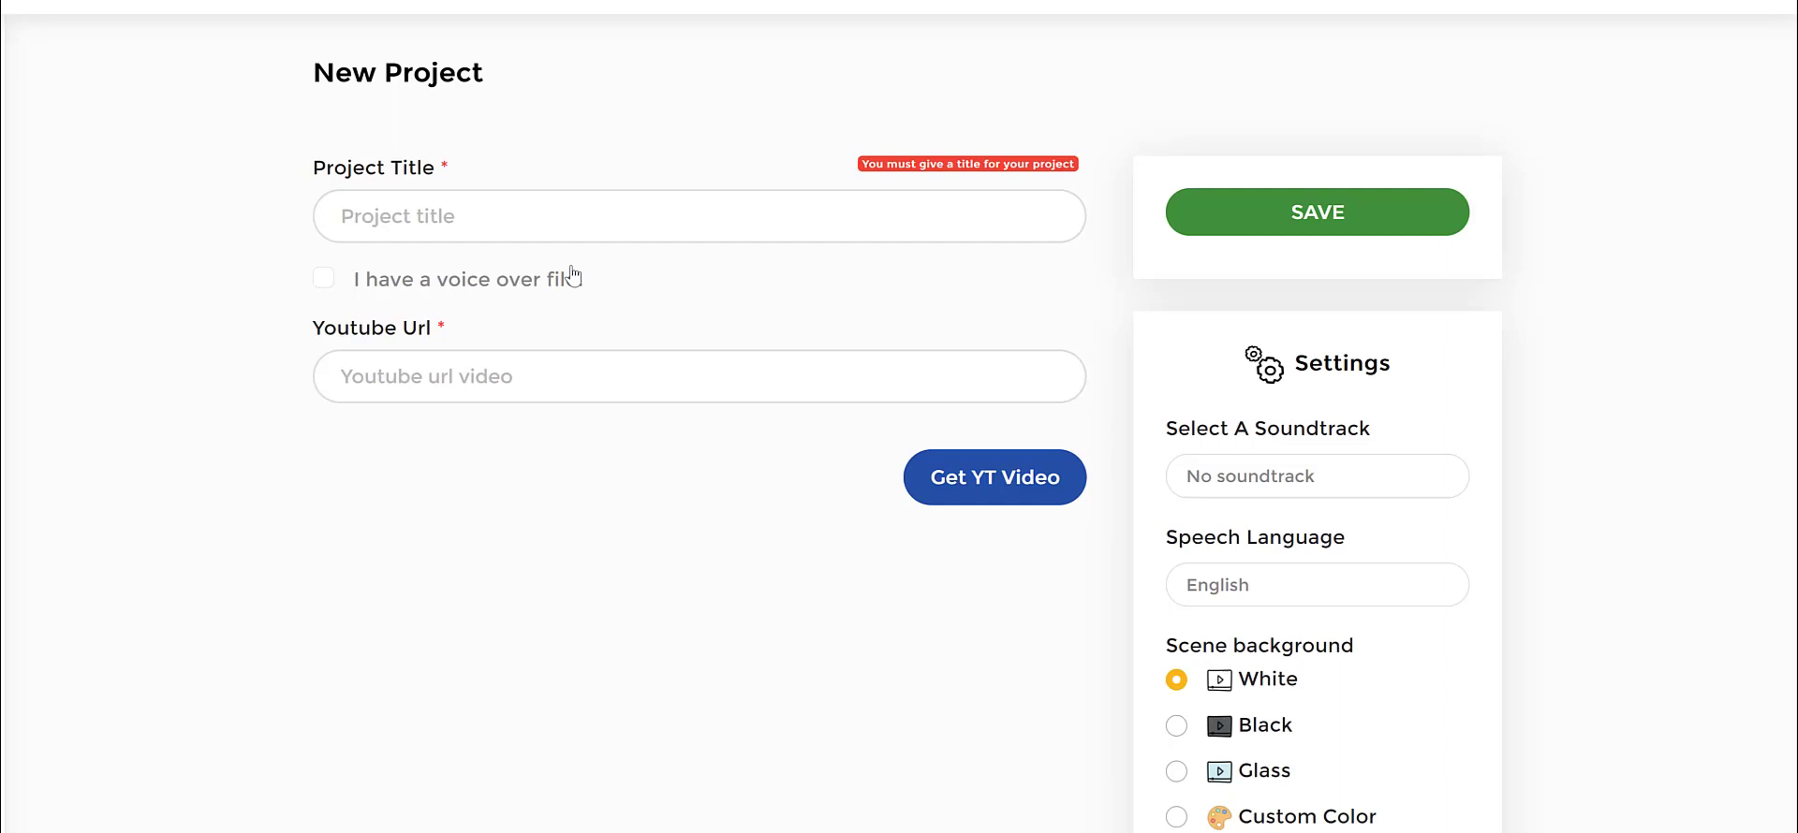
{"action": "mouse_move", "coordinate": [395, 180]}
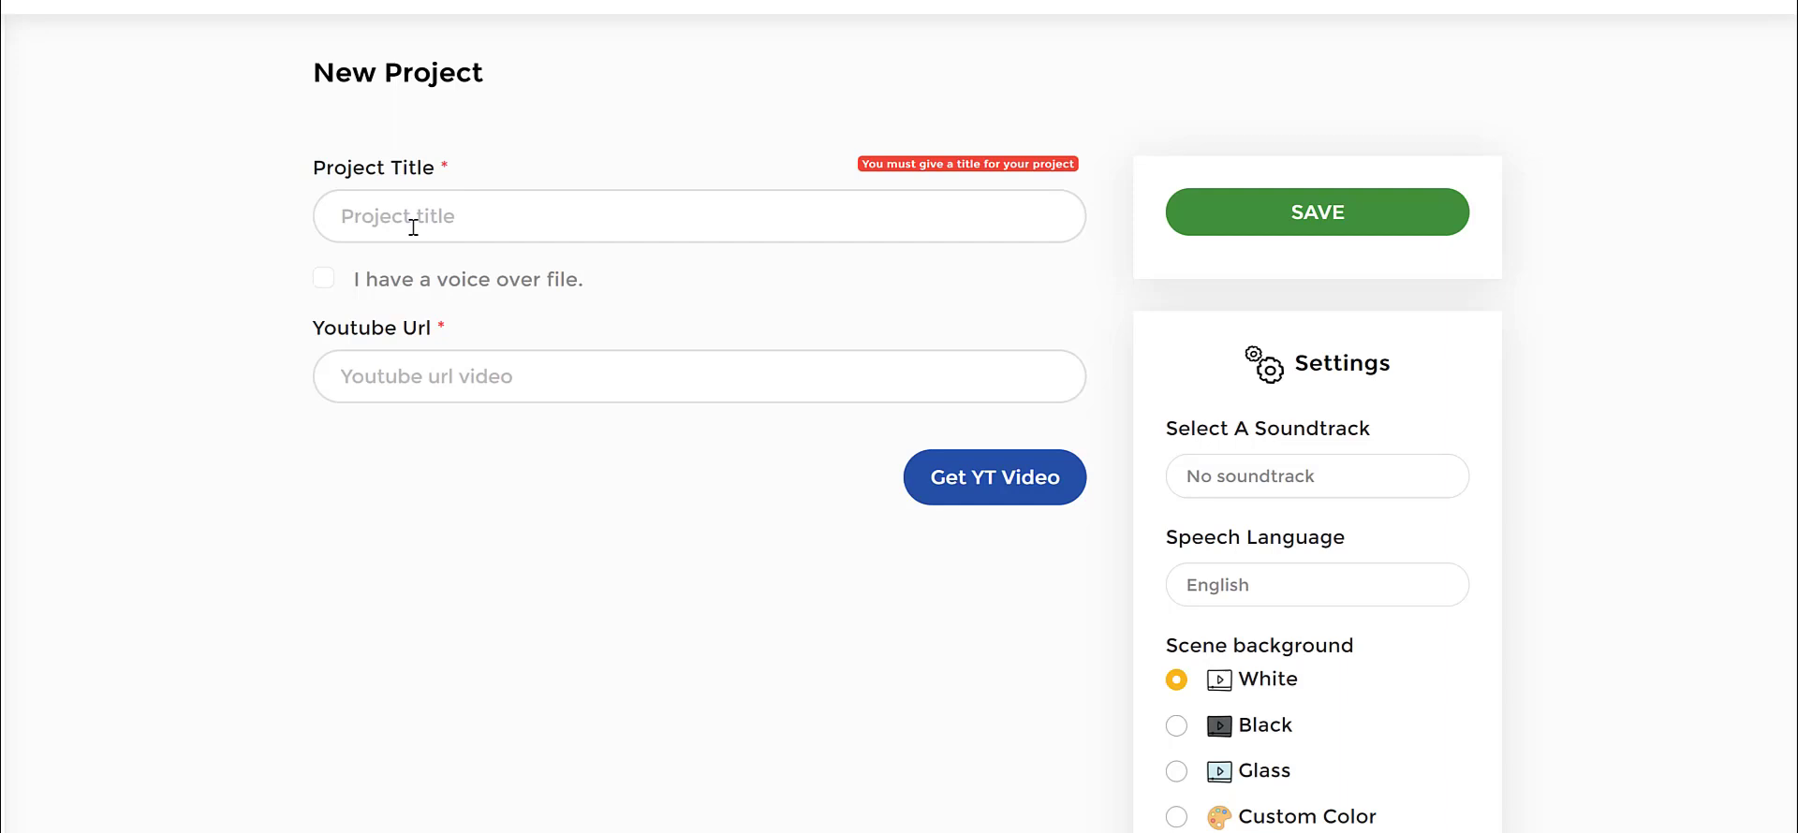
{"action": "type", "text": "how"}
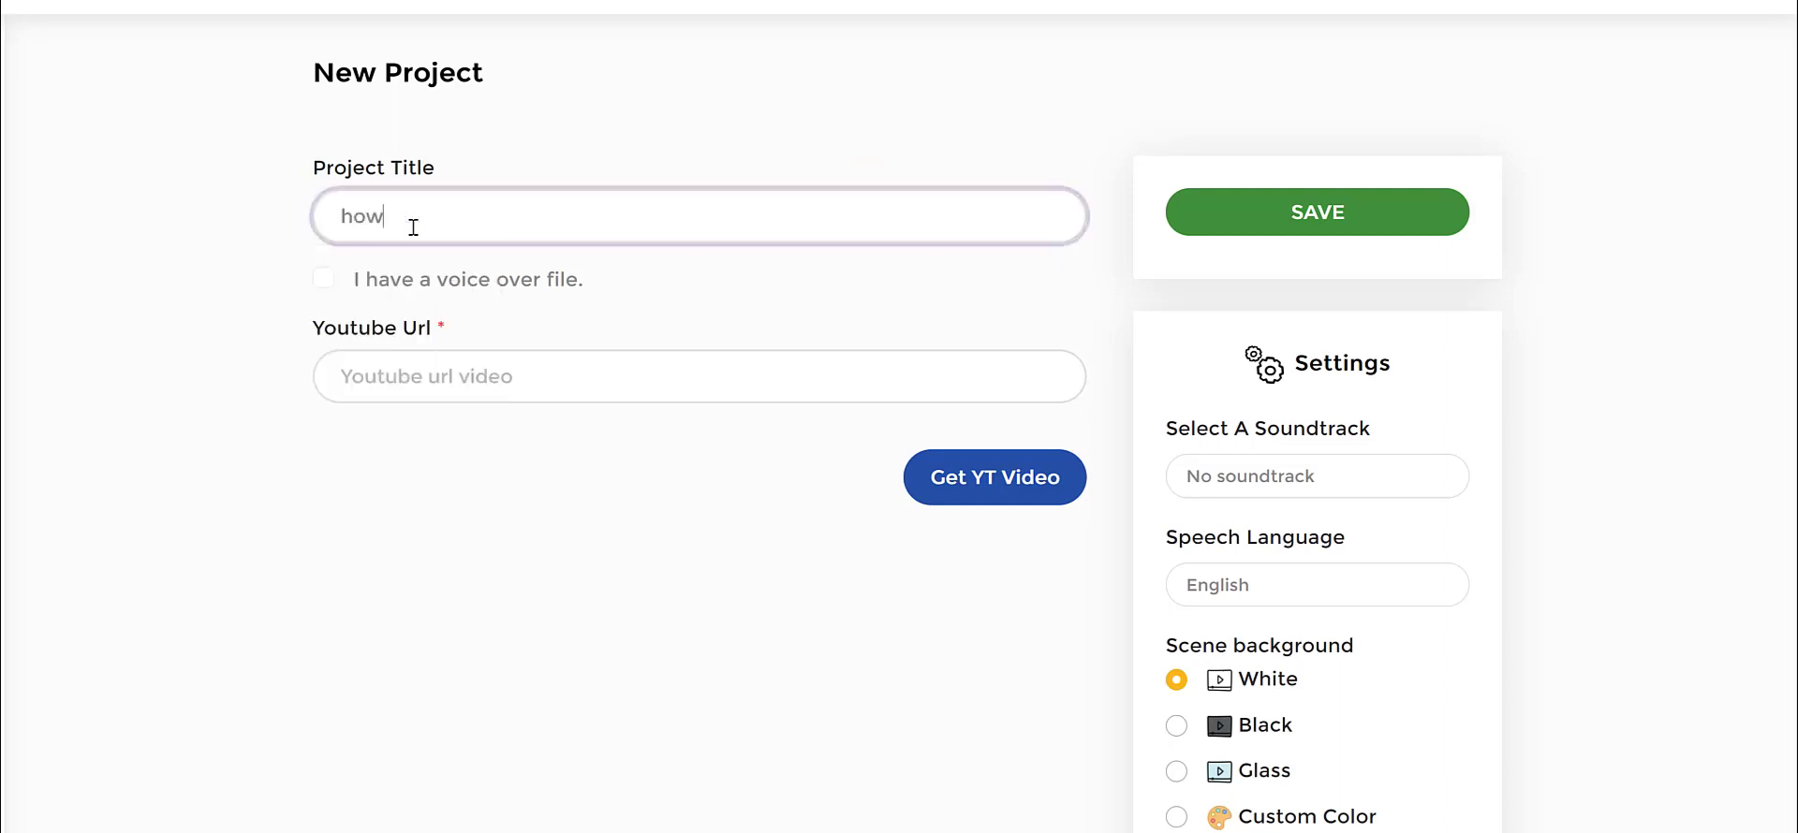
{"action": "type", "text": "to eat healthy"}
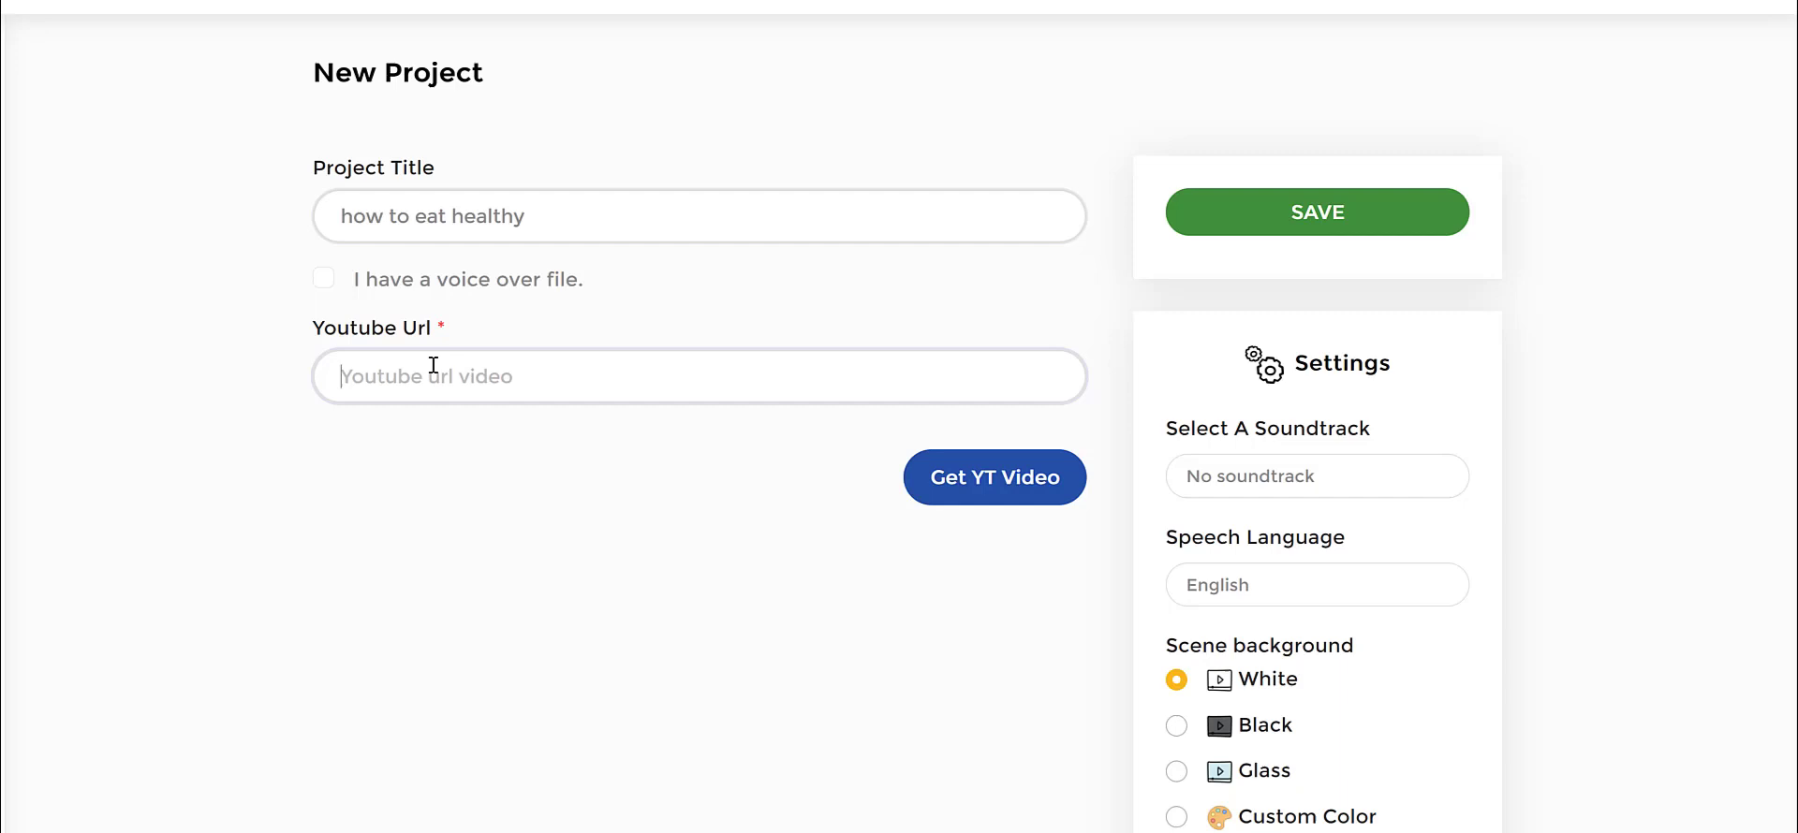
{"action": "type", "text": "https://www.youtube.com/watch?v=A0aICSsollw"}
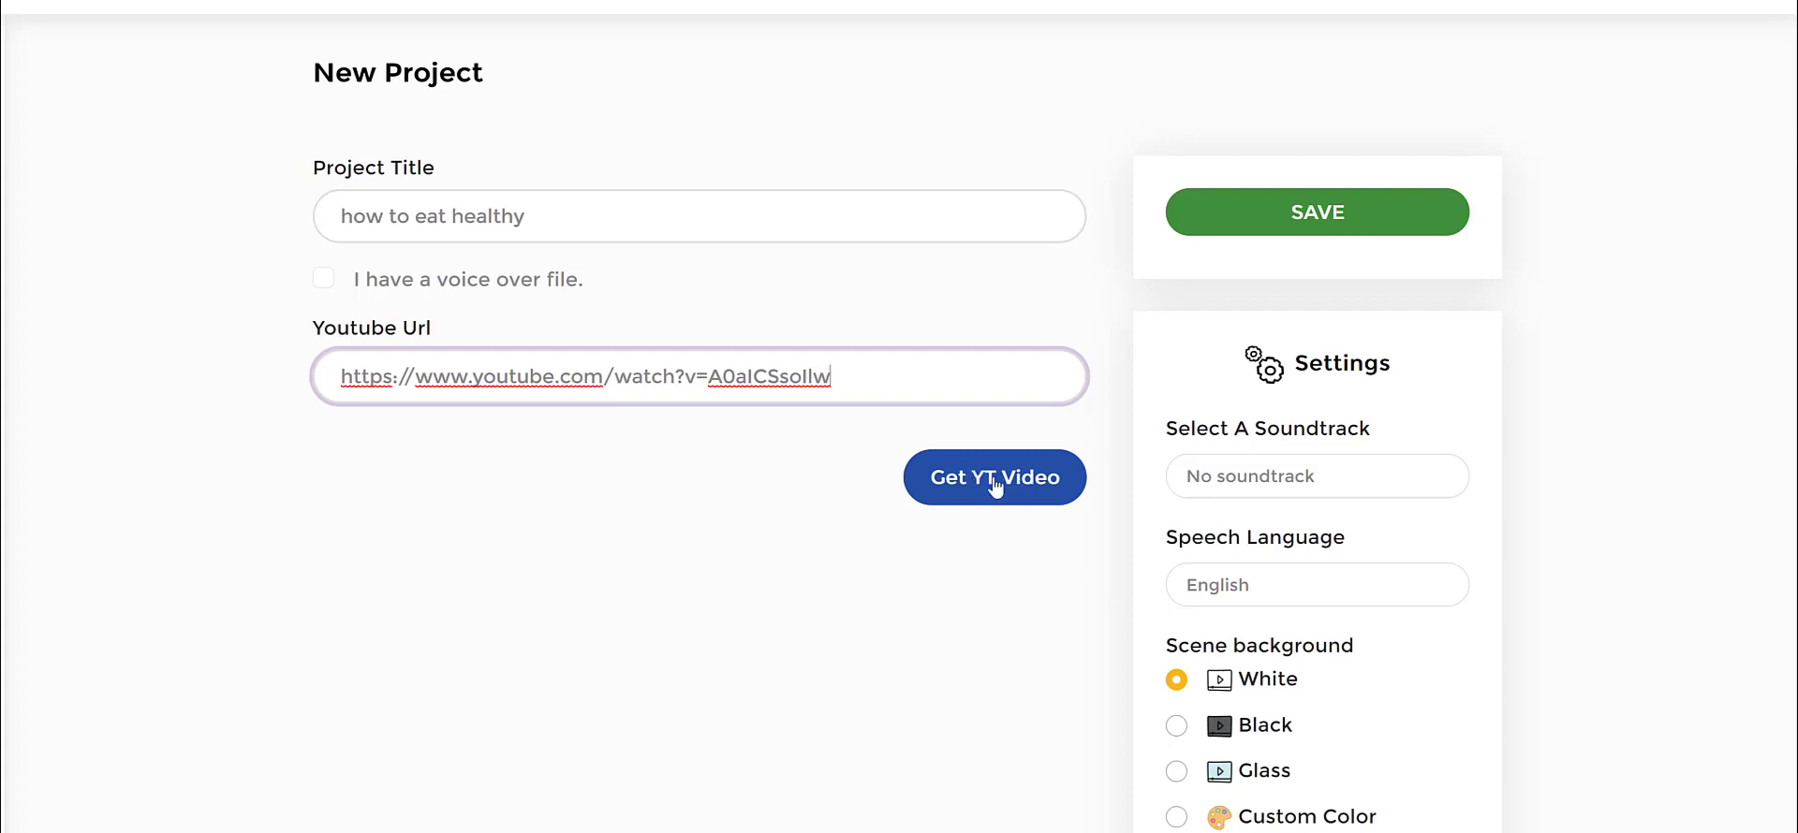
Fetch the YouTube transcript into five text slides and set Icon type to Colored Icon.
{"action": "left_click", "coordinate": [994, 477]}
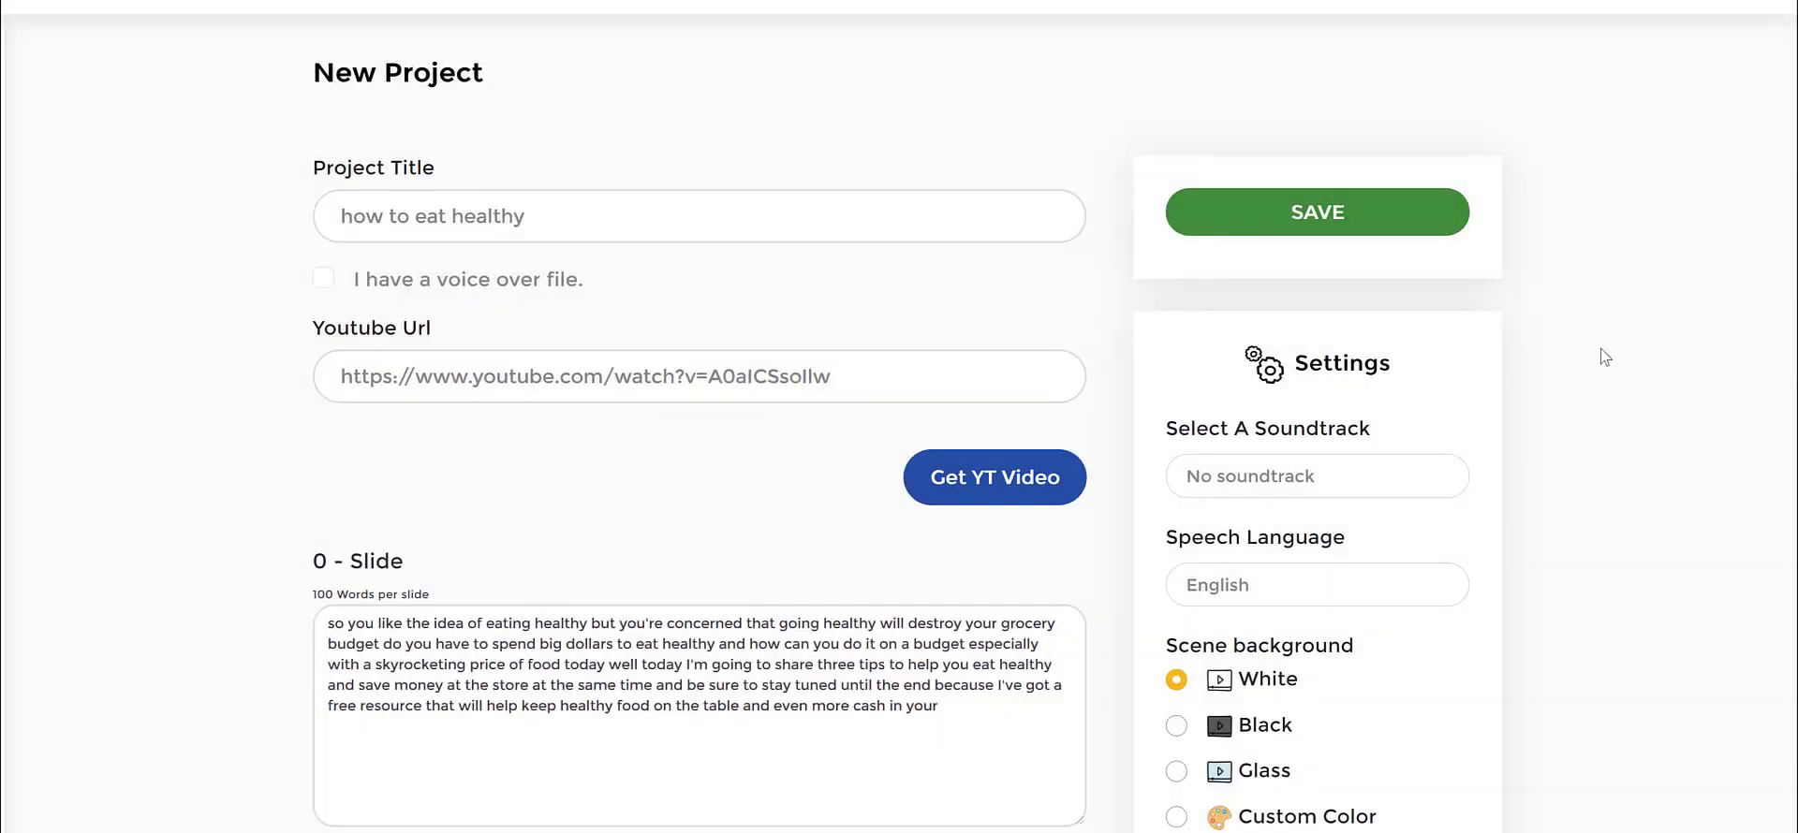
{"action": "scroll", "scroll_direction": "down", "scroll_amount": 3}
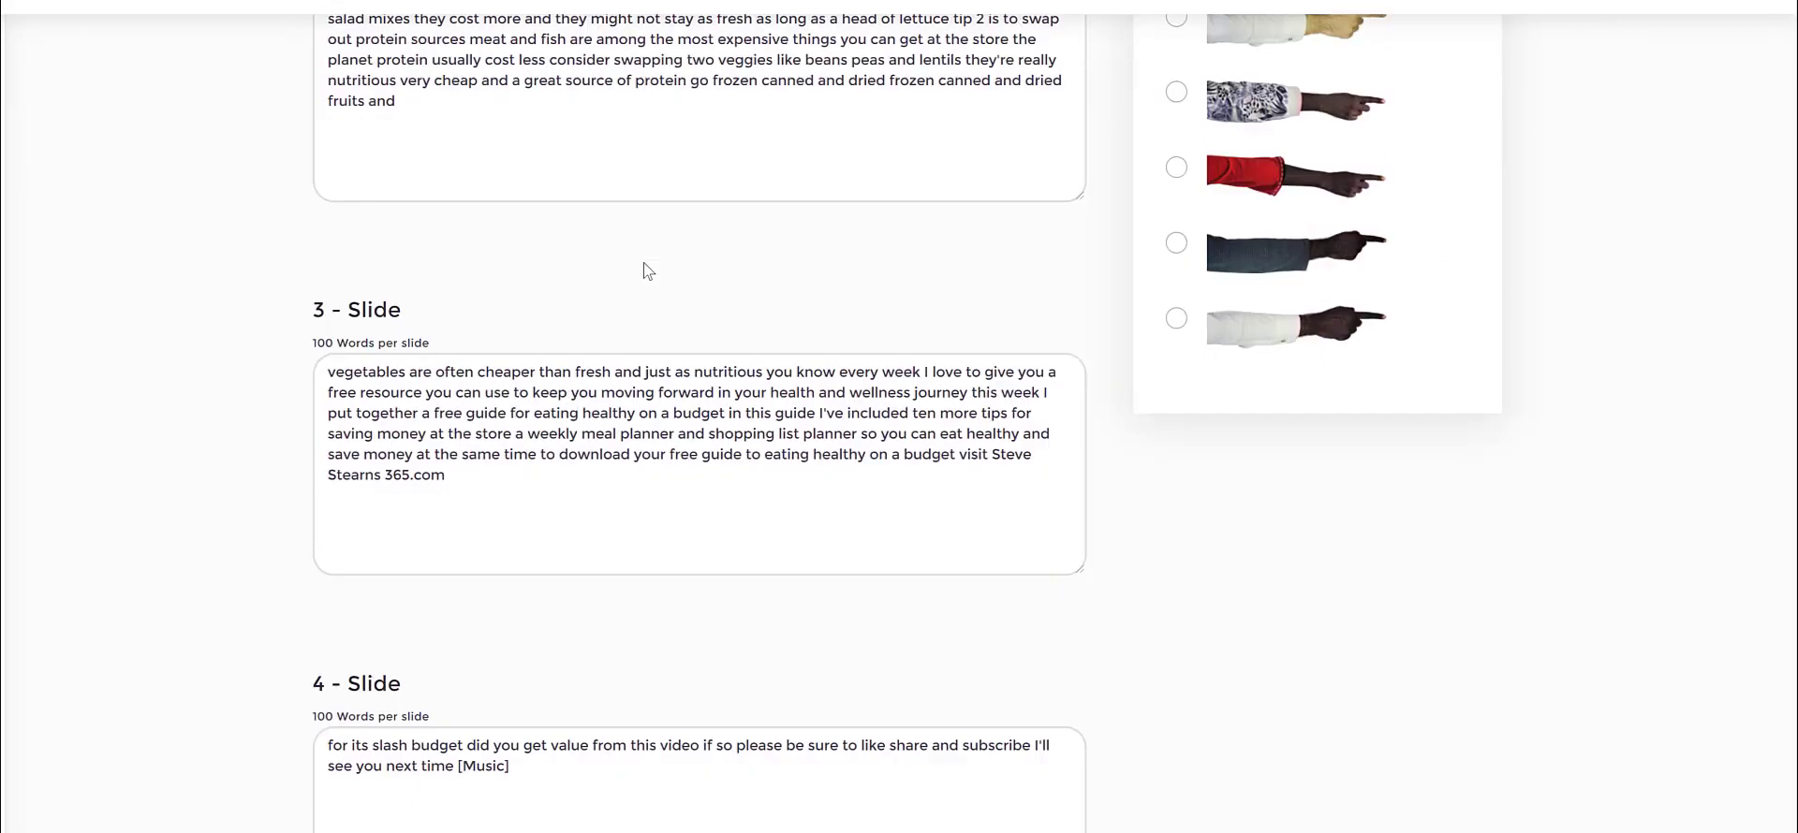
{"action": "scroll", "scroll_direction": "down", "scroll_amount": 3}
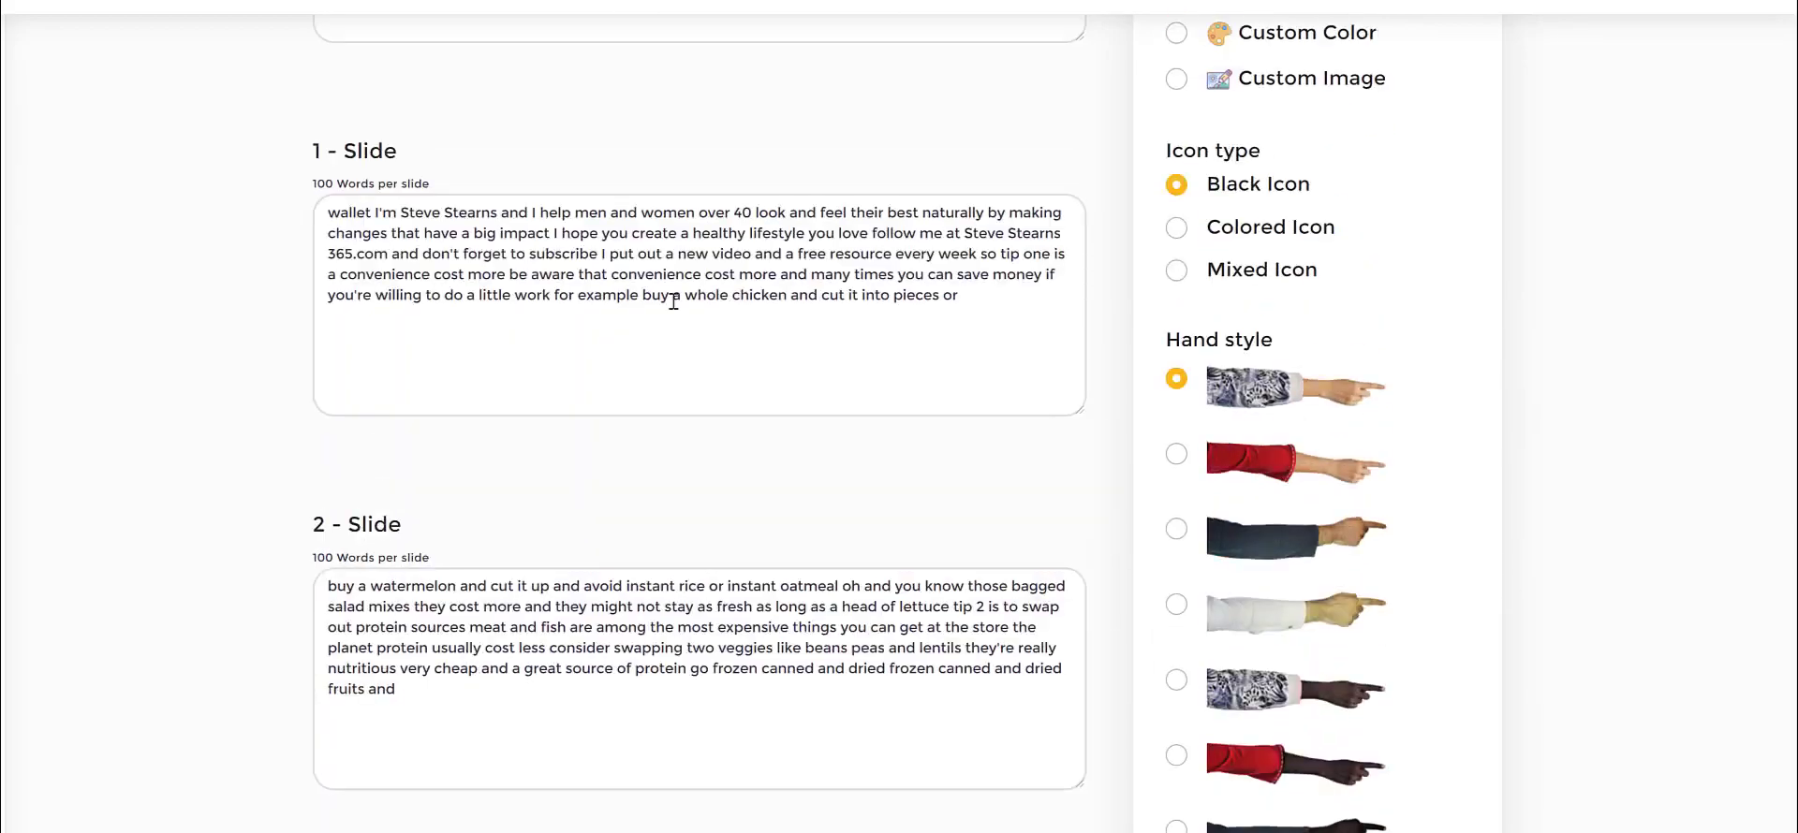
{"action": "scroll", "scroll_direction": "down", "scroll_amount": 3}
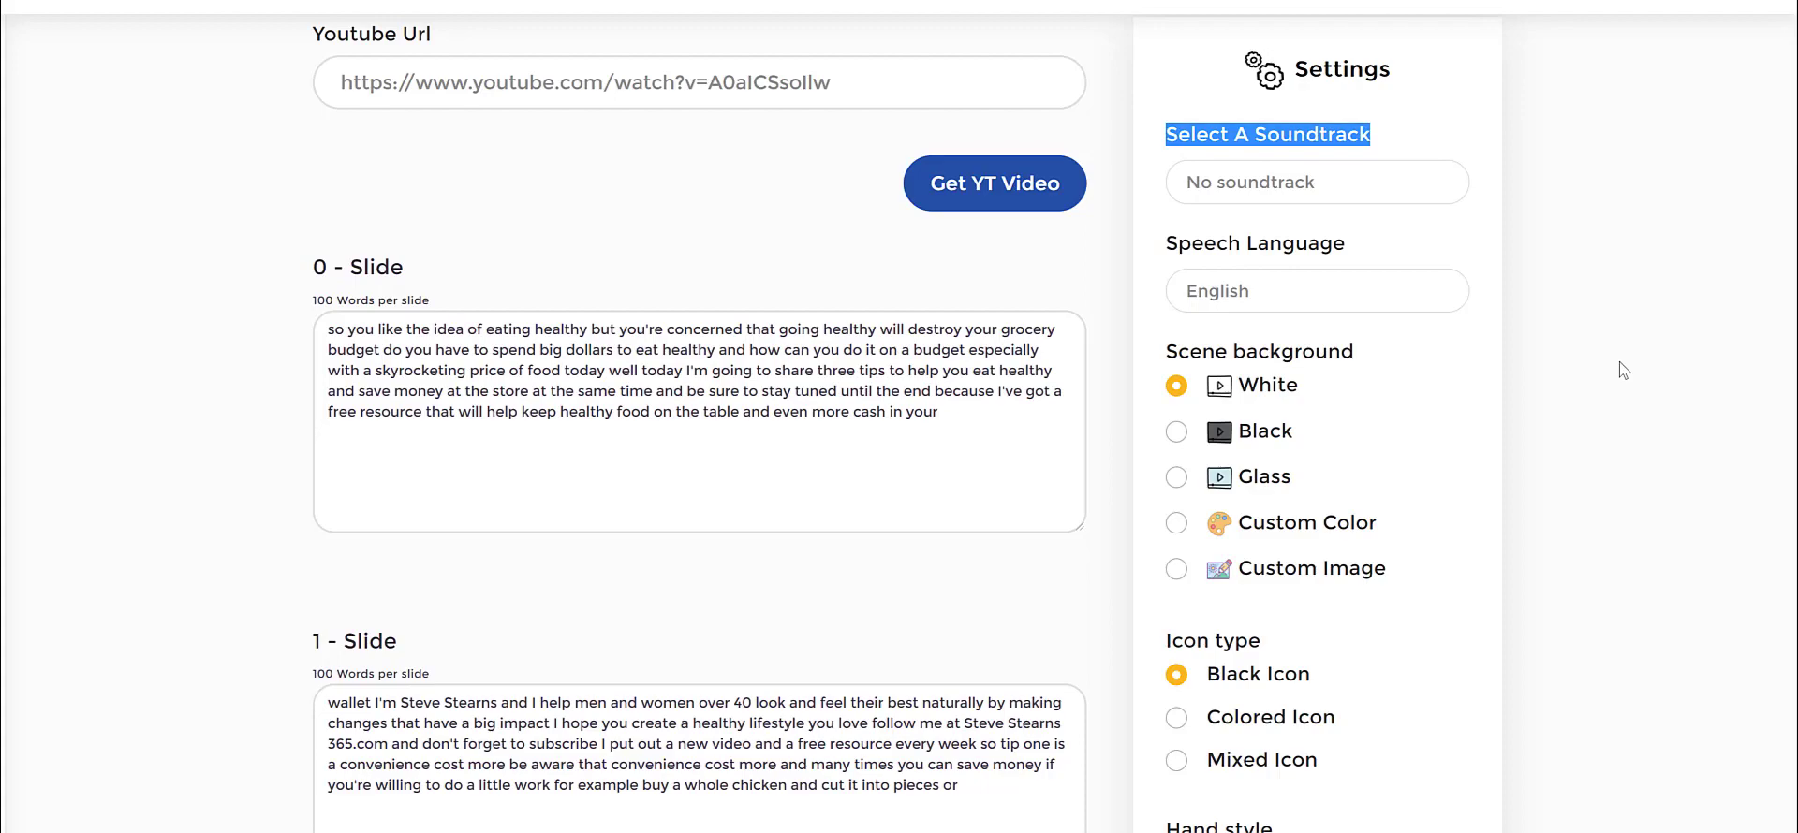
{"action": "scroll", "scroll_direction": "down", "scroll_amount": 3}
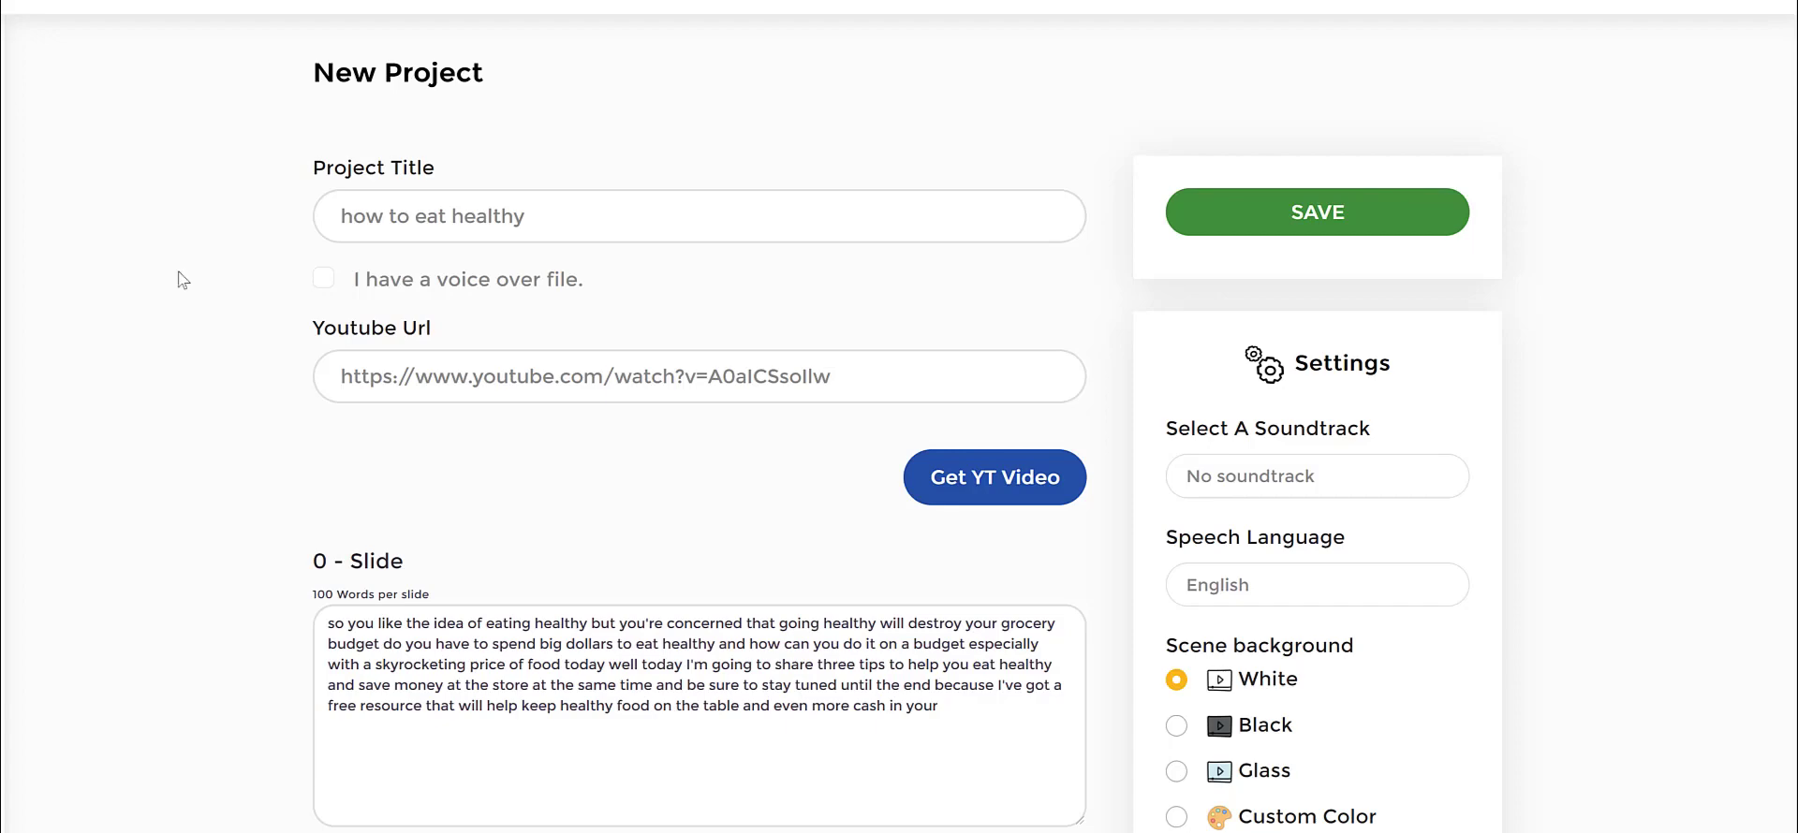
{"action": "scroll", "scroll_direction": "down", "scroll_amount": 3}
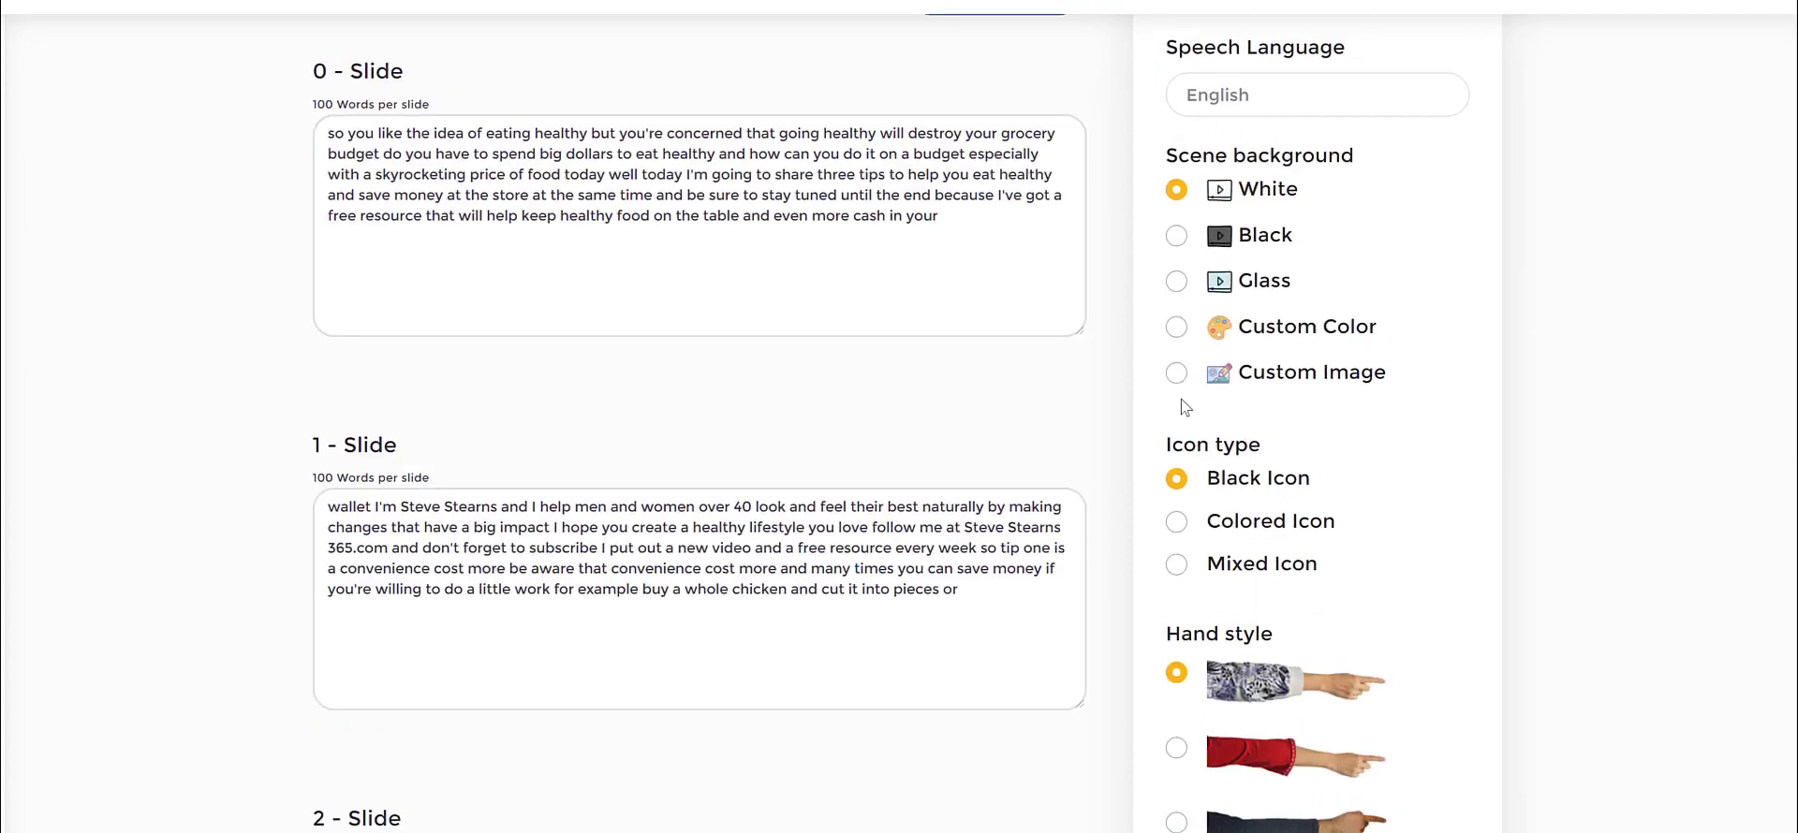
{"action": "scroll", "scroll_direction": "down", "scroll_amount": 3}
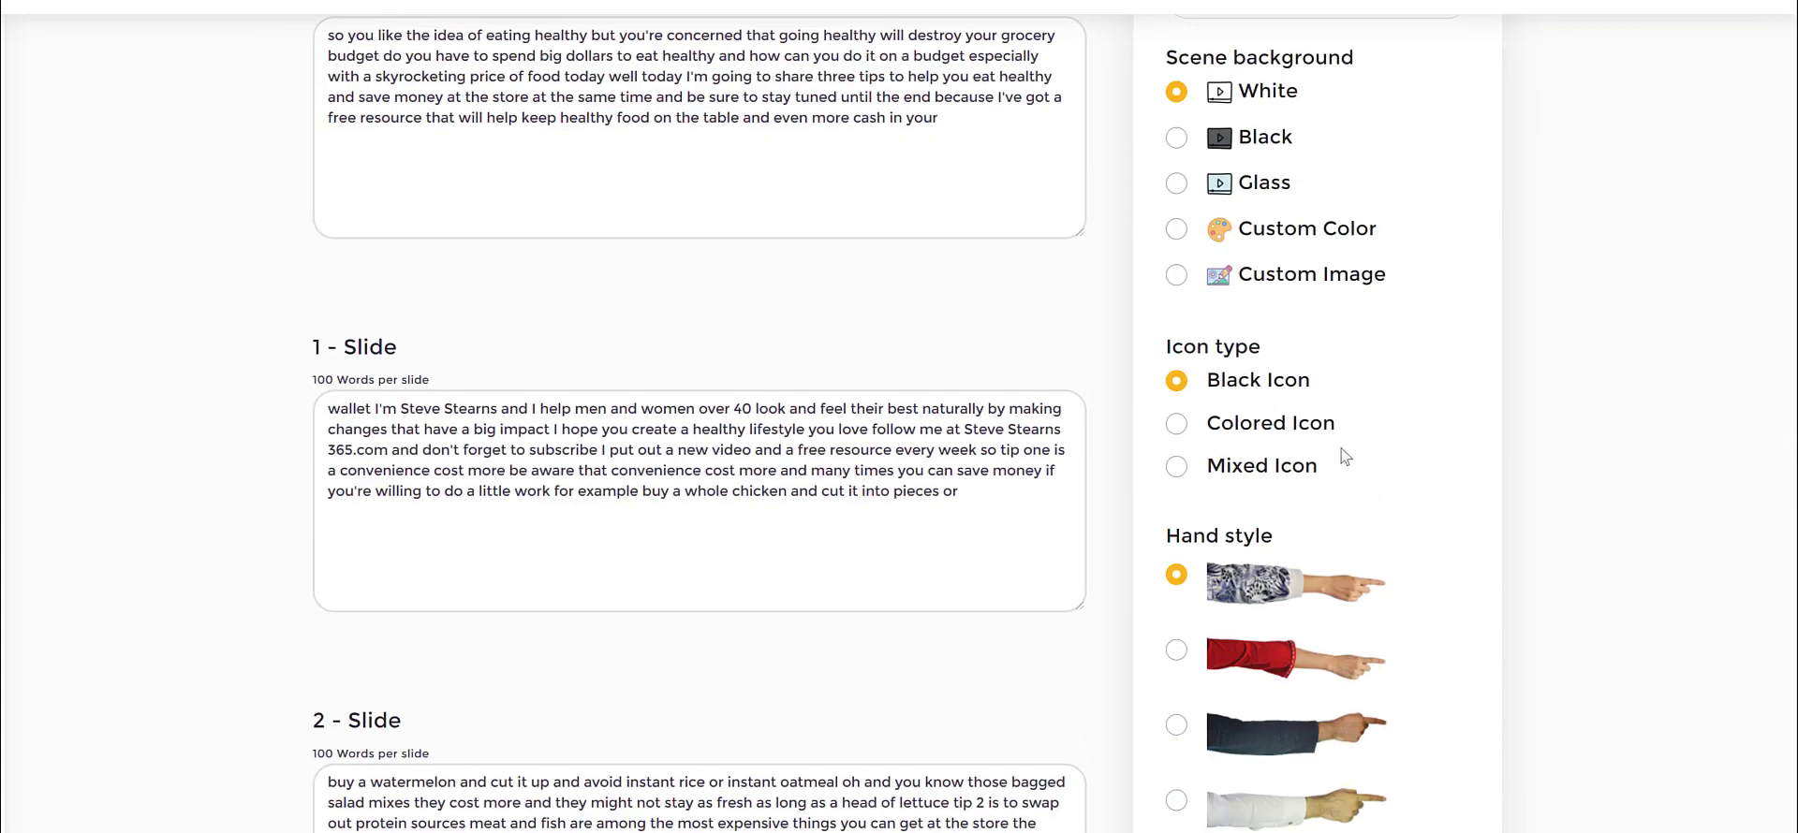
{"action": "mouse_move", "coordinate": [1227, 398]}
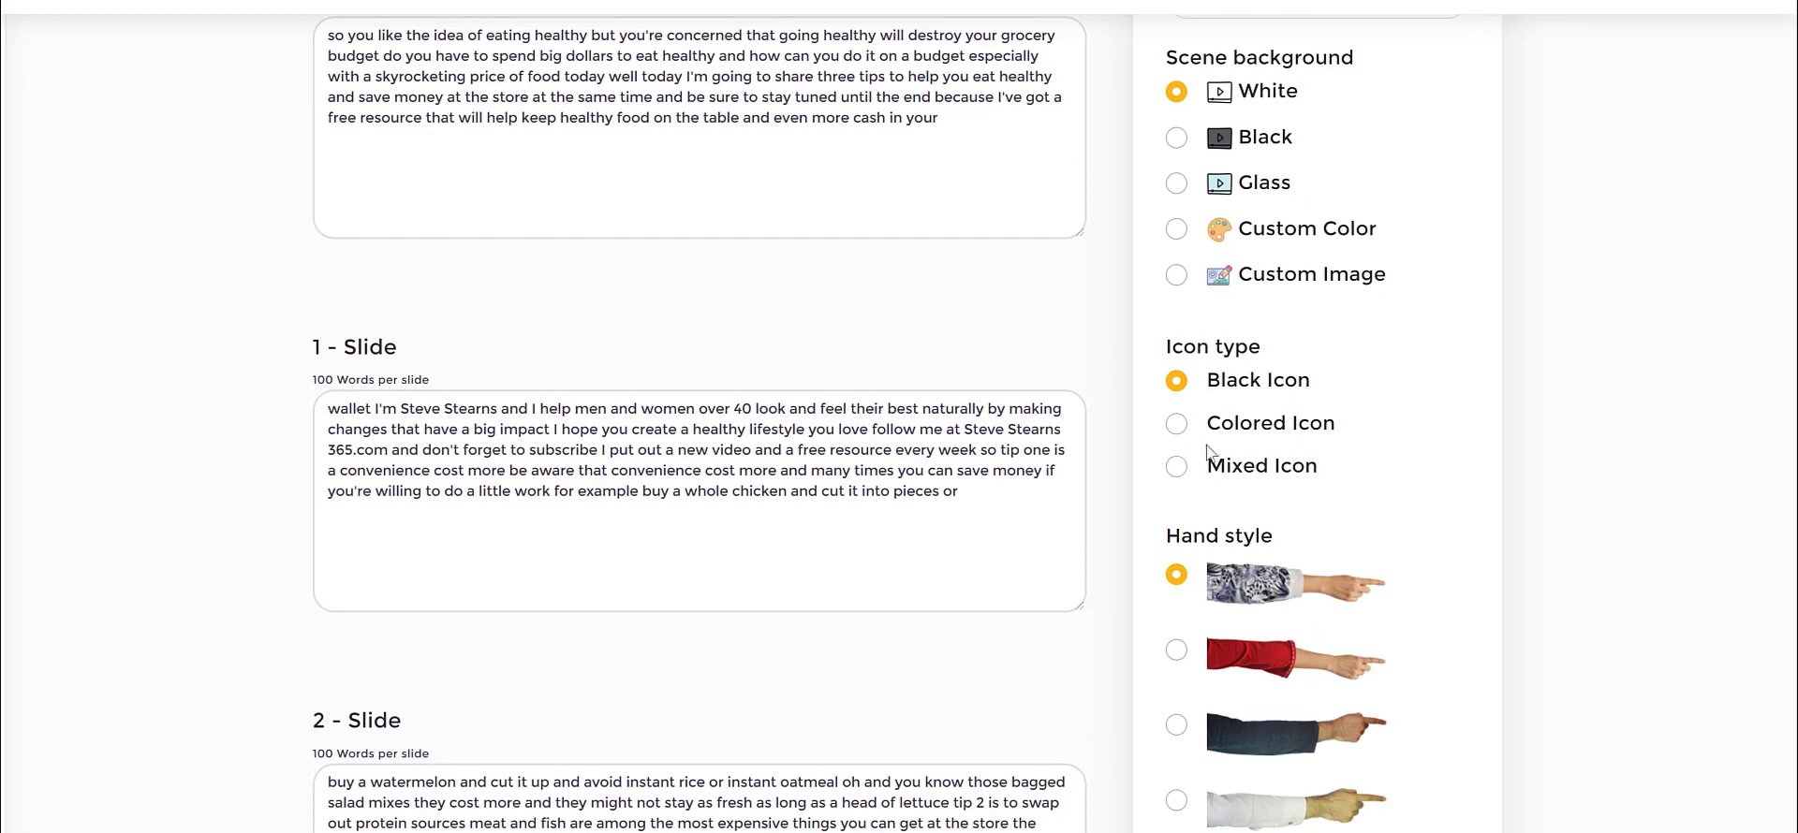
{"action": "mouse_move", "coordinate": [1180, 433]}
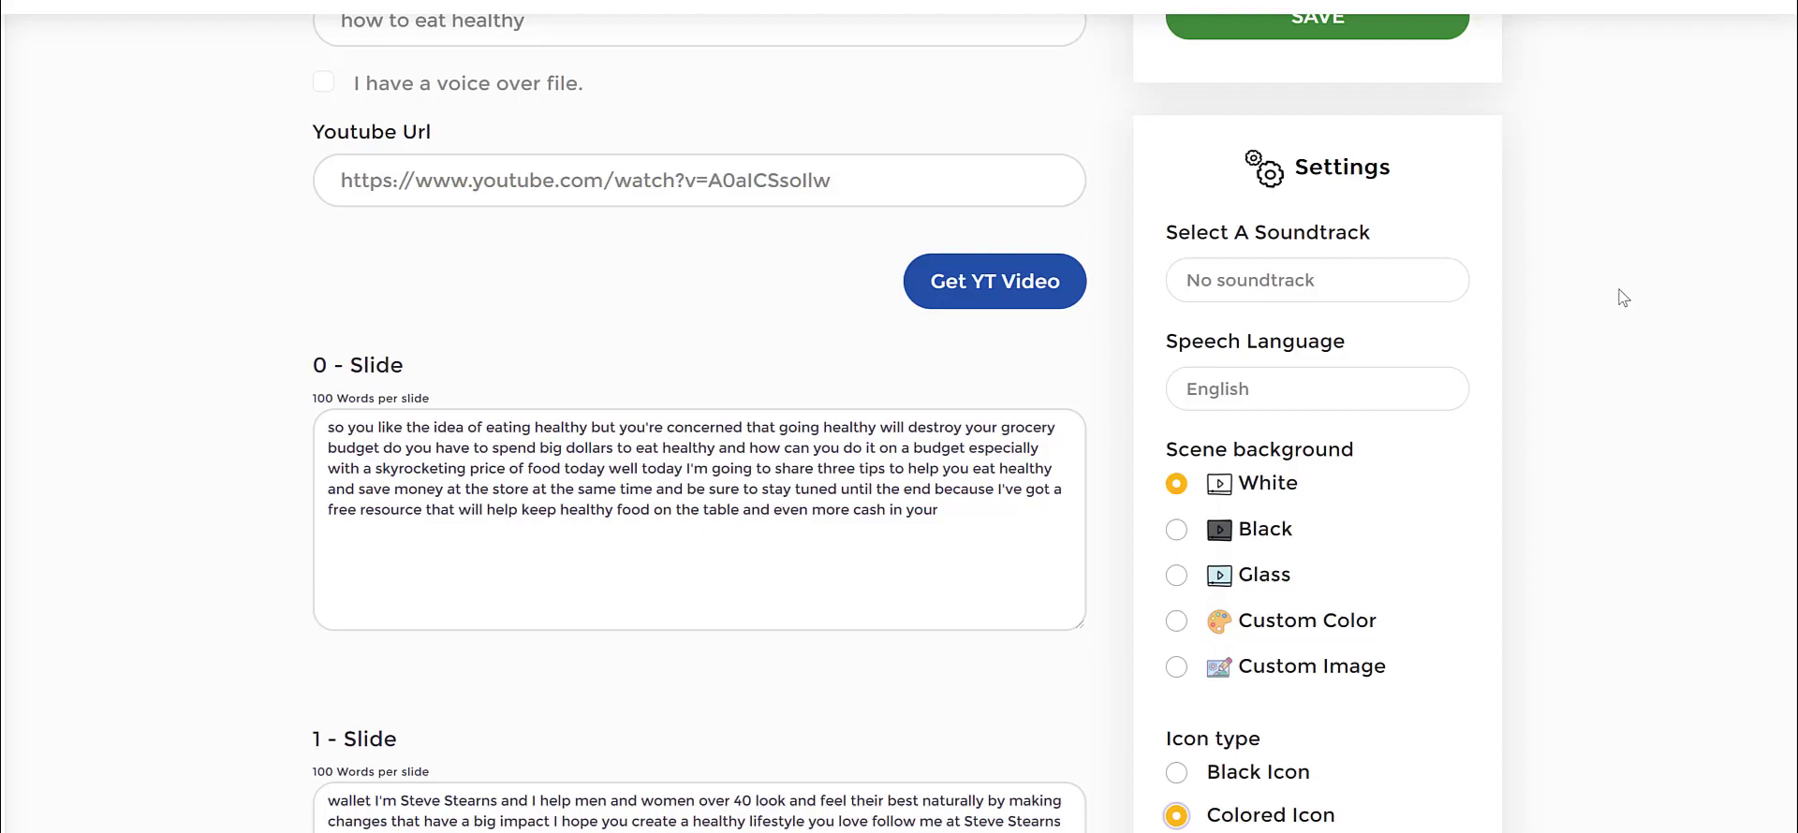
{"action": "scroll", "scroll_direction": "down", "scroll_amount": 3}
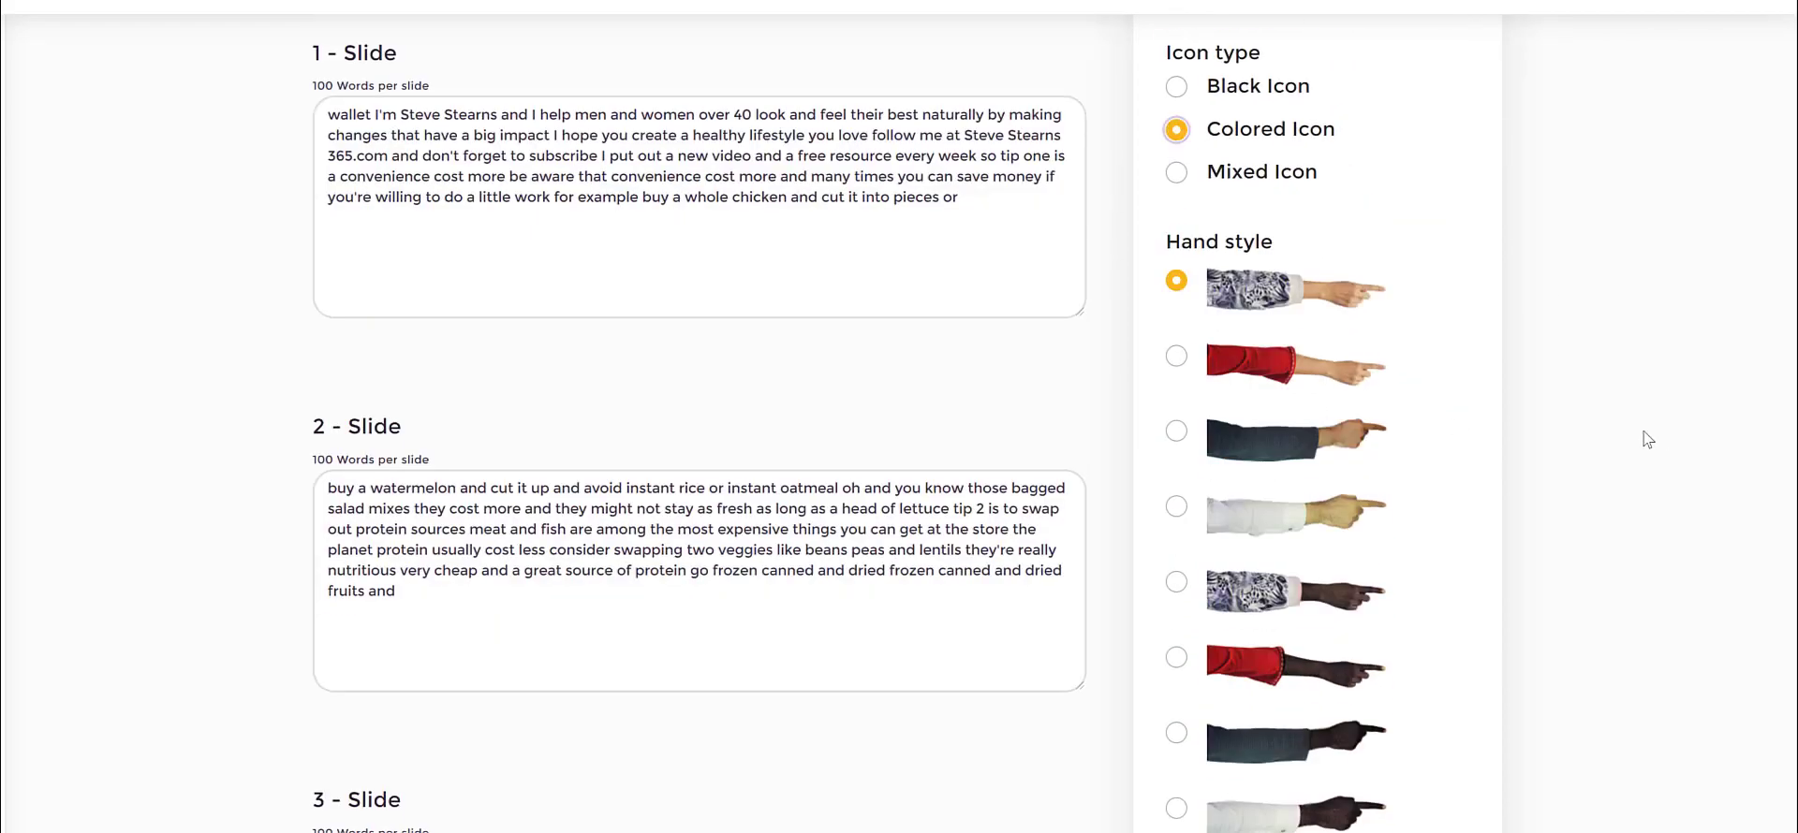
{"action": "scroll", "scroll_direction": "down", "scroll_amount": 3}
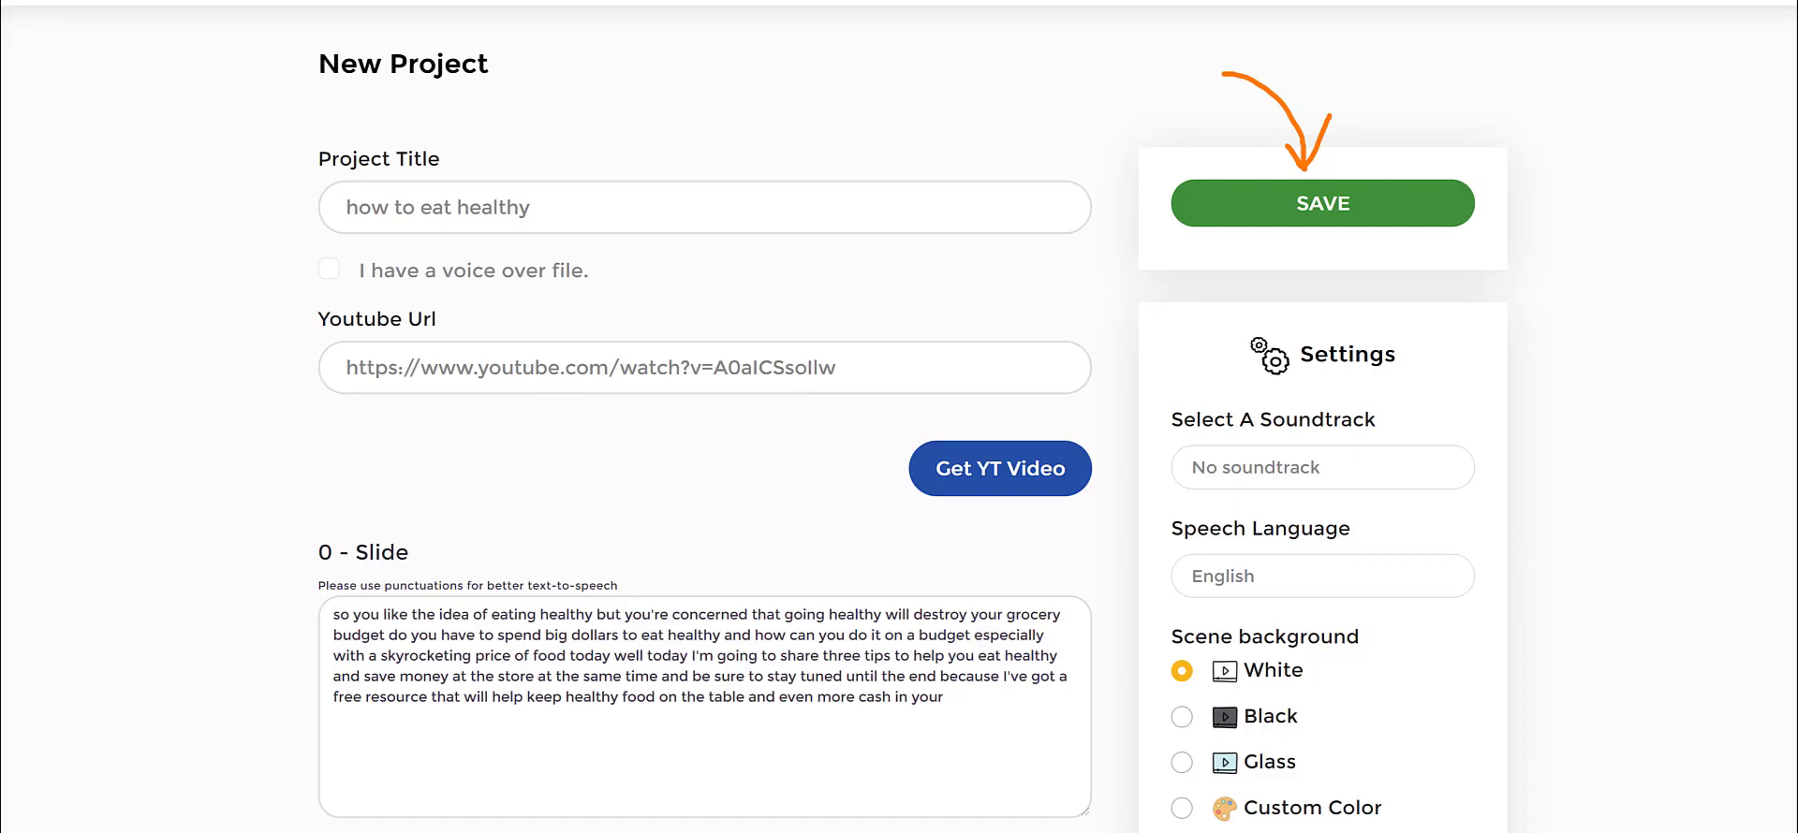
Save the slides as a five-scene project and set TTS voice to English UK - Harry (Male).
{"action": "left_click", "coordinate": [1321, 203]}
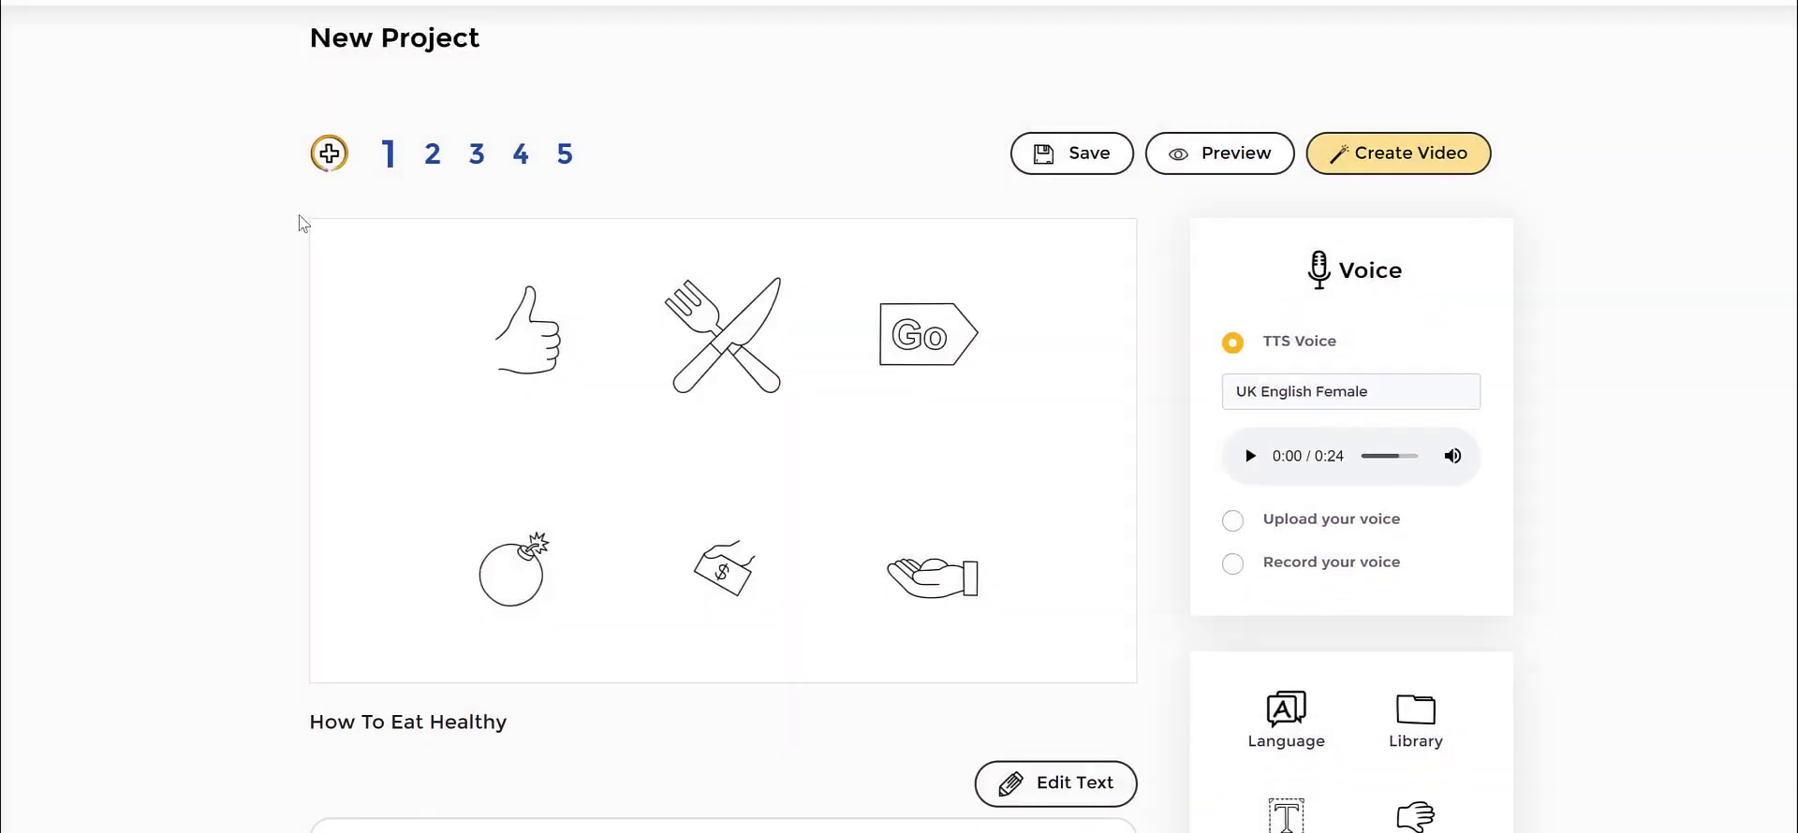
{"action": "mouse_move", "coordinate": [403, 170]}
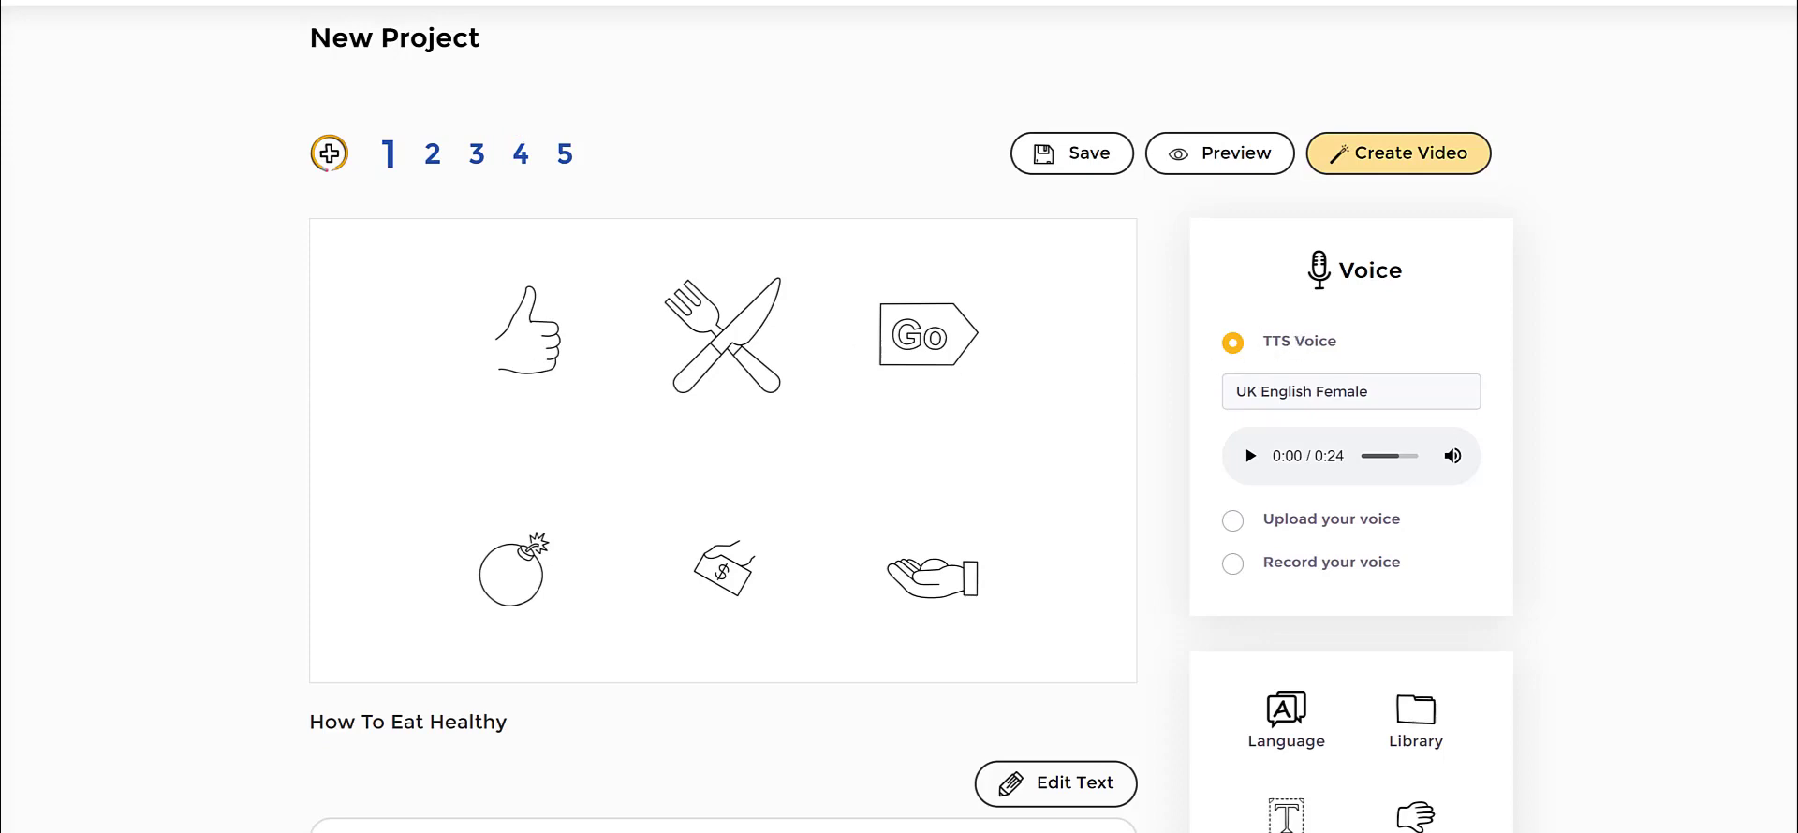
{"action": "left_click_drag", "start_coordinate": [1199, 311], "coordinate": [1283, 300]}
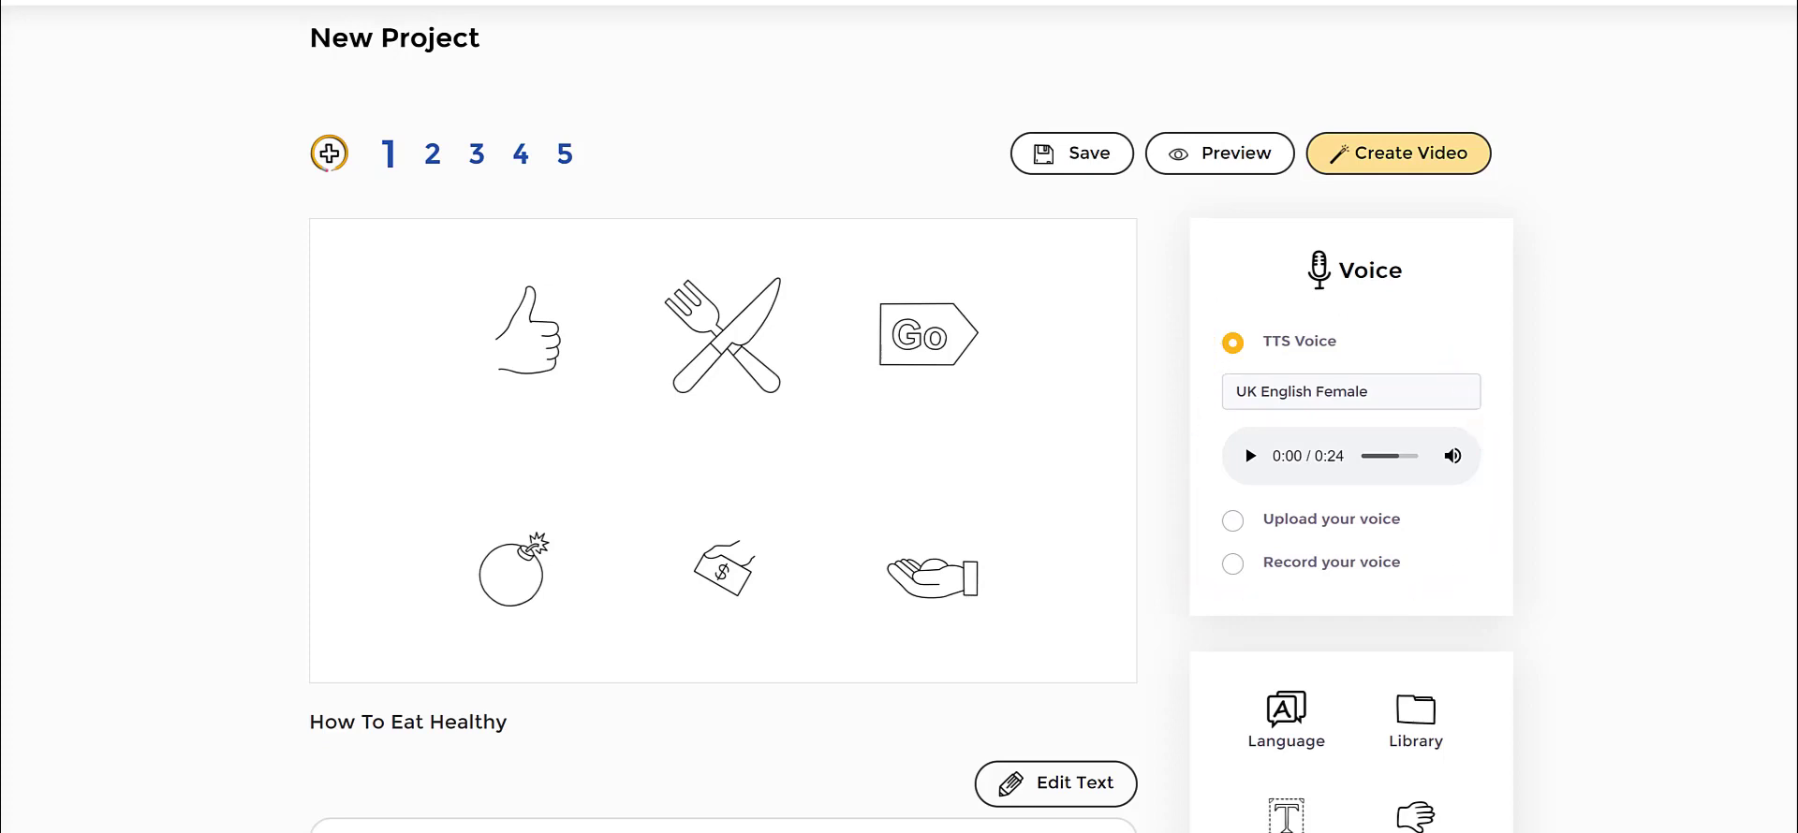
{"action": "mouse_move", "coordinate": [1426, 397]}
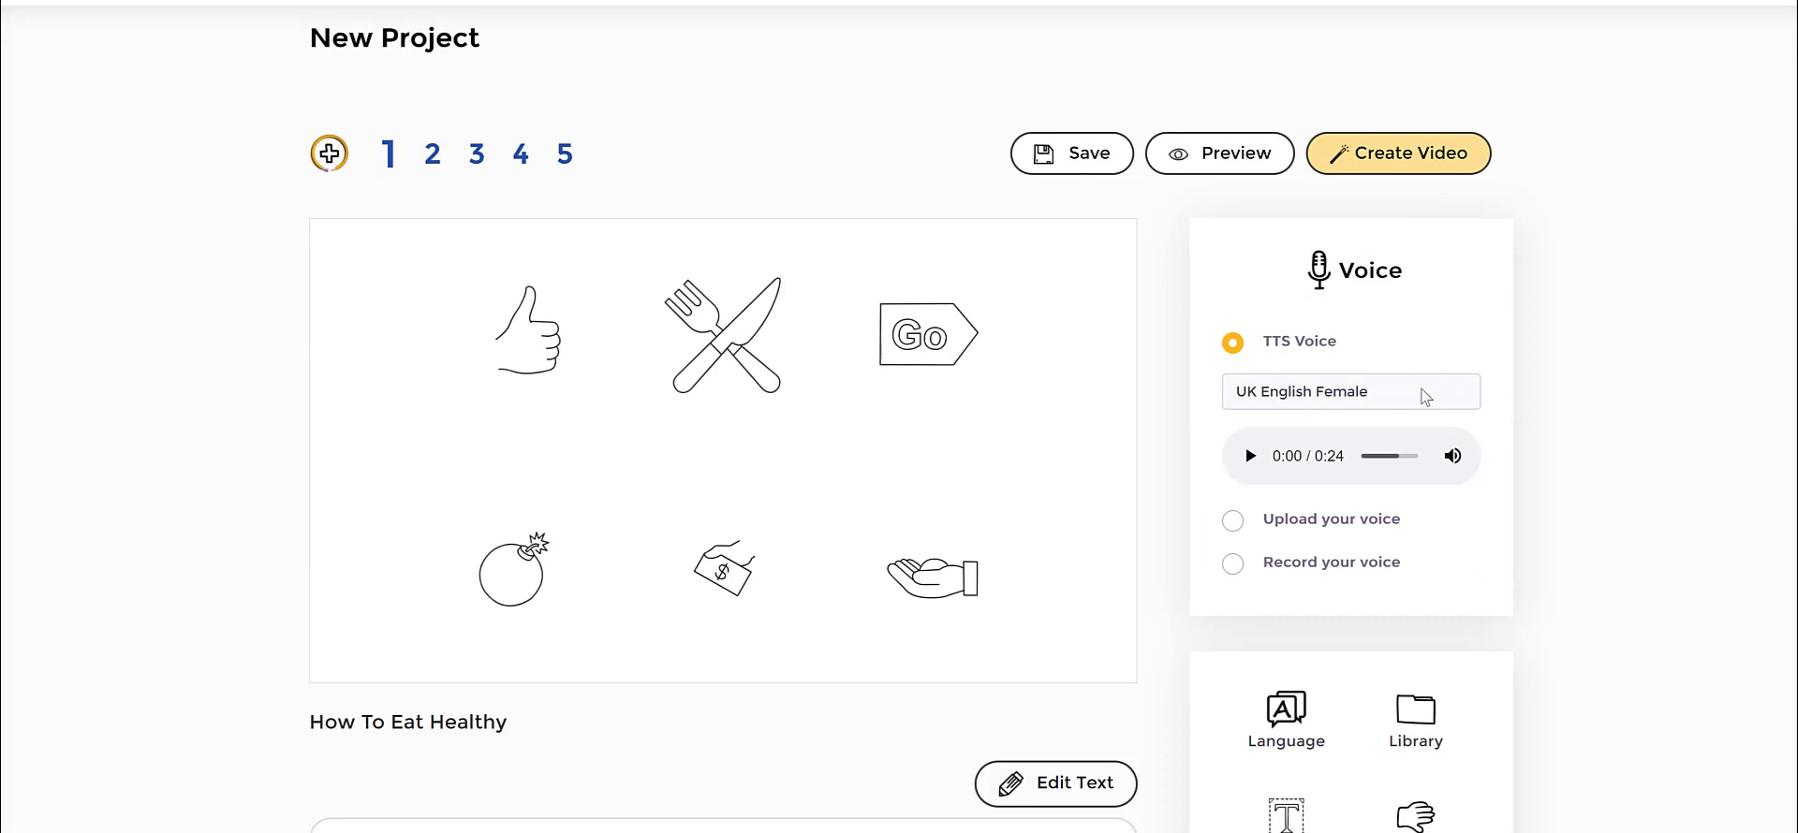
{"action": "mouse_move", "coordinate": [1436, 414]}
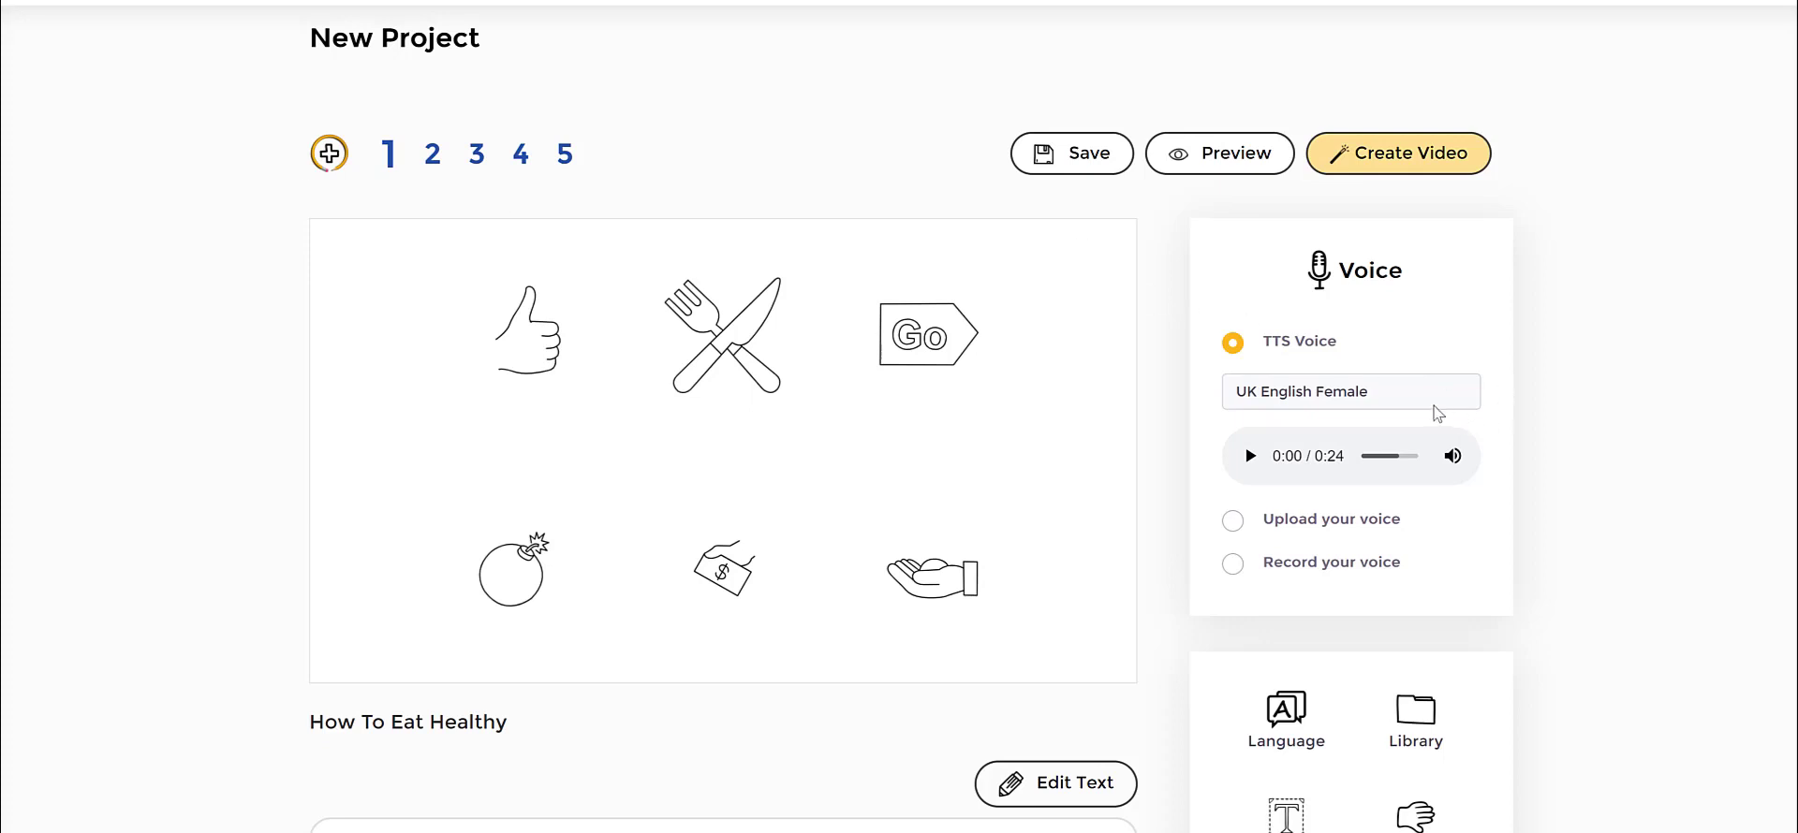
{"action": "left_click", "coordinate": [1350, 390]}
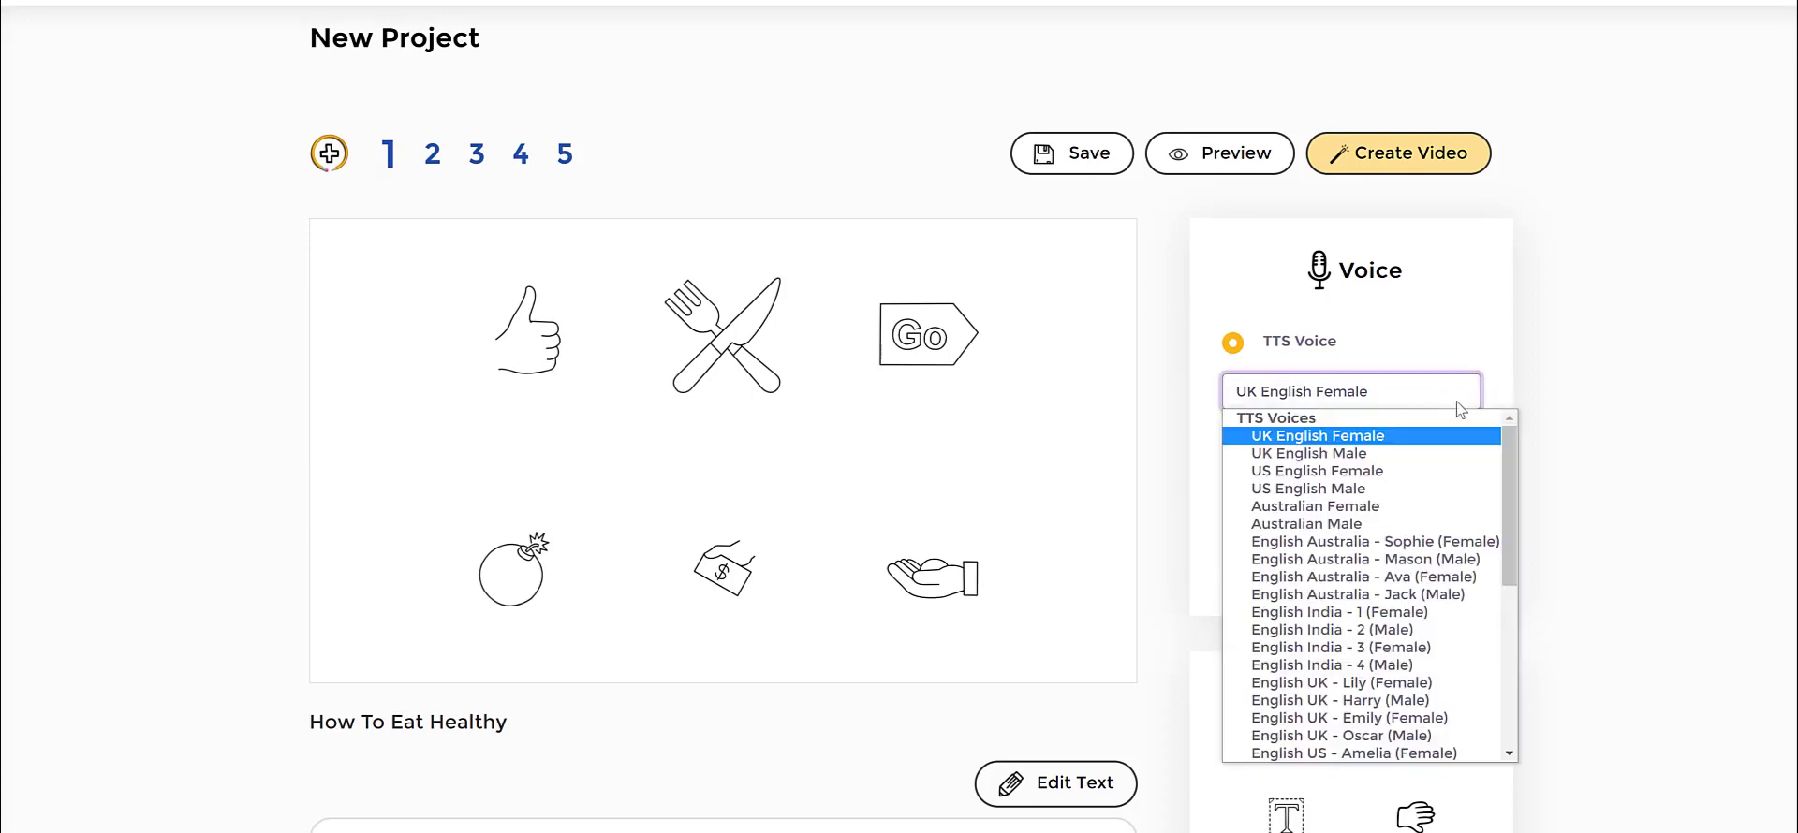
{"action": "scroll", "scroll_direction": "down", "scroll_amount": 3}
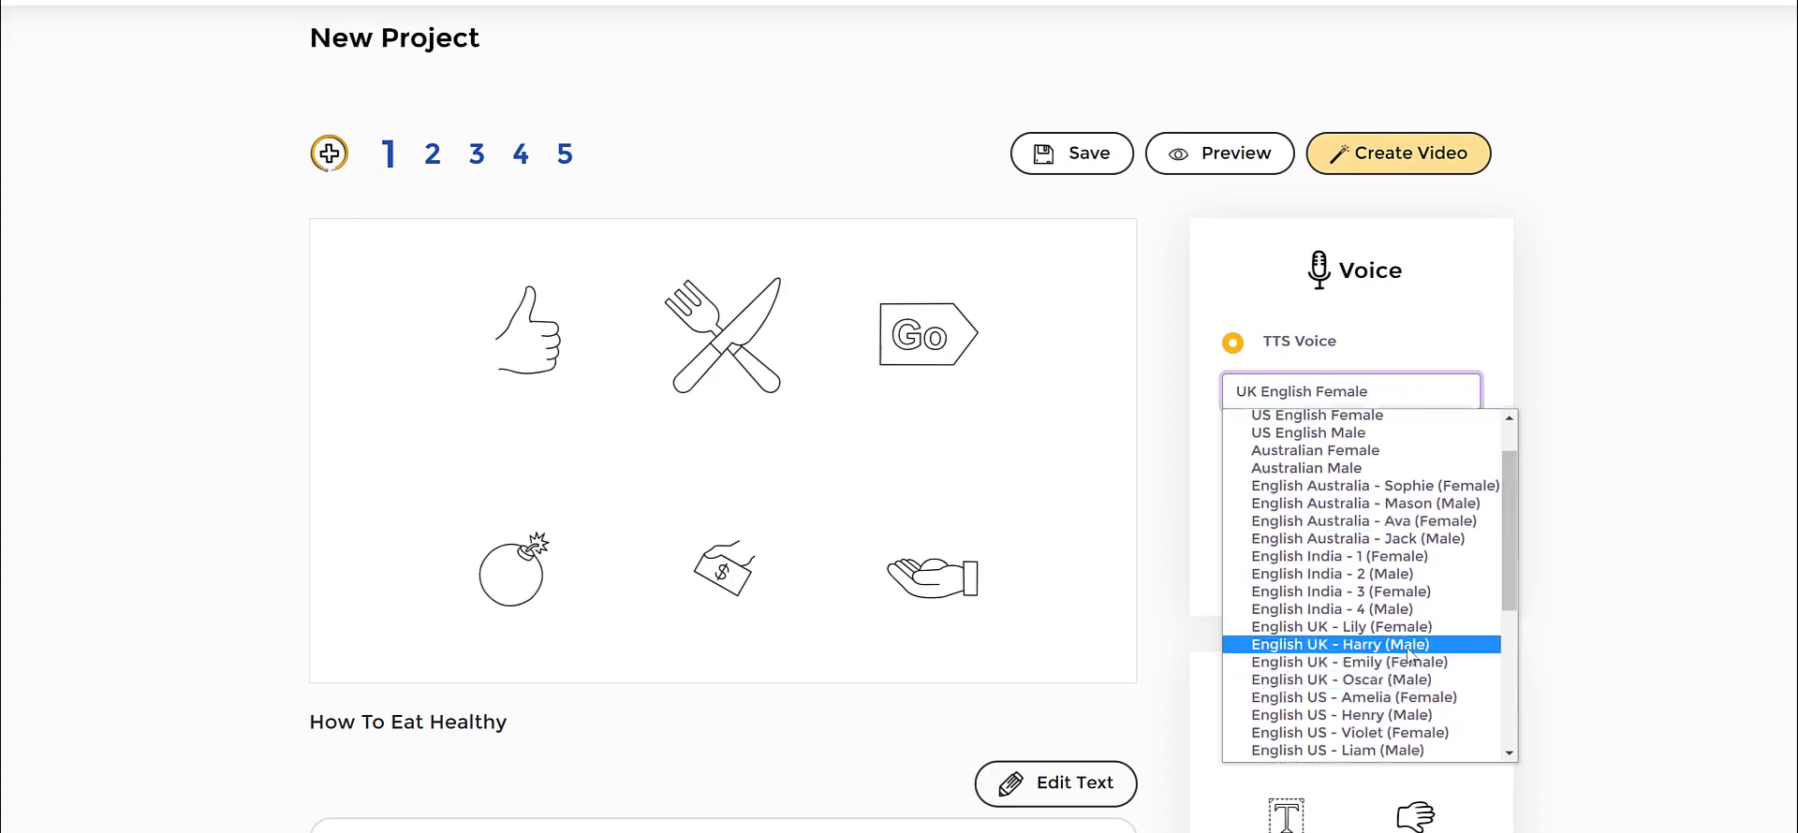
{"action": "left_click", "coordinate": [1340, 643]}
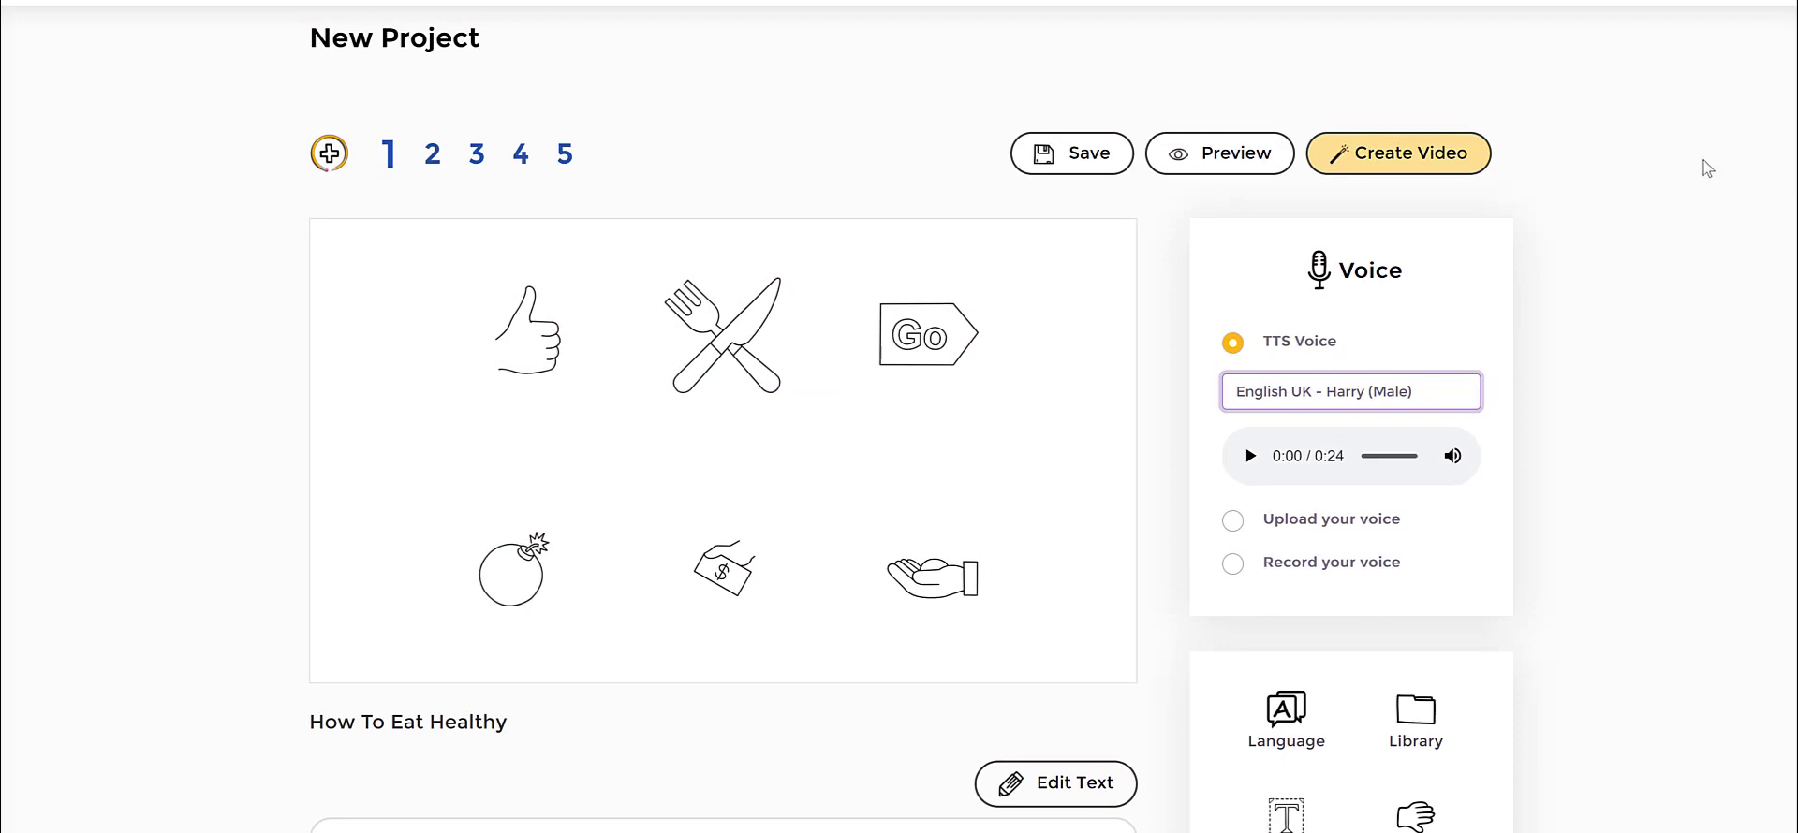
{"action": "scroll", "scroll_direction": "down", "scroll_amount": 3}
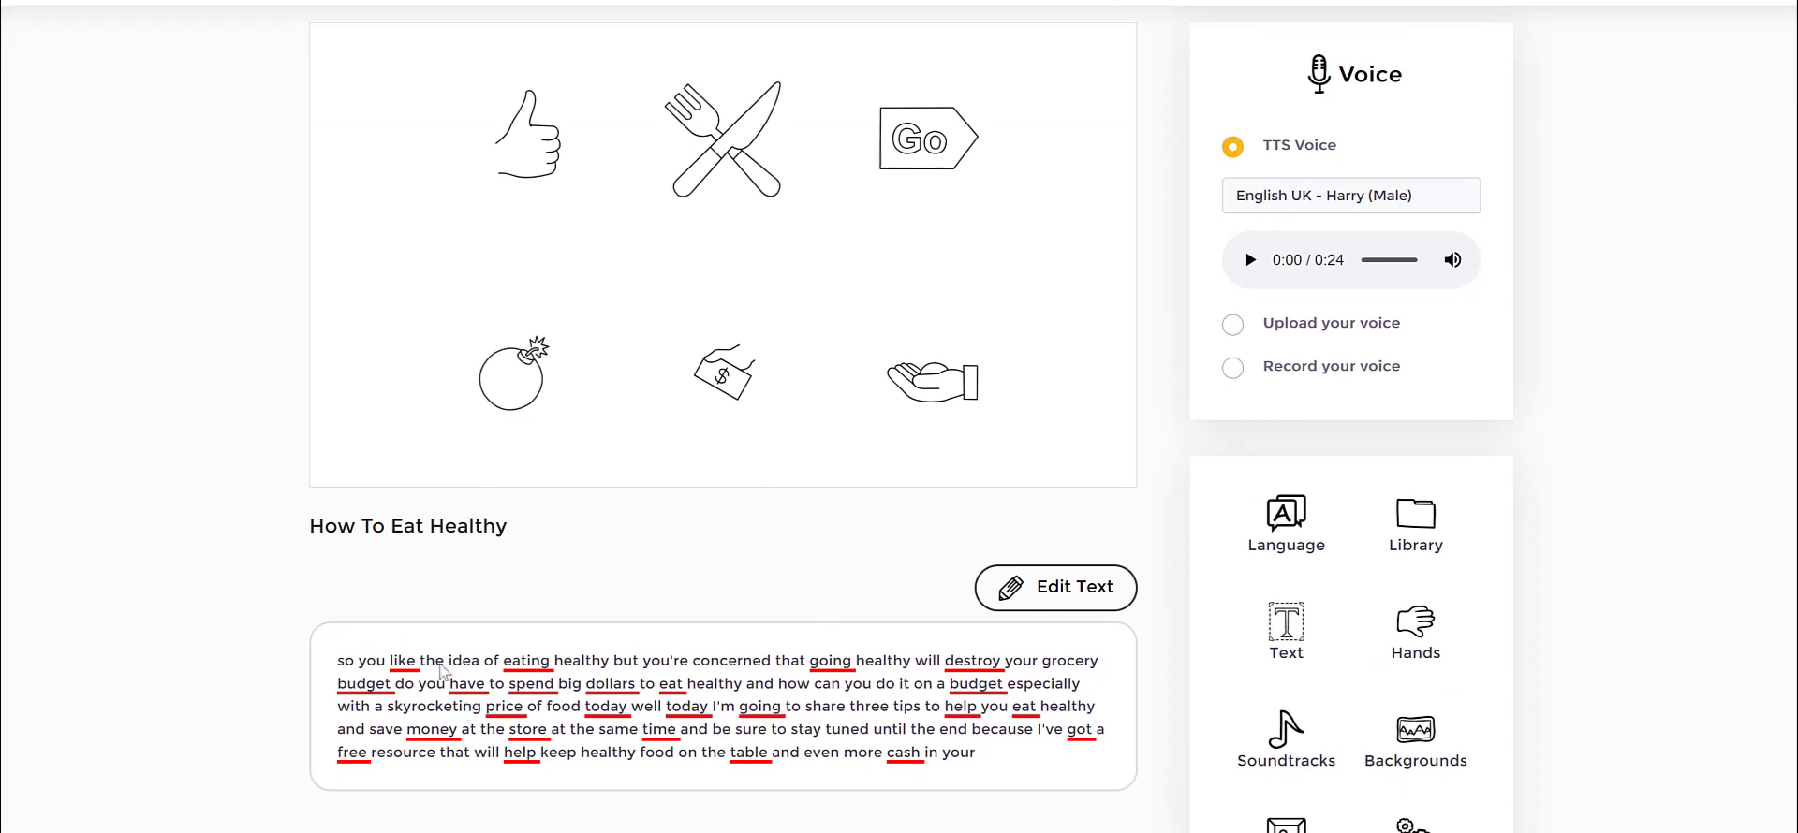
{"action": "left_click_drag", "start_coordinate": [389, 660], "coordinate": [545, 660]}
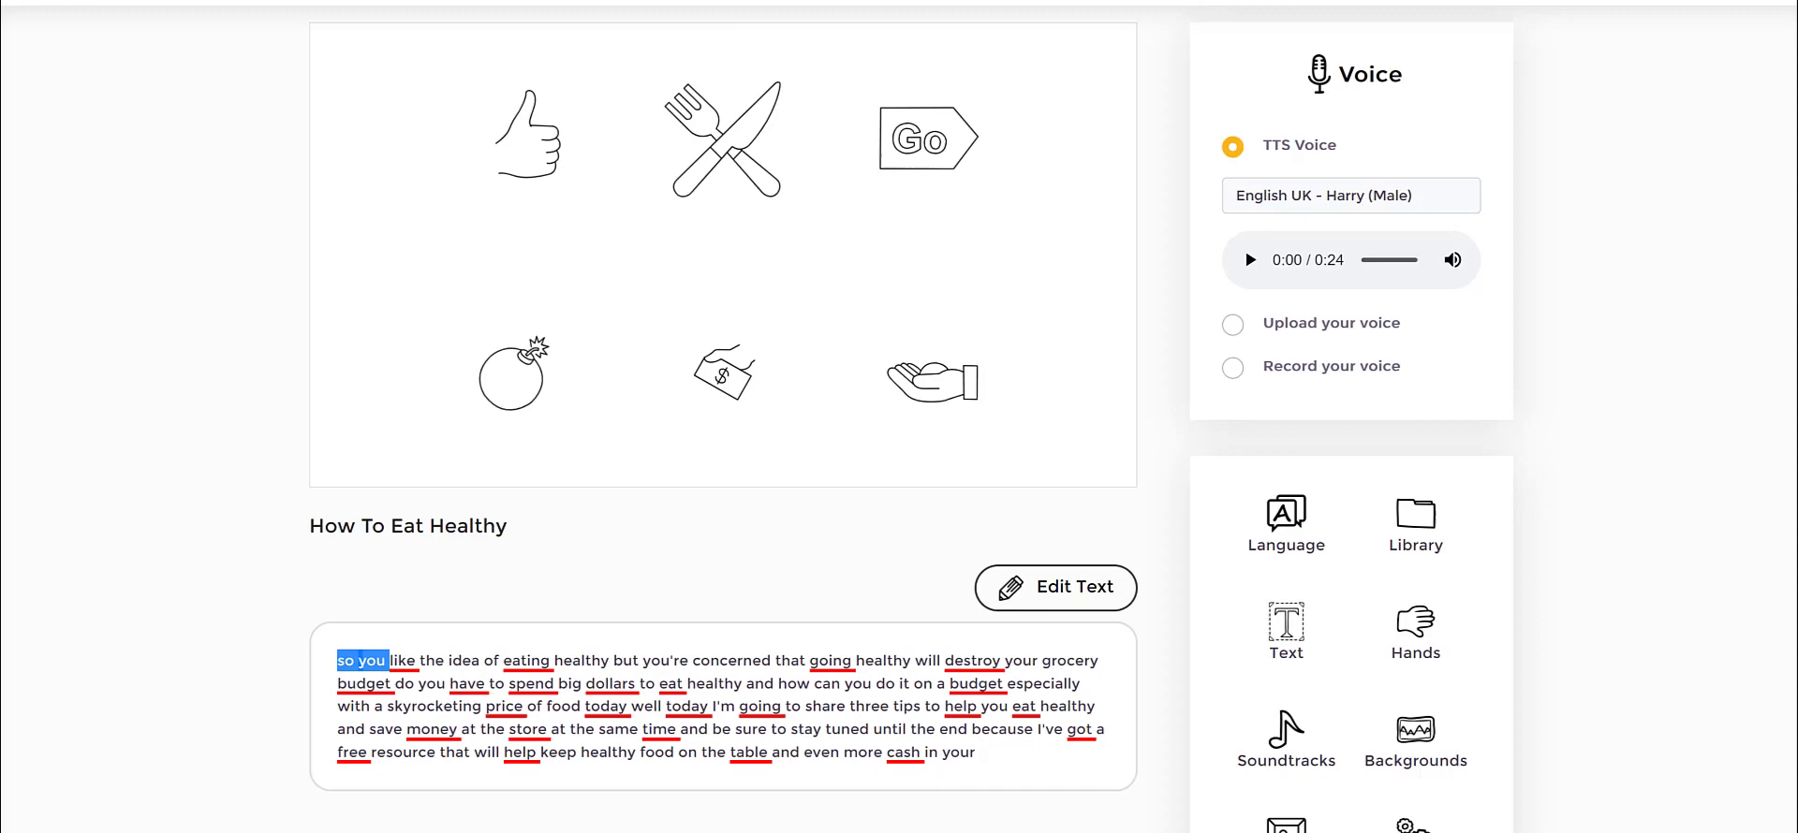
{"action": "left_click_drag", "start_coordinate": [533, 52], "coordinate": [510, 224]}
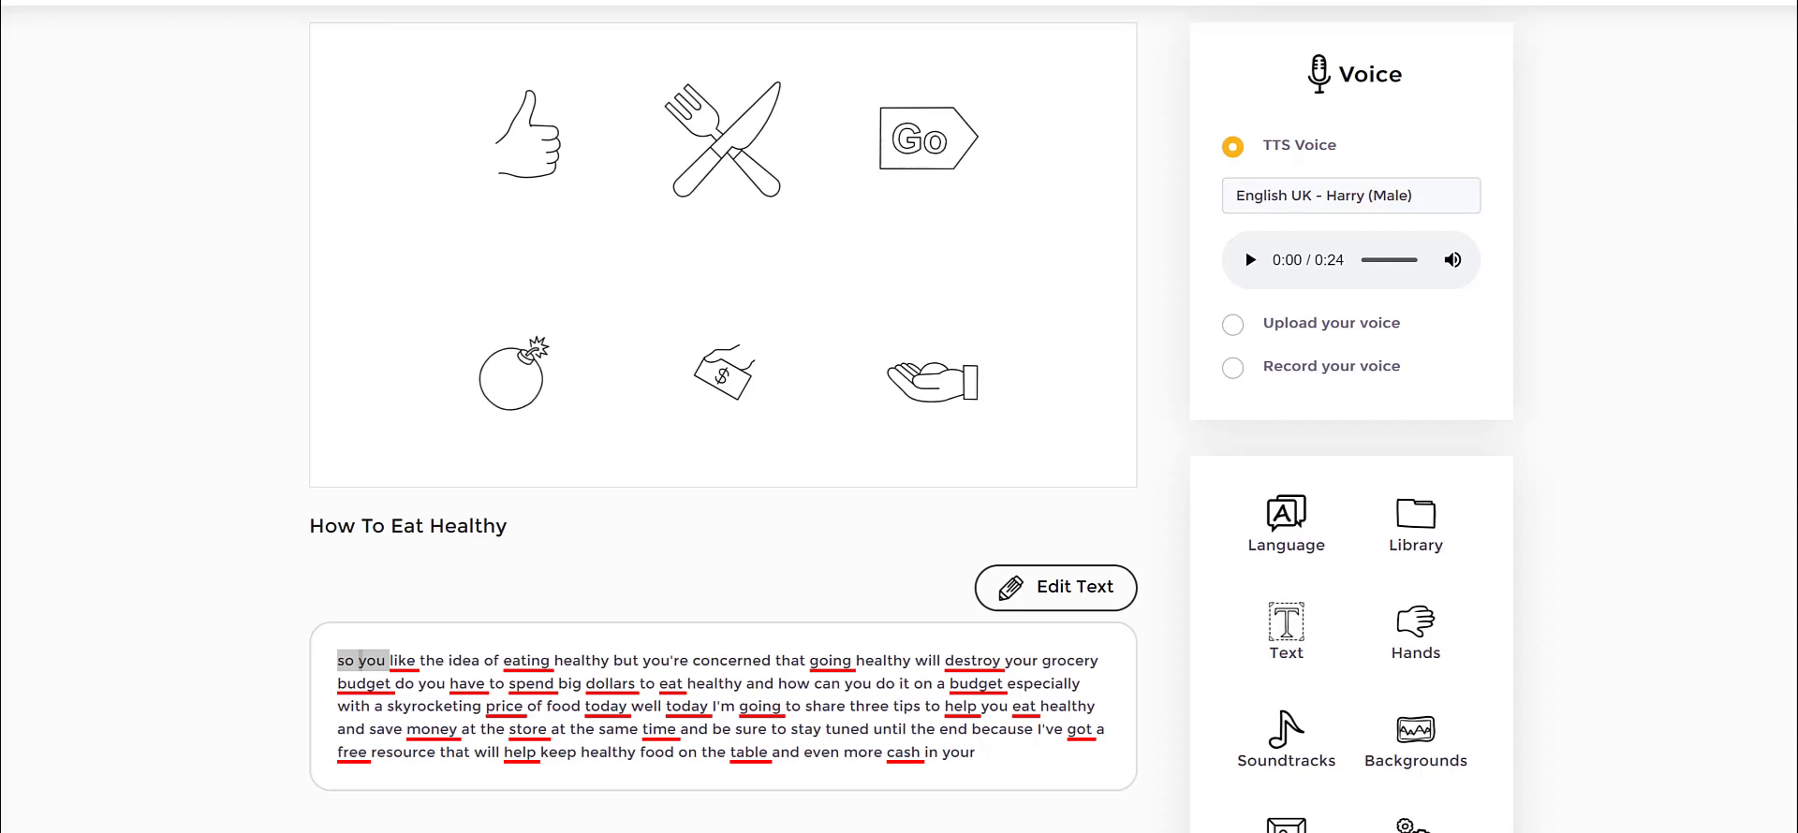
{"action": "mouse_move", "coordinate": [37, 486]}
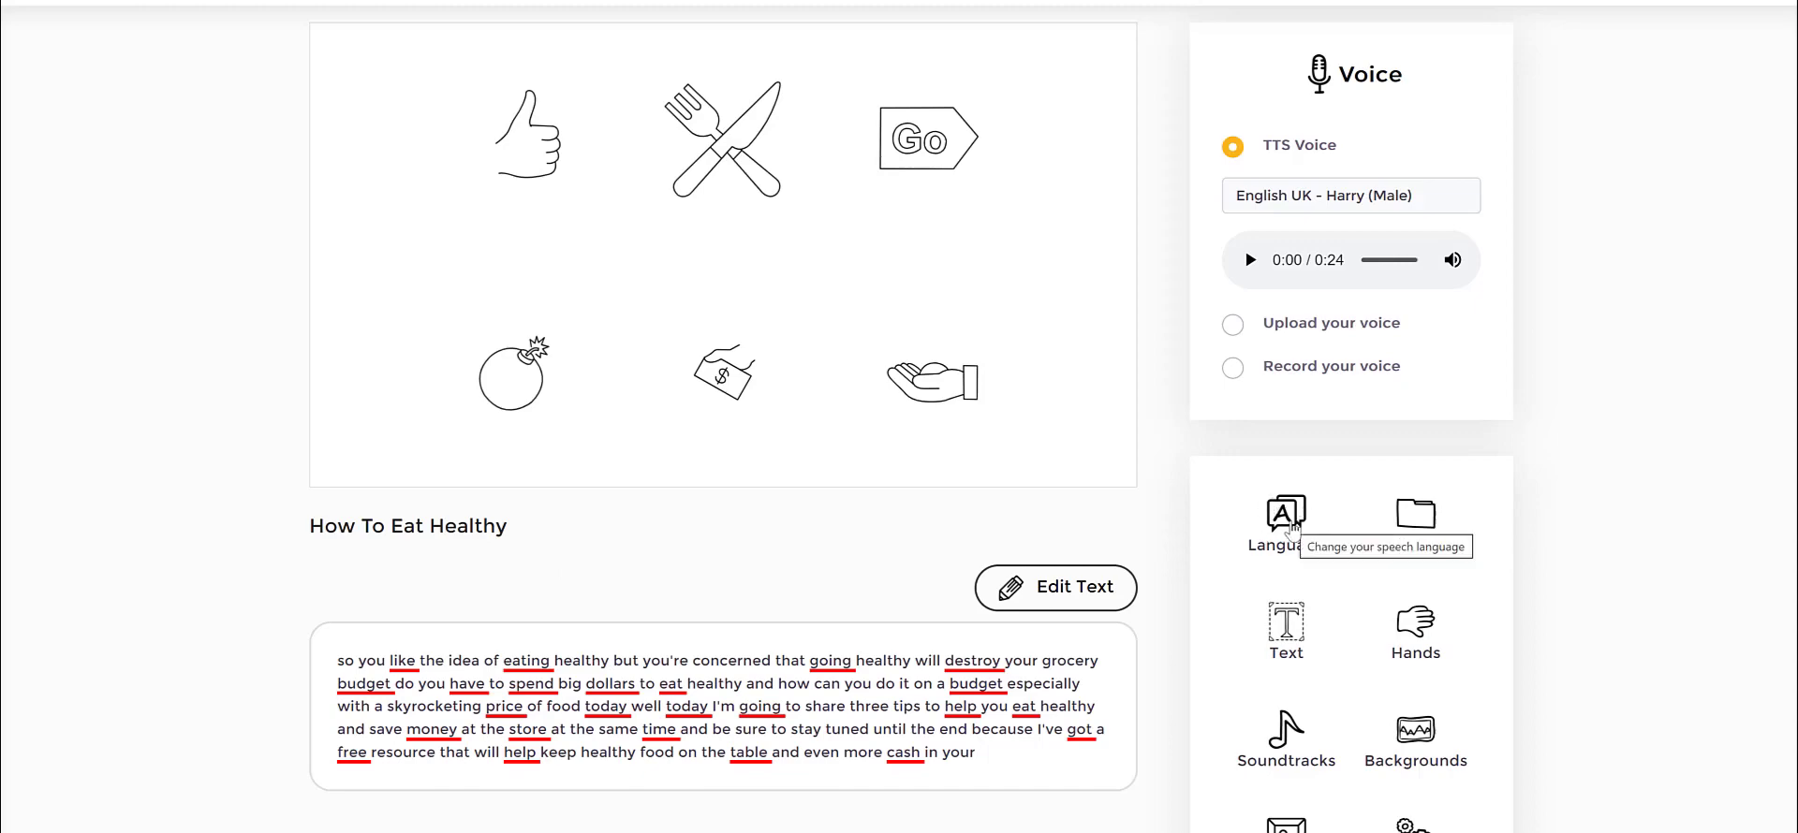
{"action": "mouse_move", "coordinate": [1250, 523]}
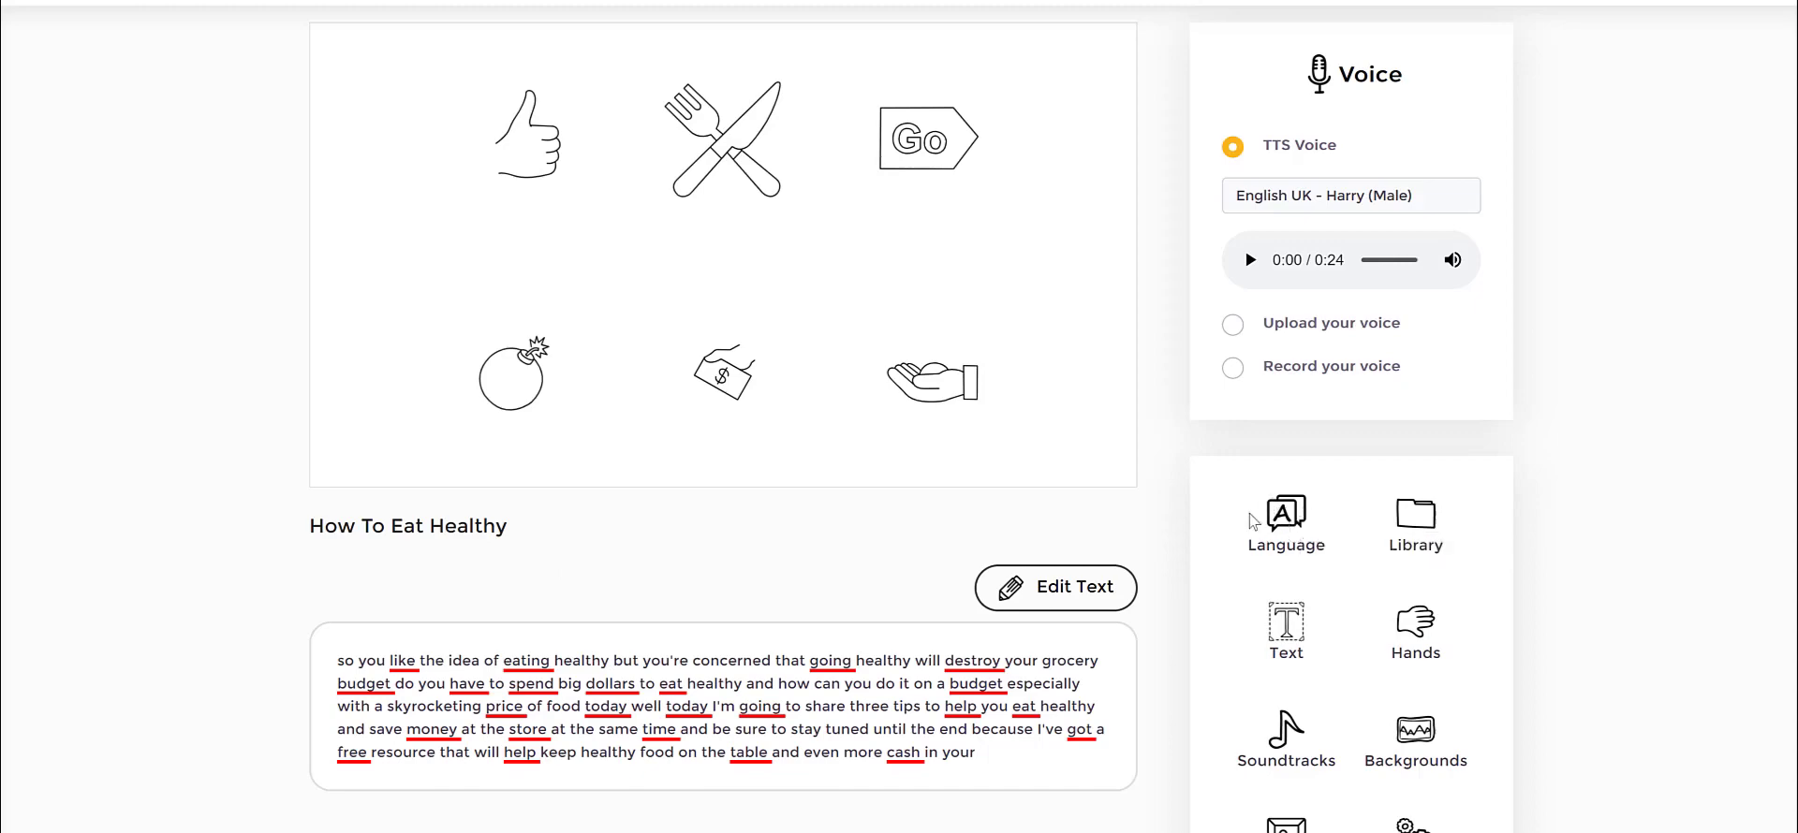
Set the speech language to Spanish with Auto Translation kept on.
{"action": "left_click", "coordinate": [1286, 522]}
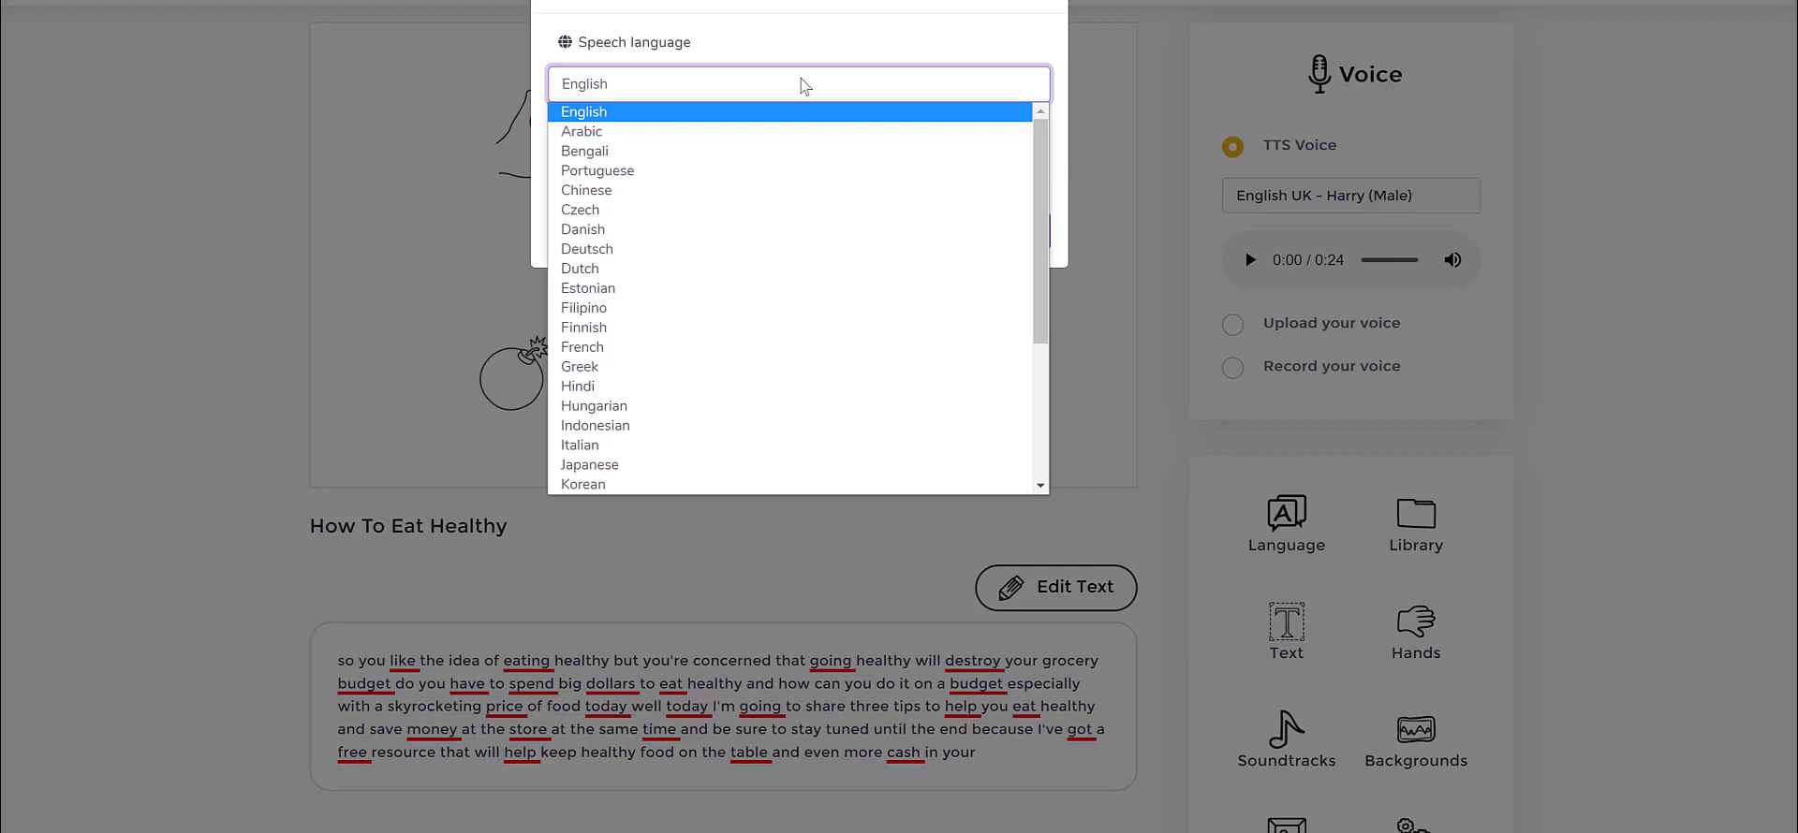
{"action": "scroll", "scroll_direction": "down", "scroll_amount": 3}
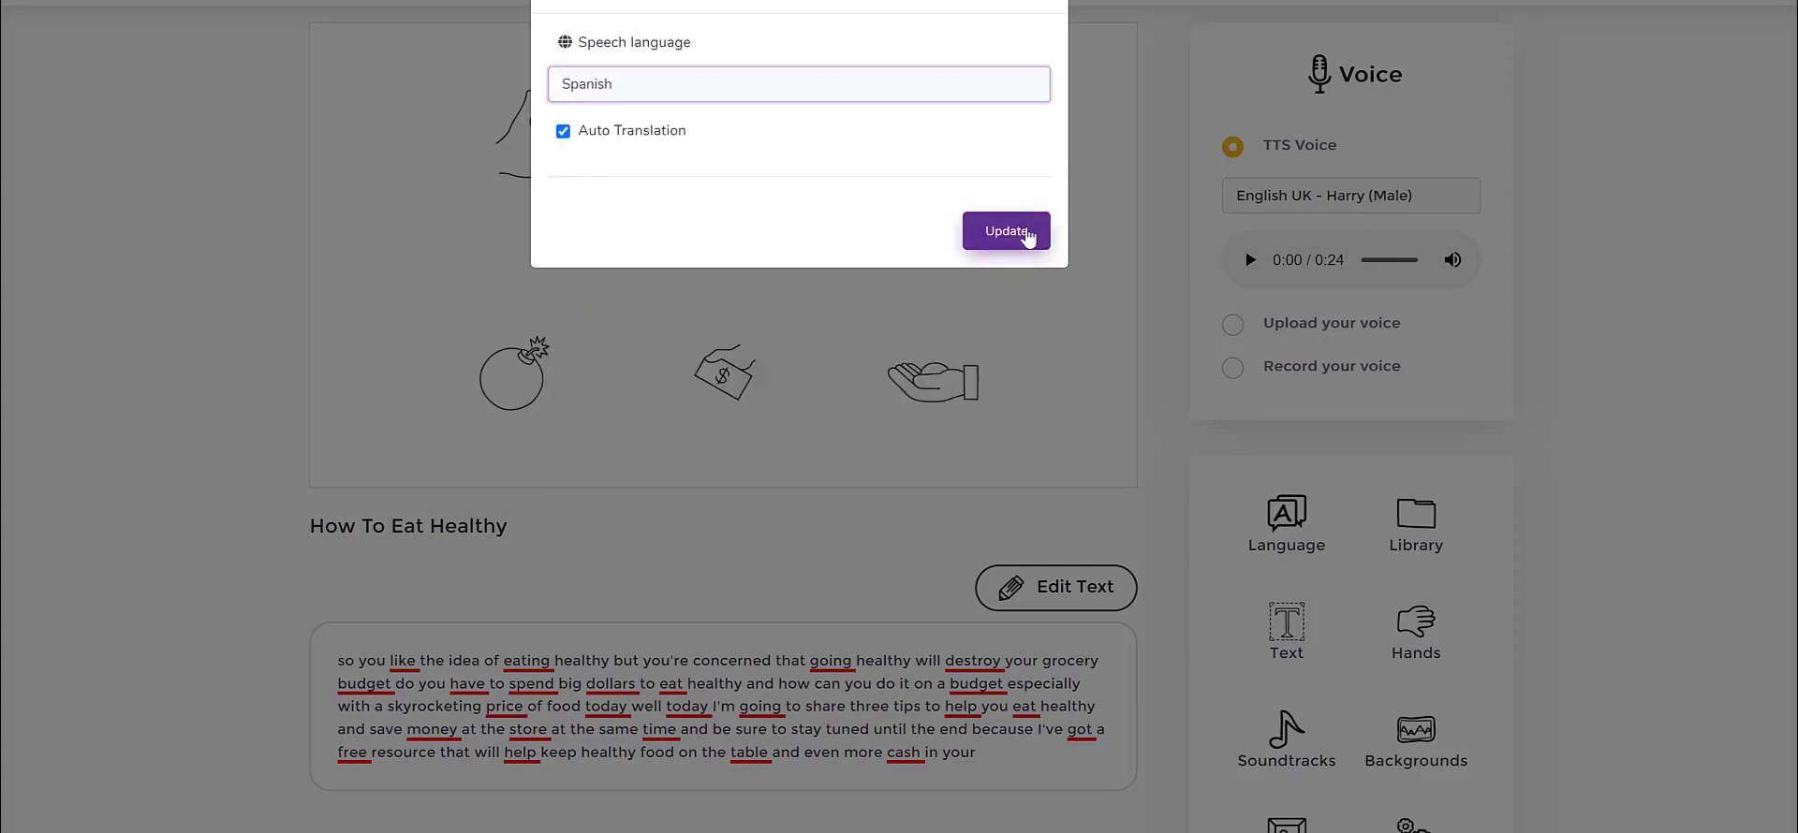
{"action": "left_click", "coordinate": [1005, 231]}
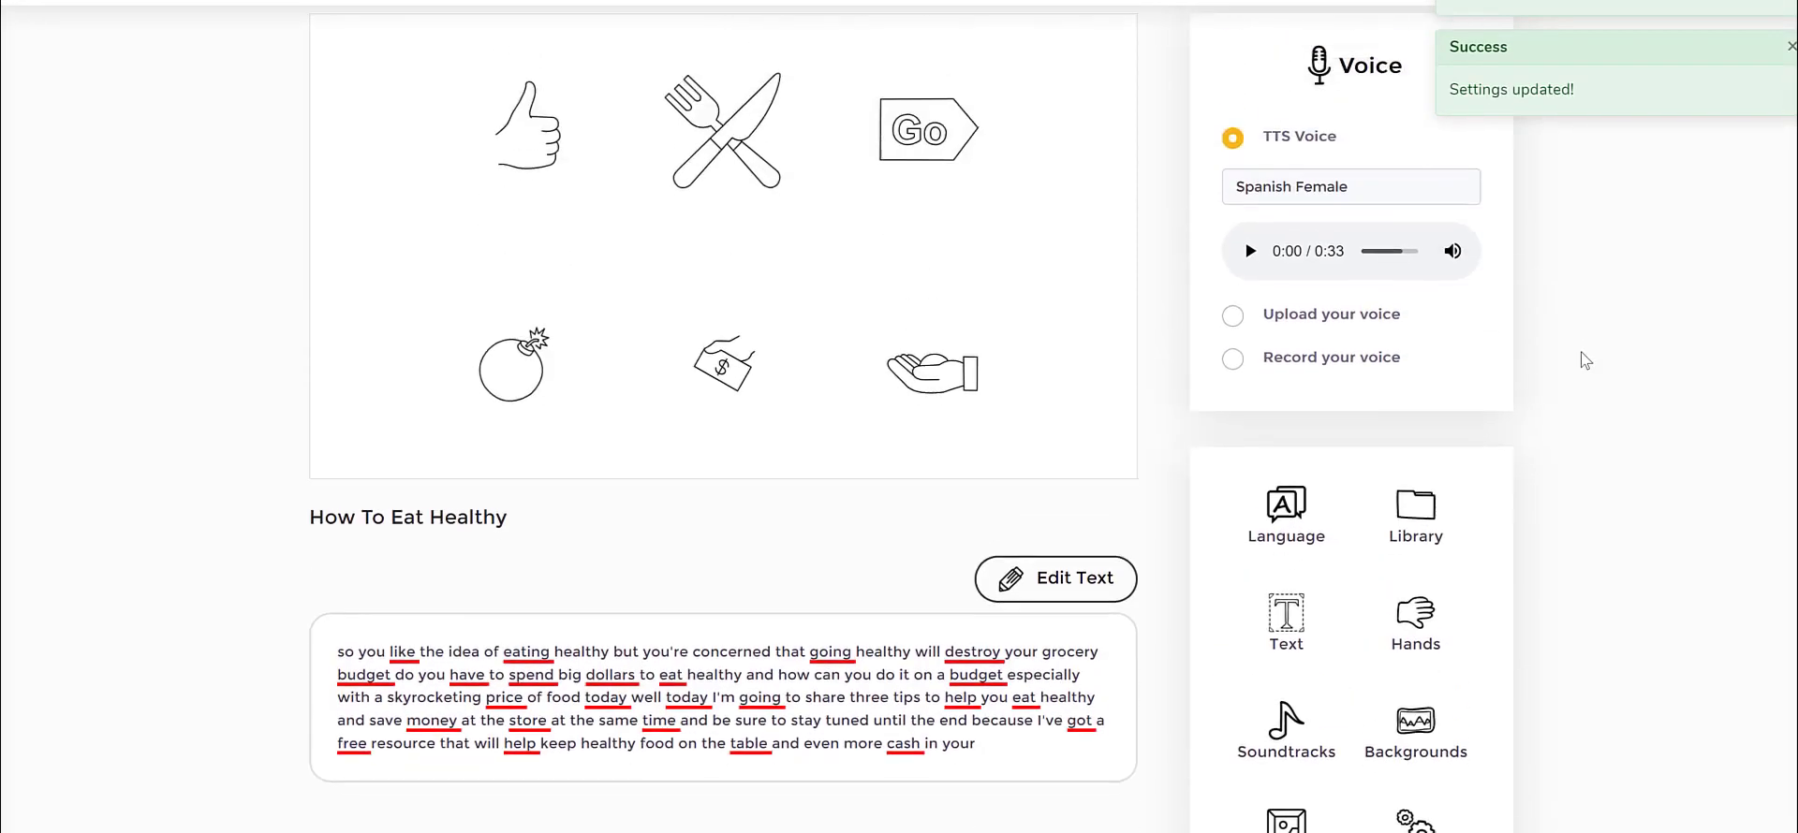
Choose Spanish - María (Female) as scene 1's TTS narration voice.
{"action": "scroll", "scroll_direction": "down", "scroll_amount": 3}
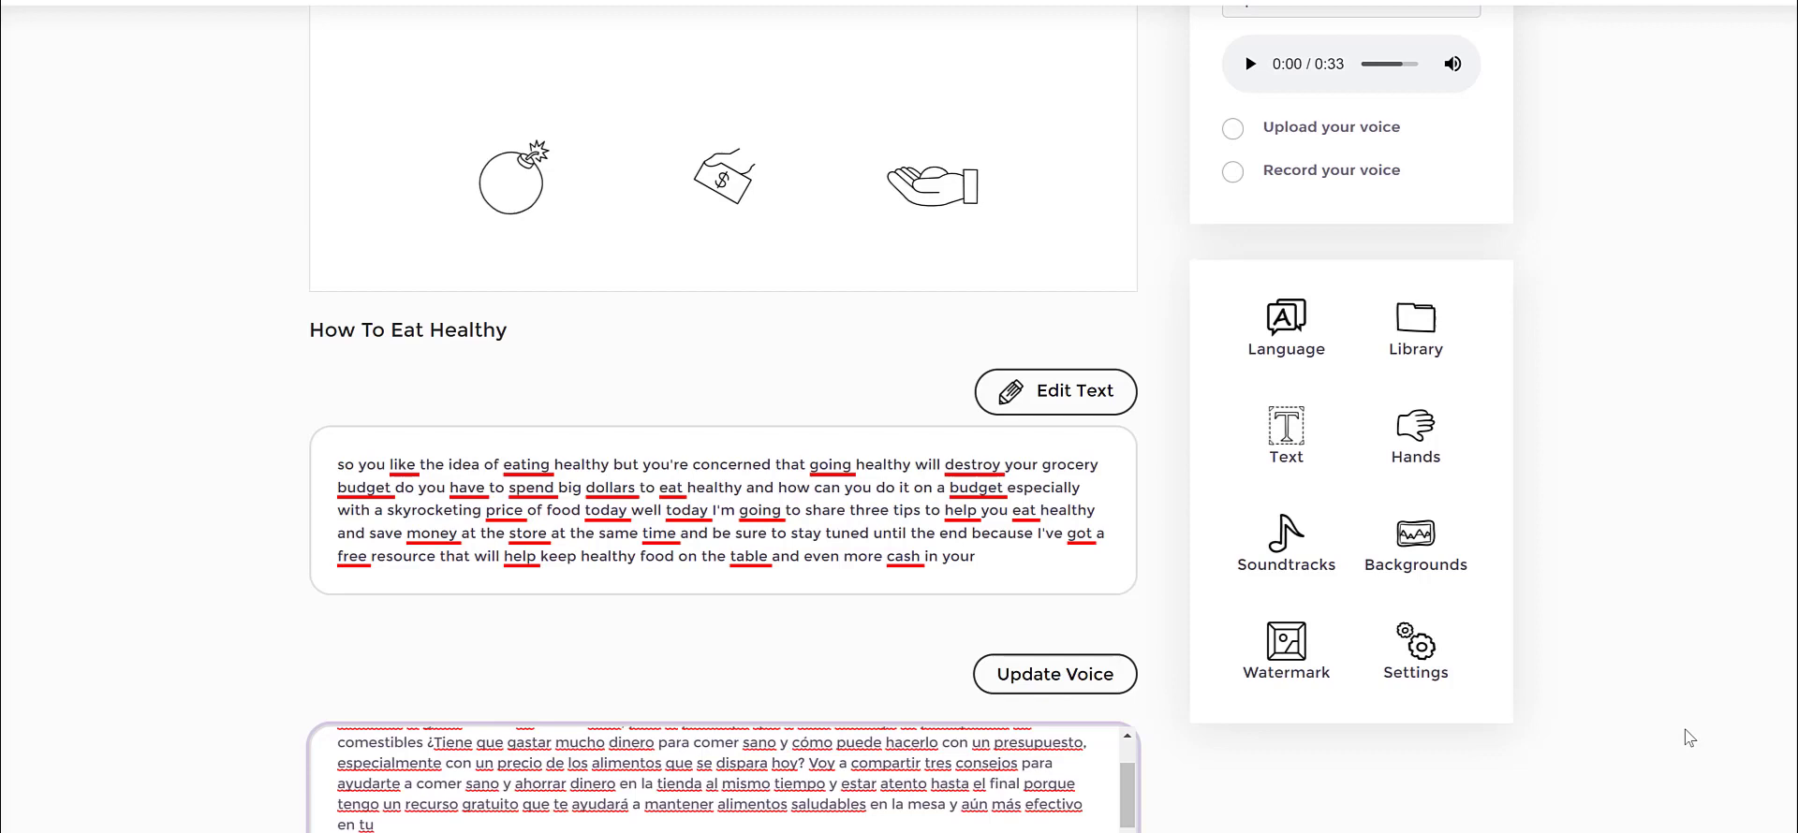
{"action": "mouse_move", "coordinate": [1196, 612]}
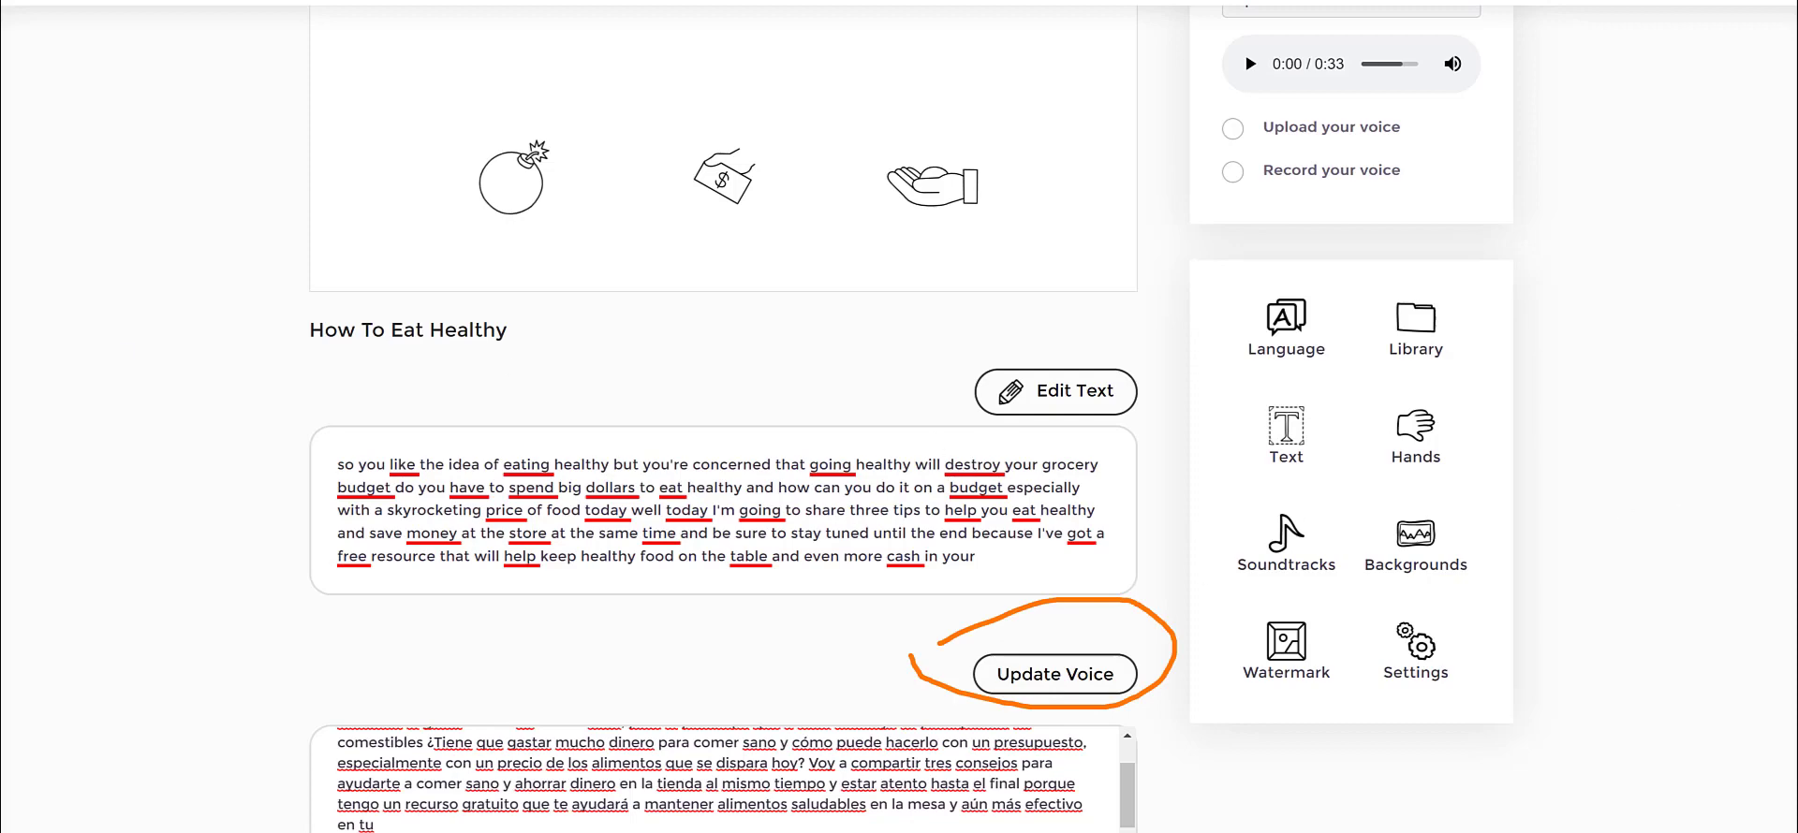
{"action": "left_click", "coordinate": [1054, 675]}
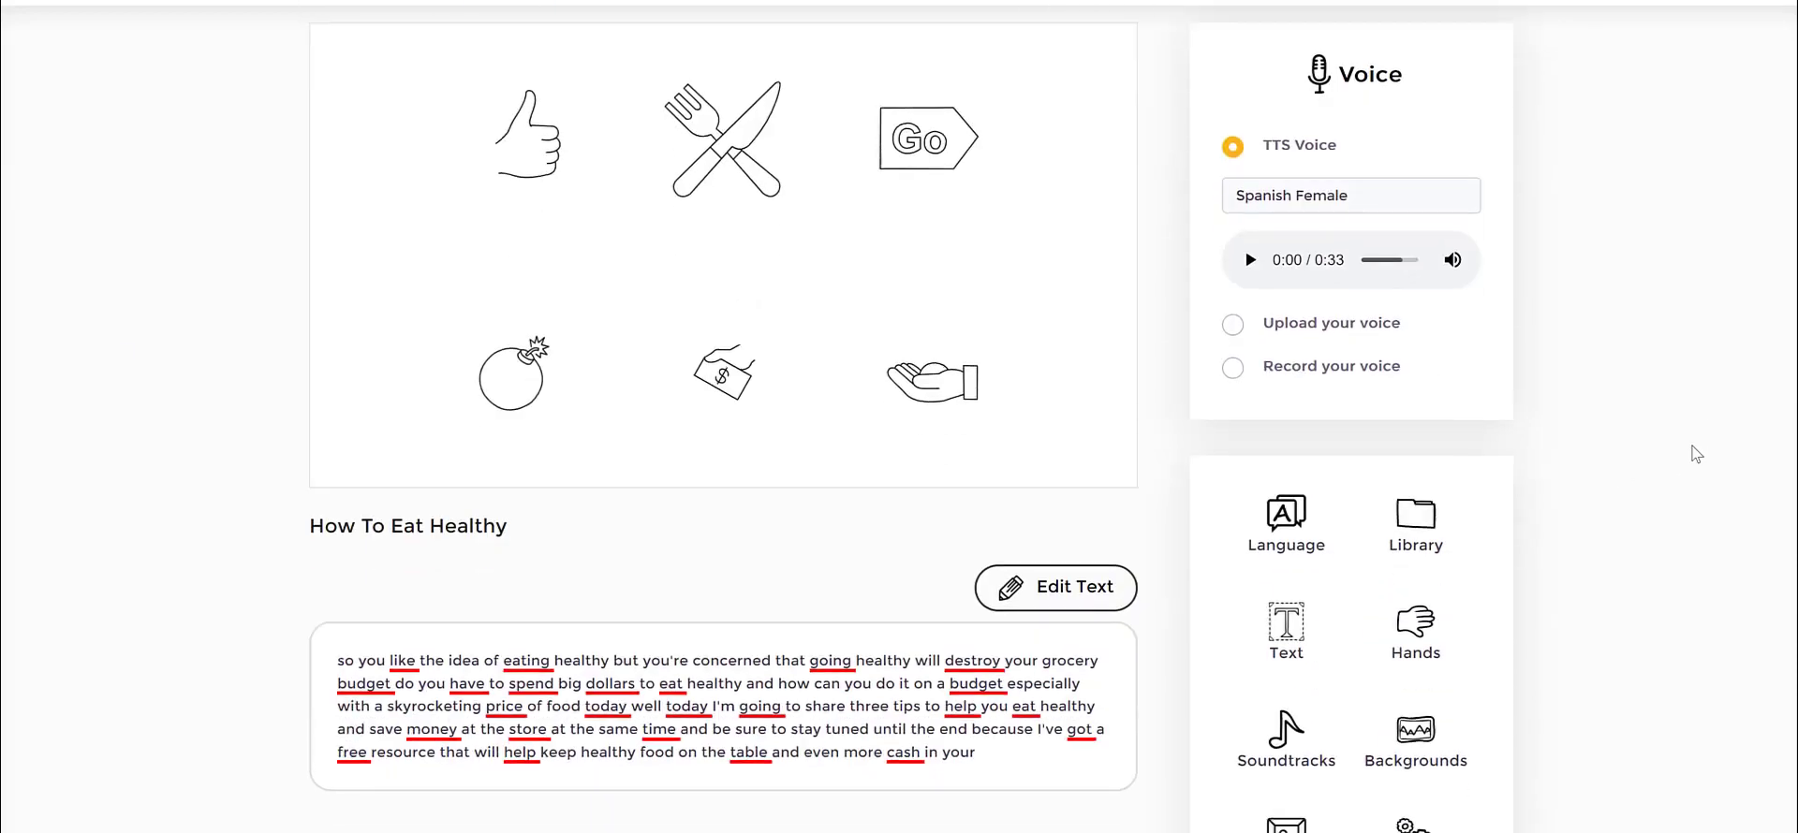
{"action": "scroll", "scroll_direction": "down", "scroll_amount": 3}
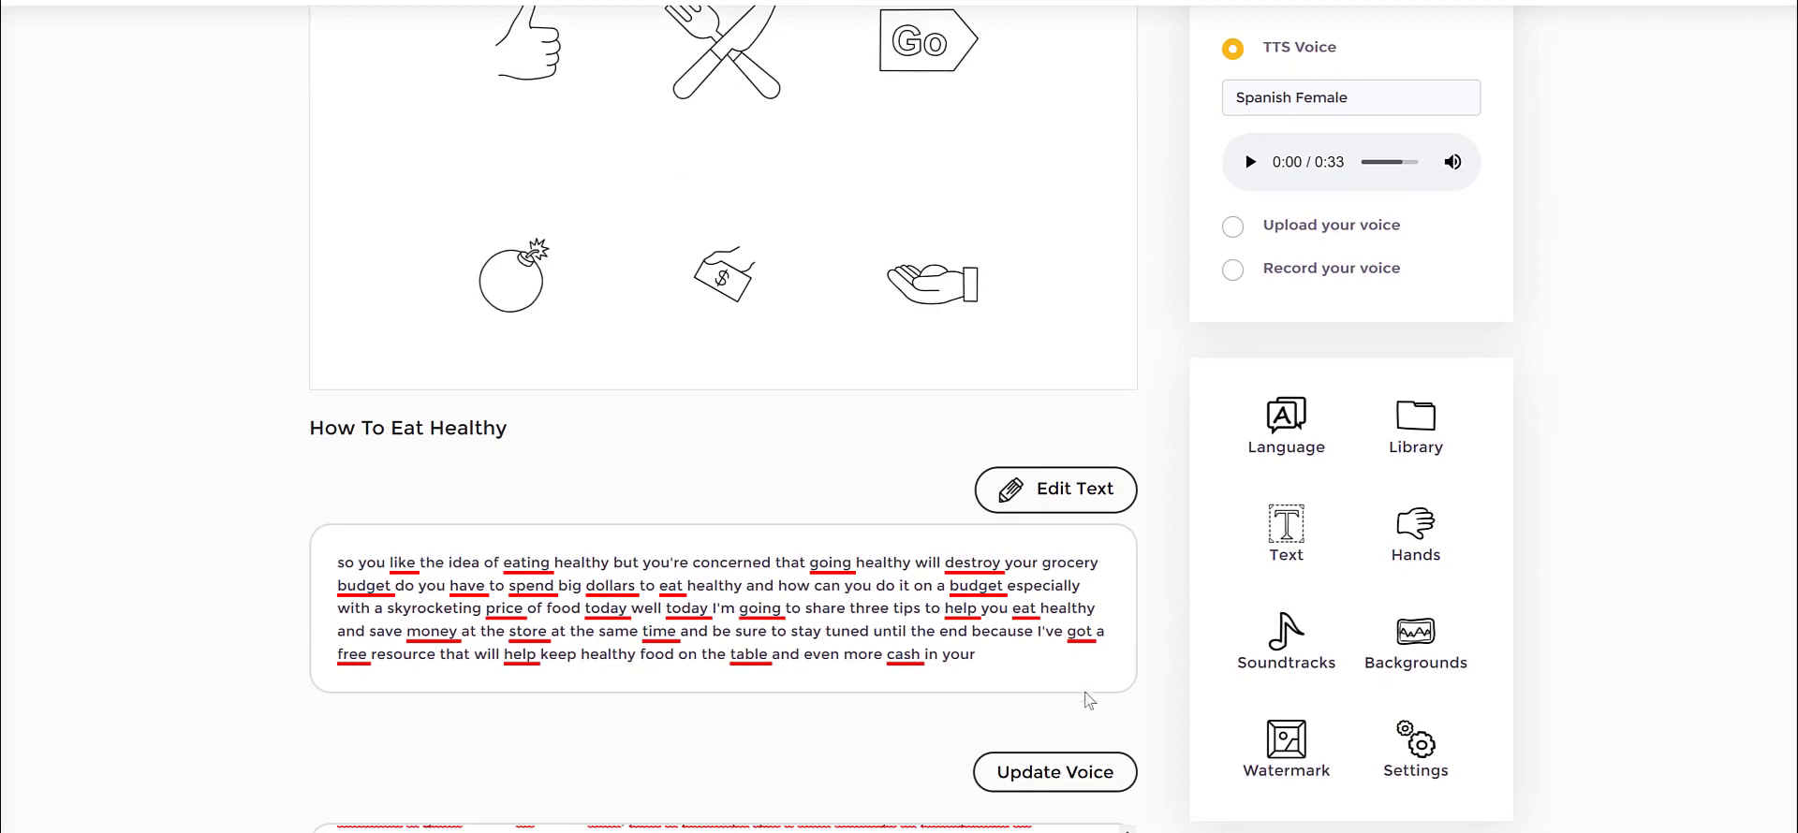
{"action": "scroll", "scroll_direction": "down", "scroll_amount": 3}
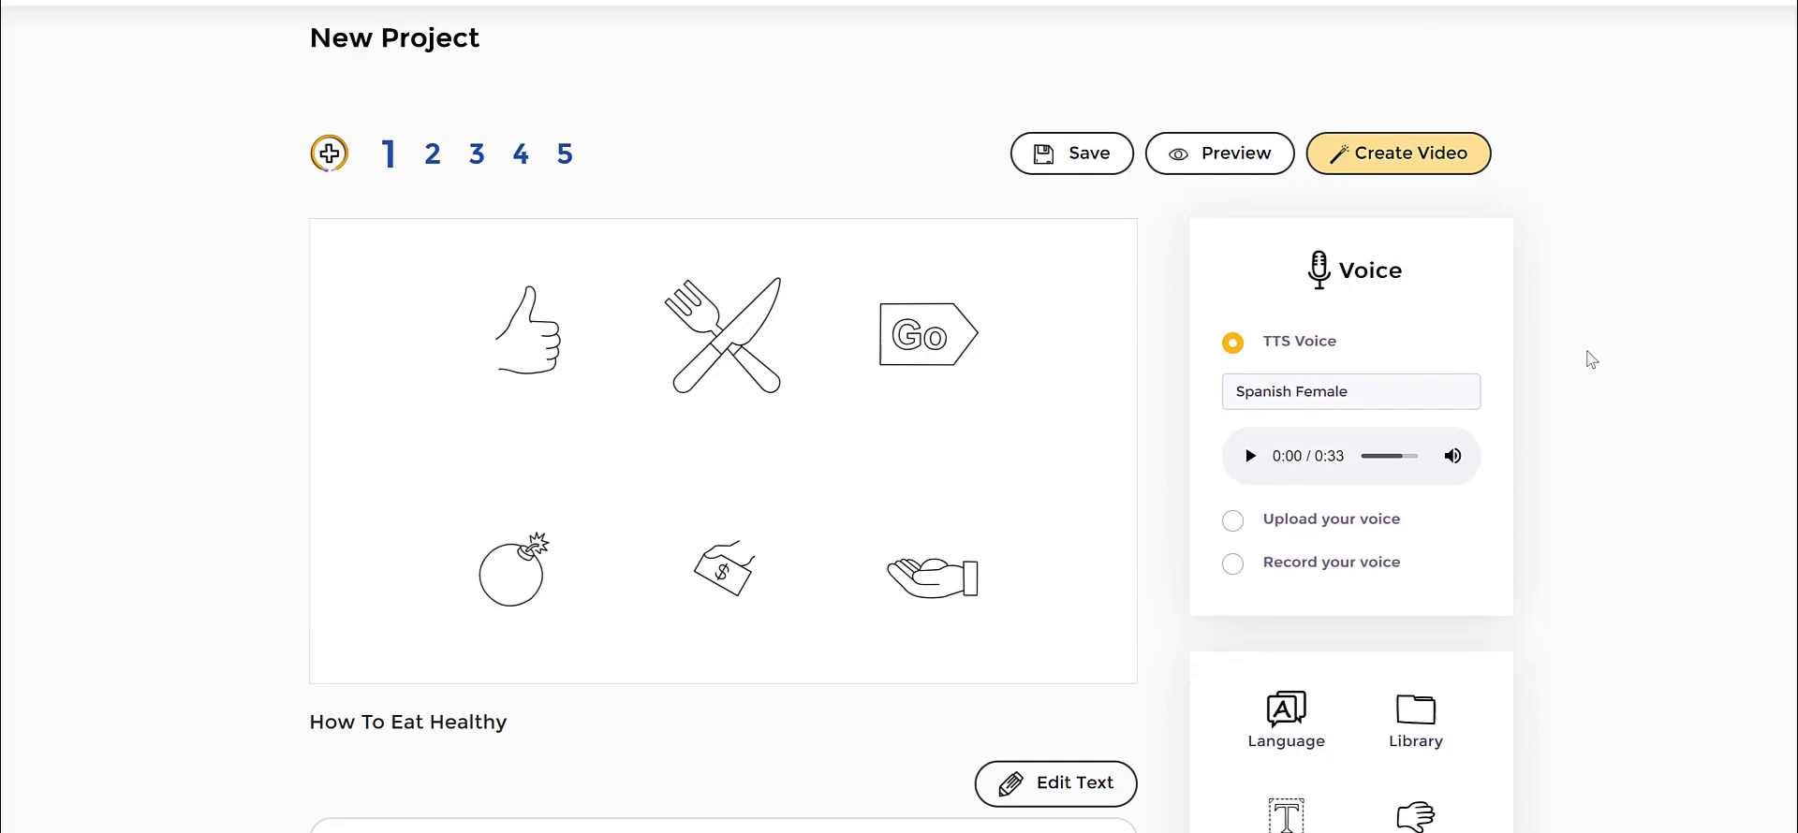
{"action": "left_click", "coordinate": [1351, 391]}
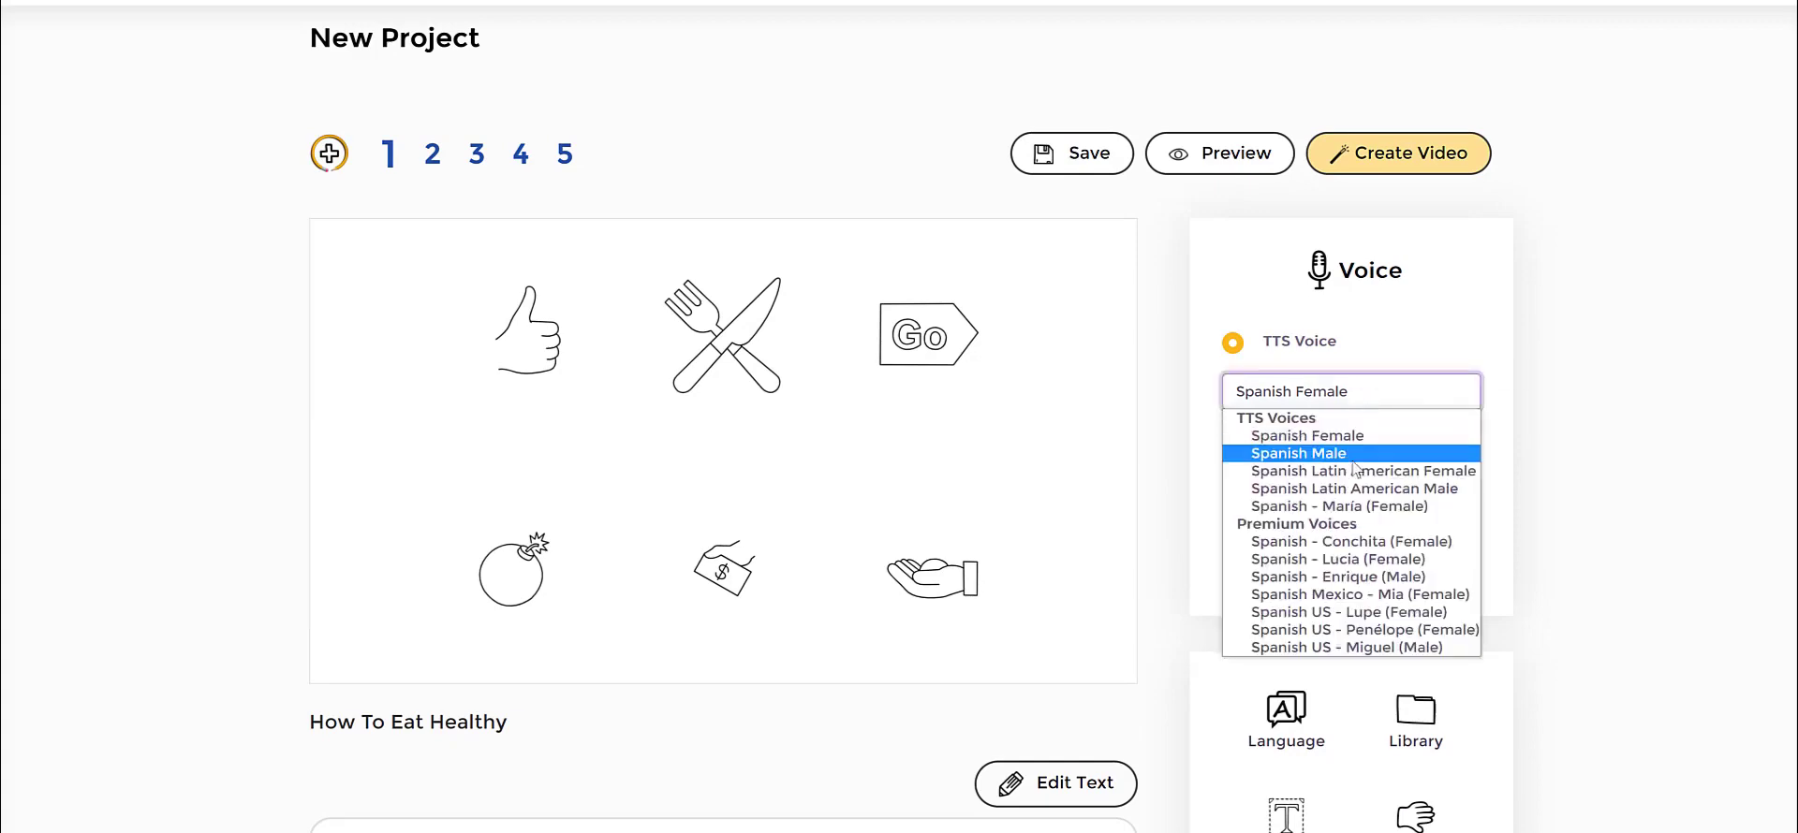
{"action": "left_click", "coordinate": [1353, 506]}
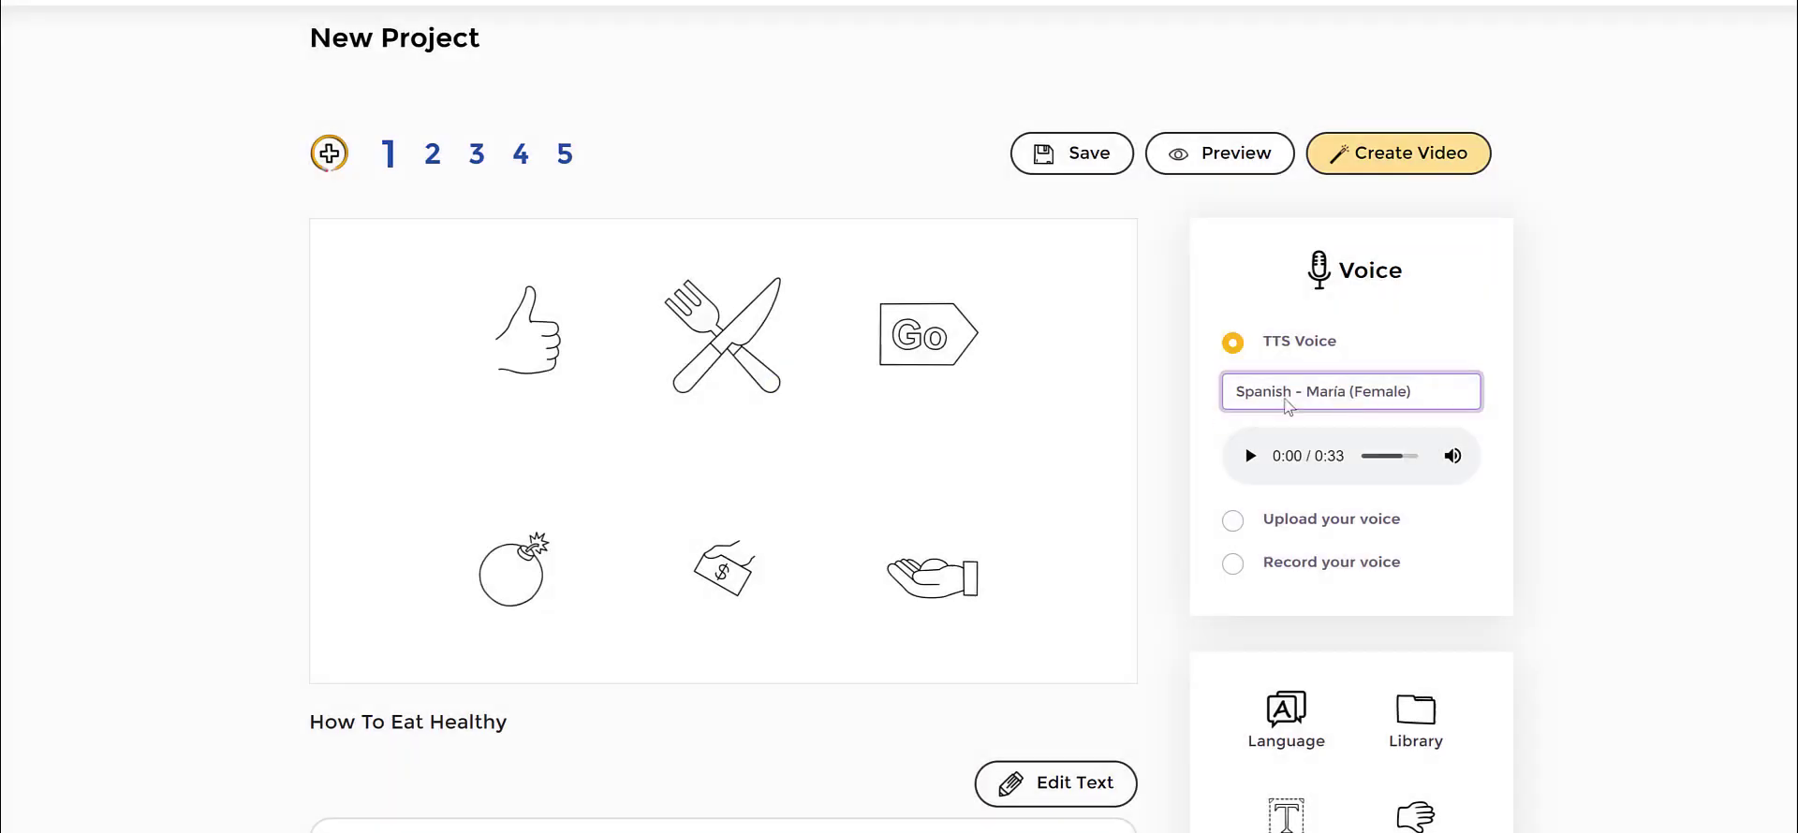
{"action": "mouse_move", "coordinate": [1682, 489]}
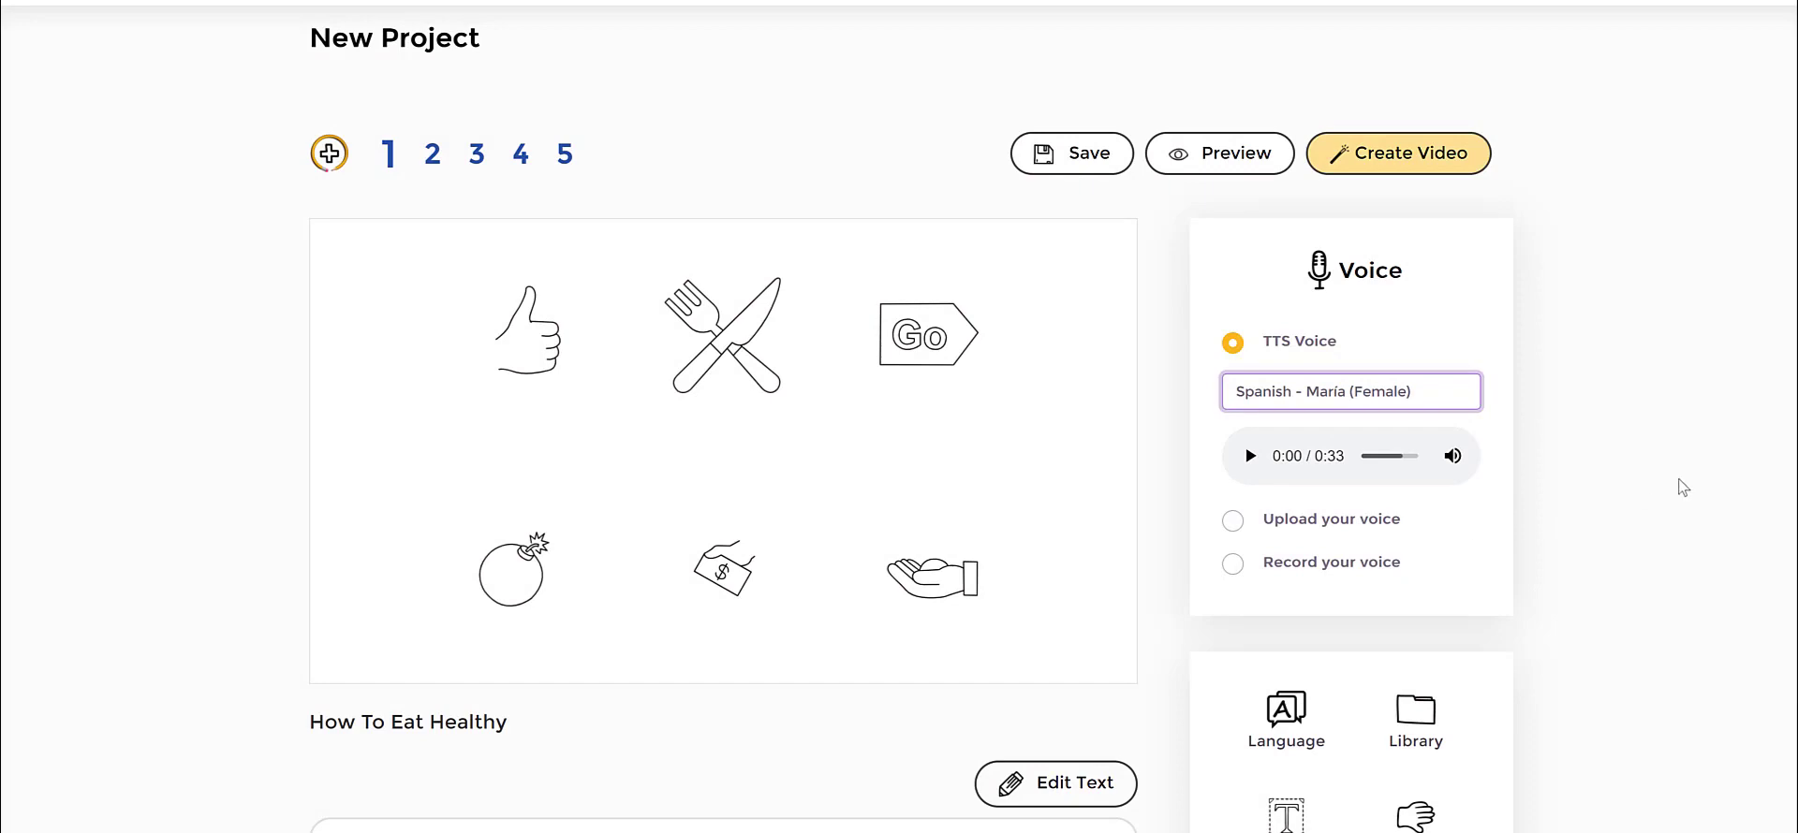
{"action": "scroll", "scroll_direction": "down", "scroll_amount": 3}
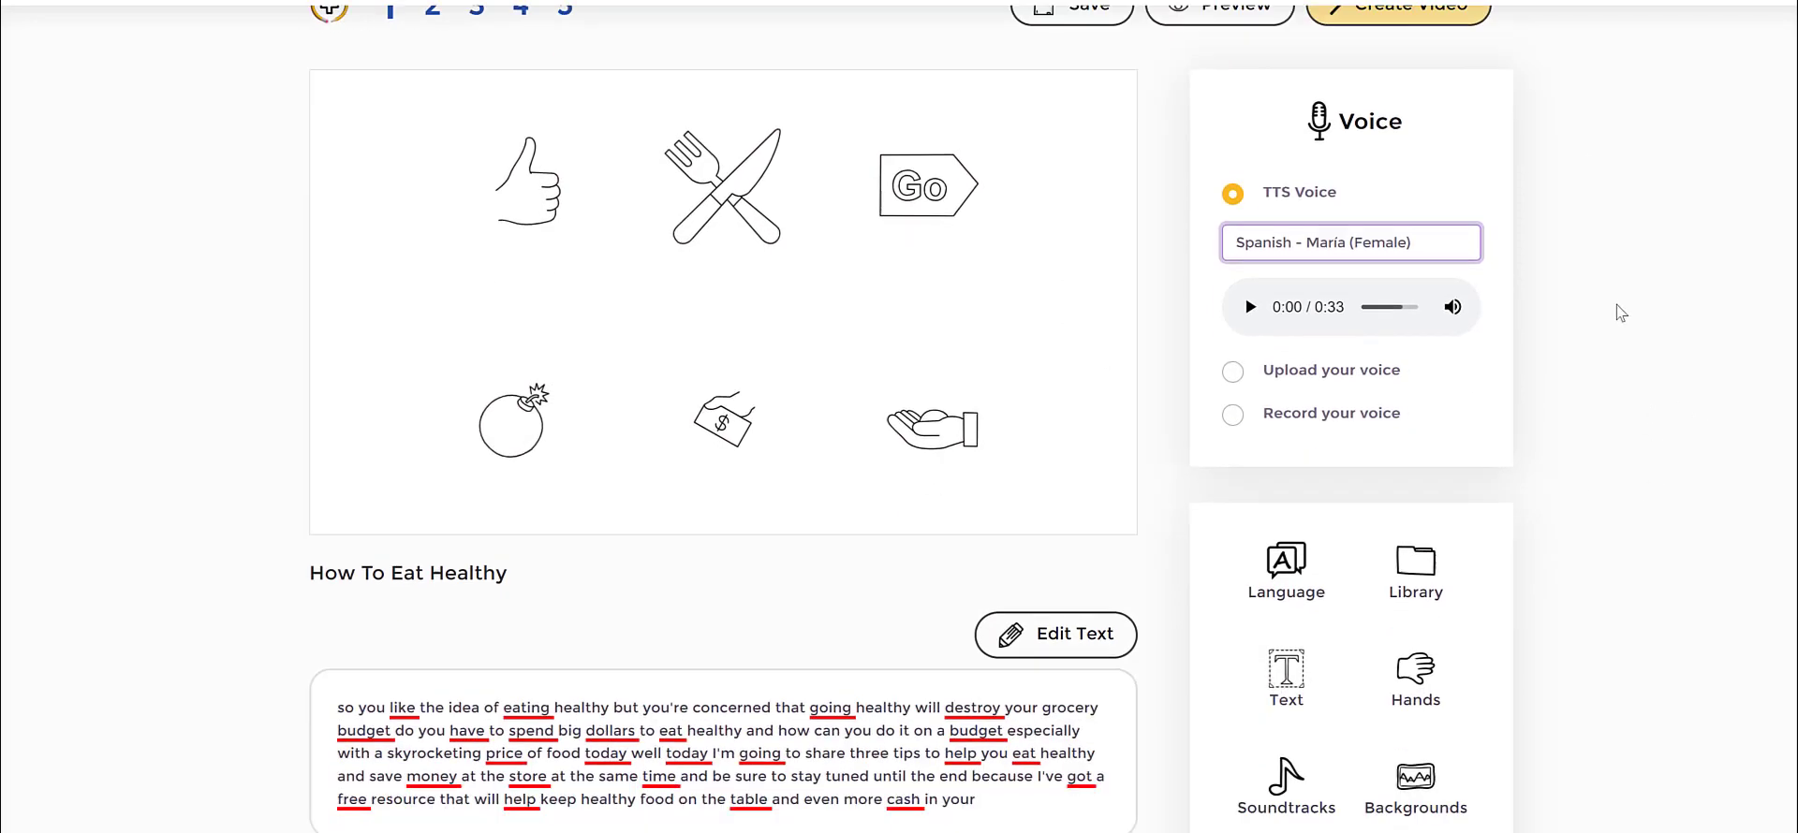
{"action": "scroll", "scroll_direction": "down", "scroll_amount": 3}
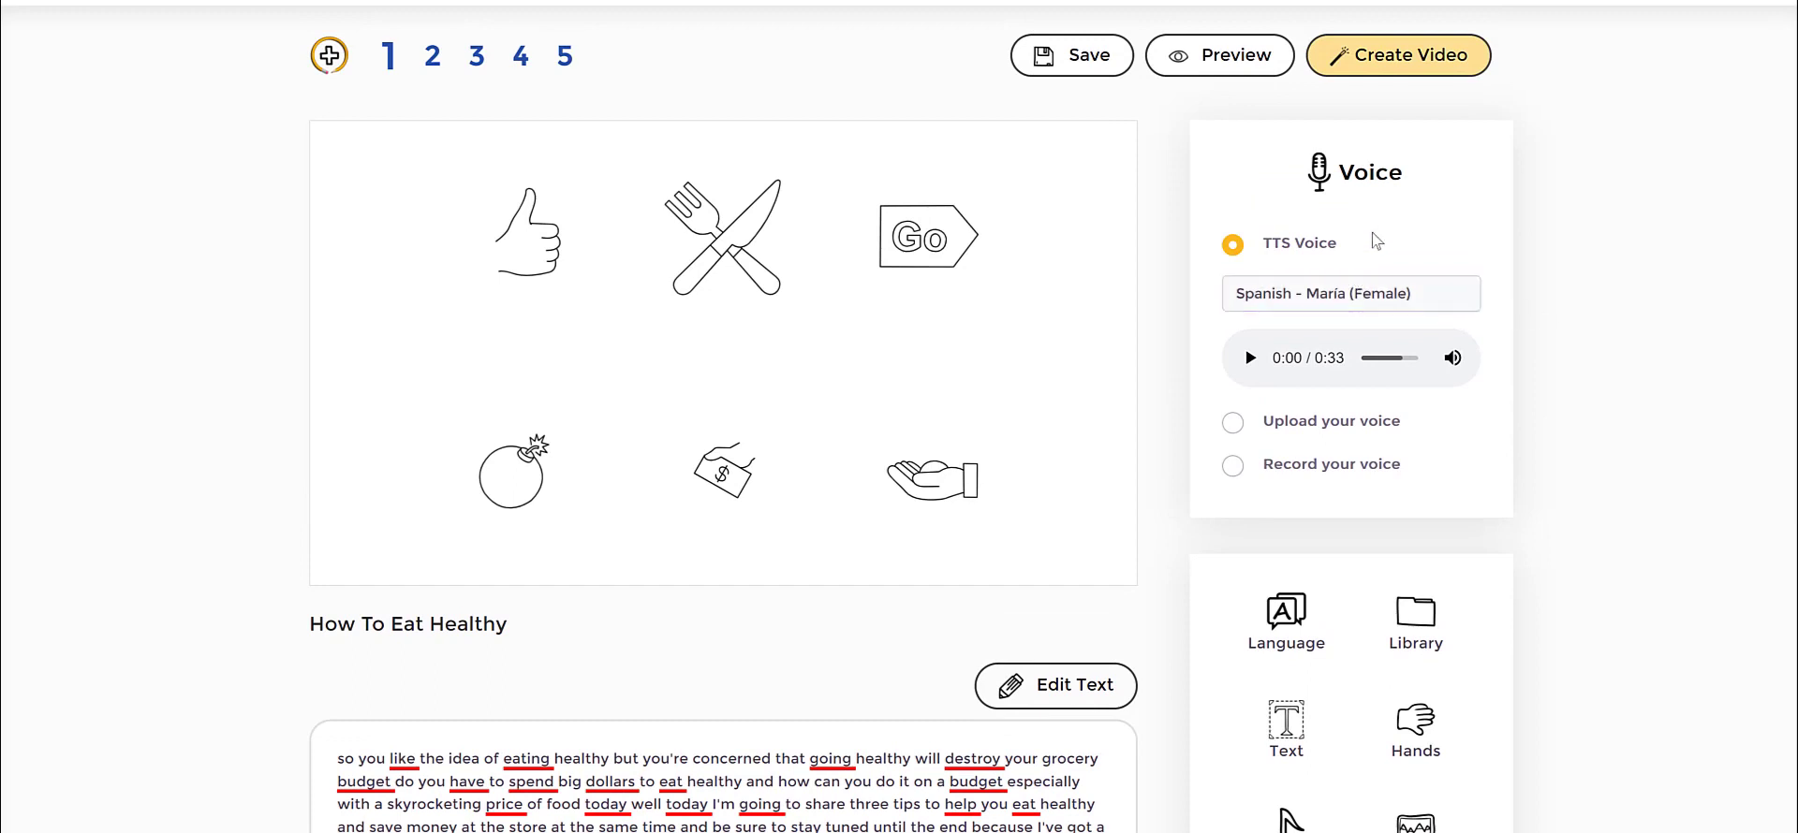
{"action": "mouse_move", "coordinate": [1660, 244]}
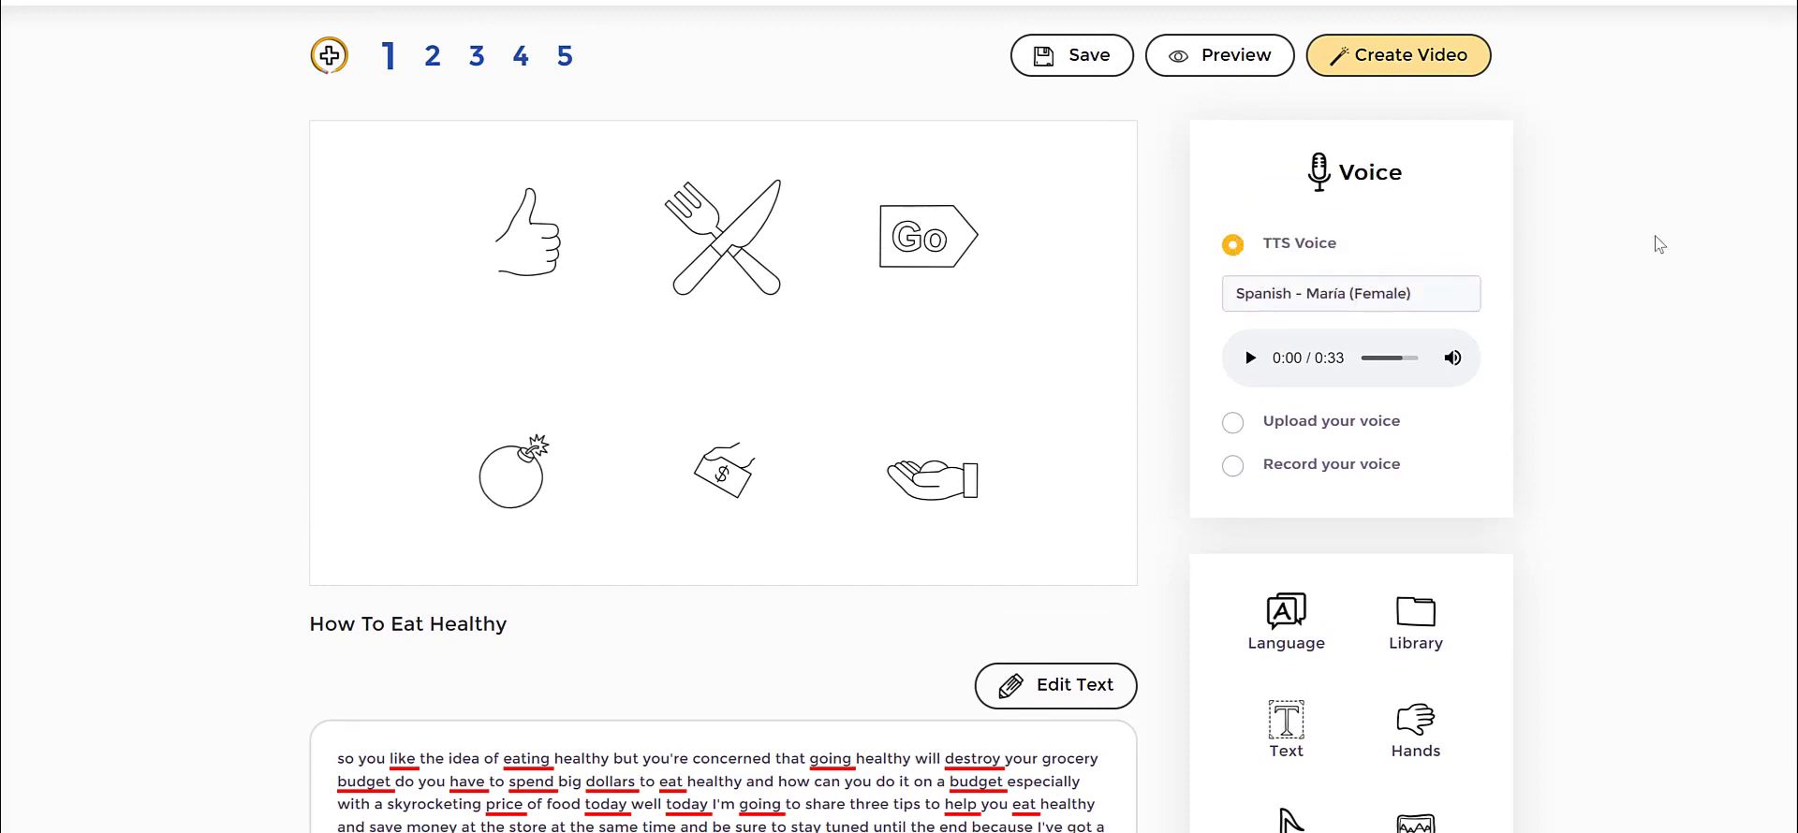
{"action": "scroll", "scroll_direction": "down", "scroll_amount": 3}
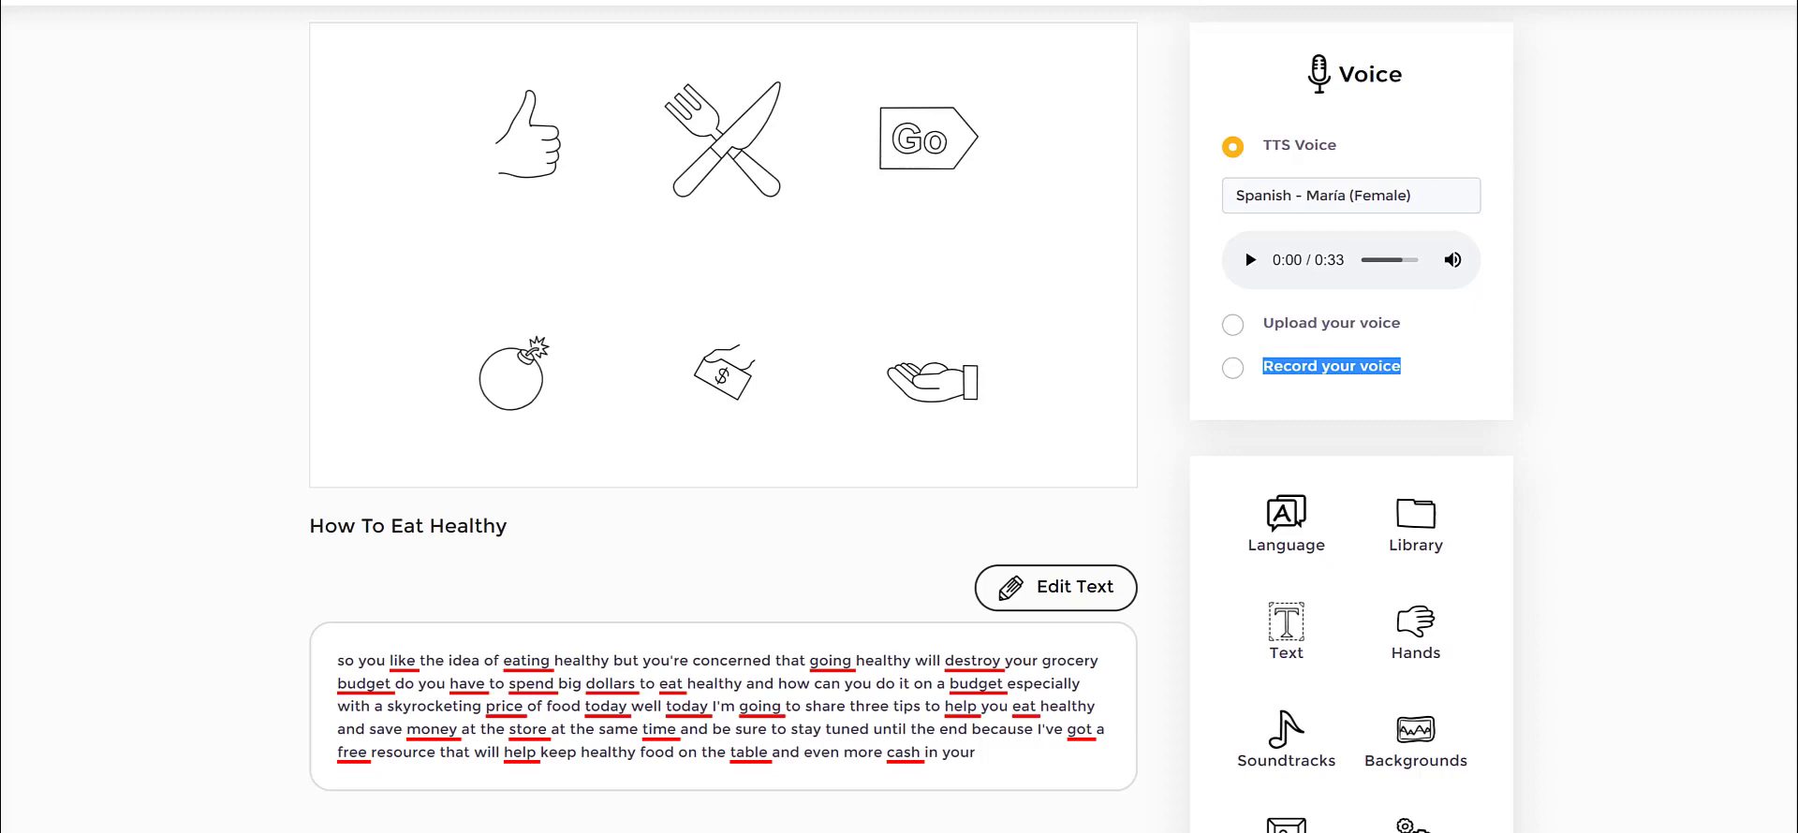
Insert the text '5 Ways To Eat Healthy On A Budget' onto scene 1.
{"action": "scroll", "scroll_direction": "down", "scroll_amount": 3}
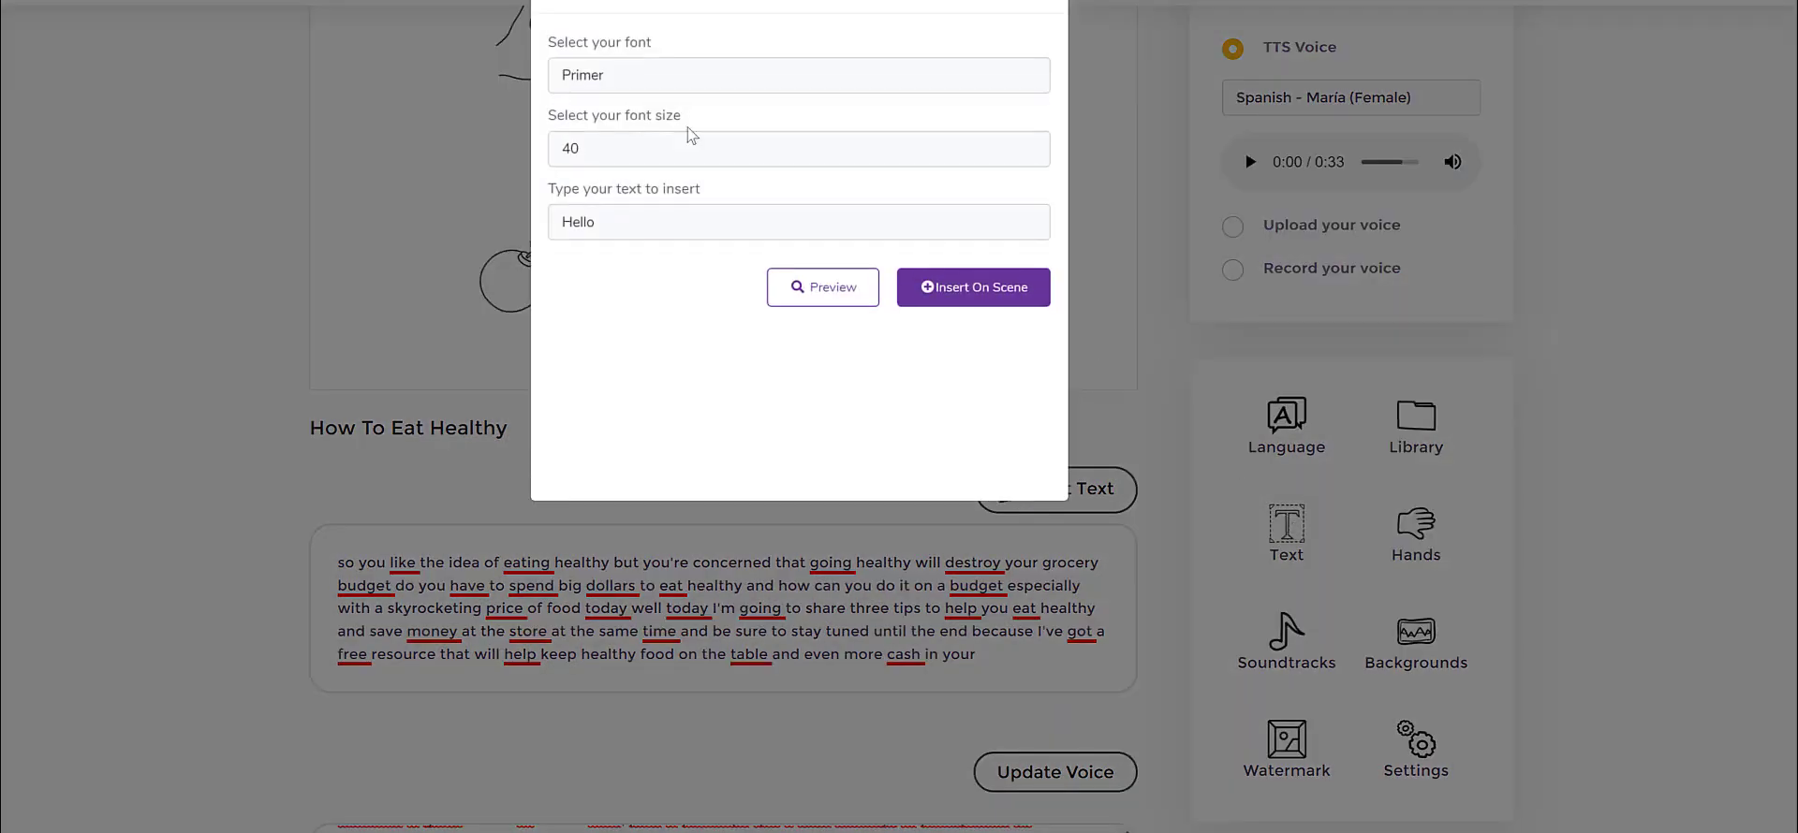
{"action": "type", "text": "5 W"}
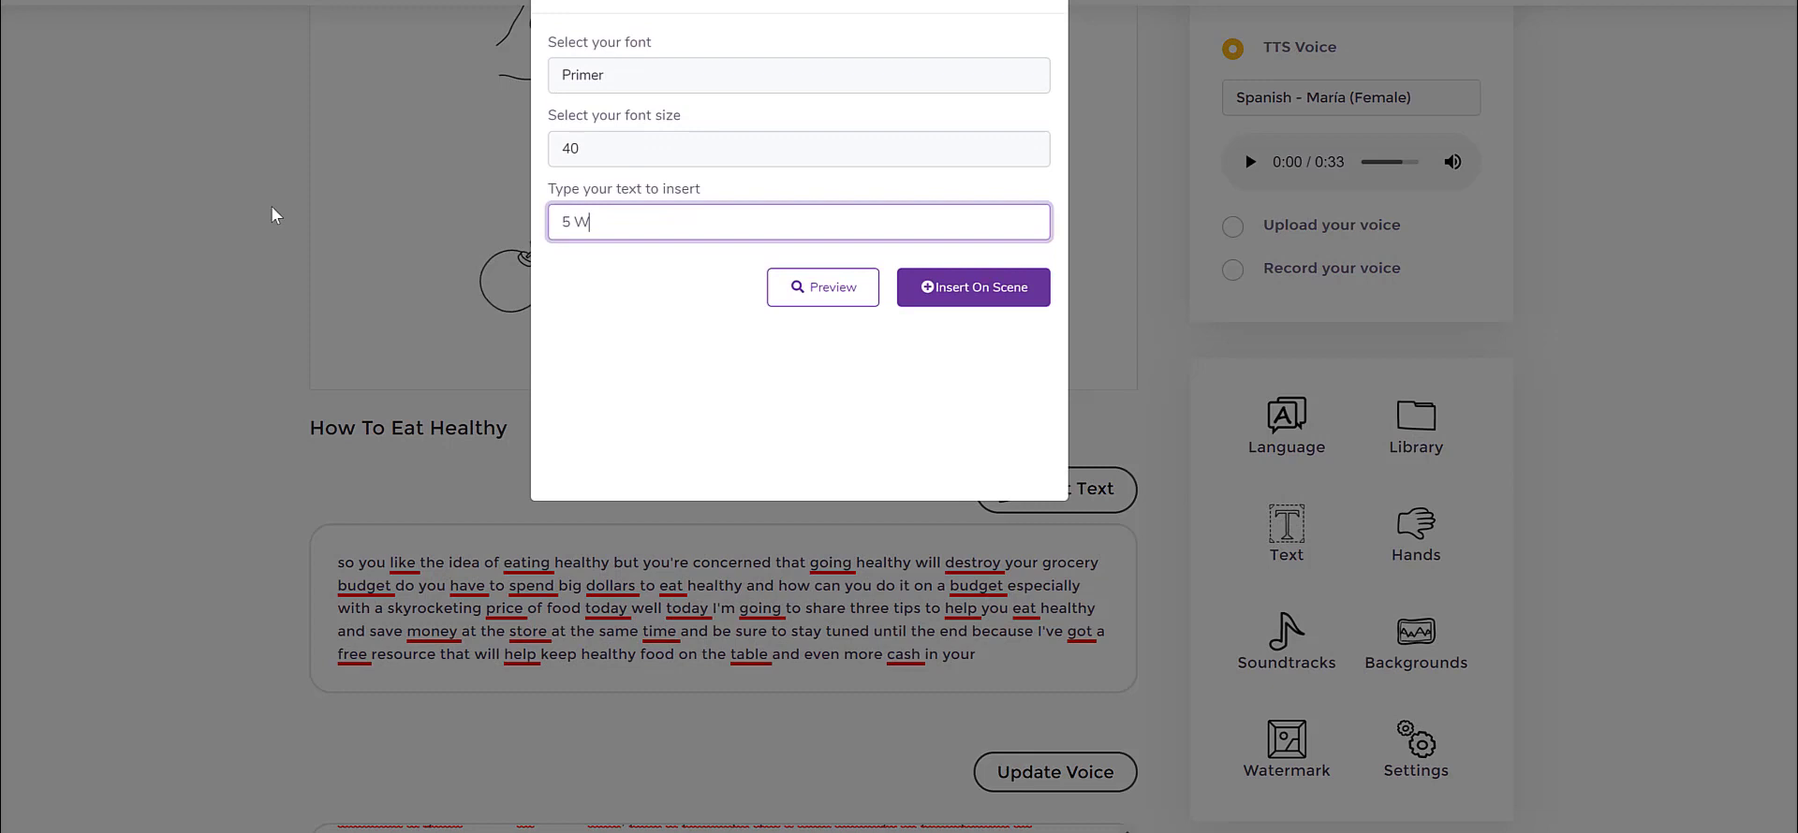
{"action": "type", "text": "ays To Eay"}
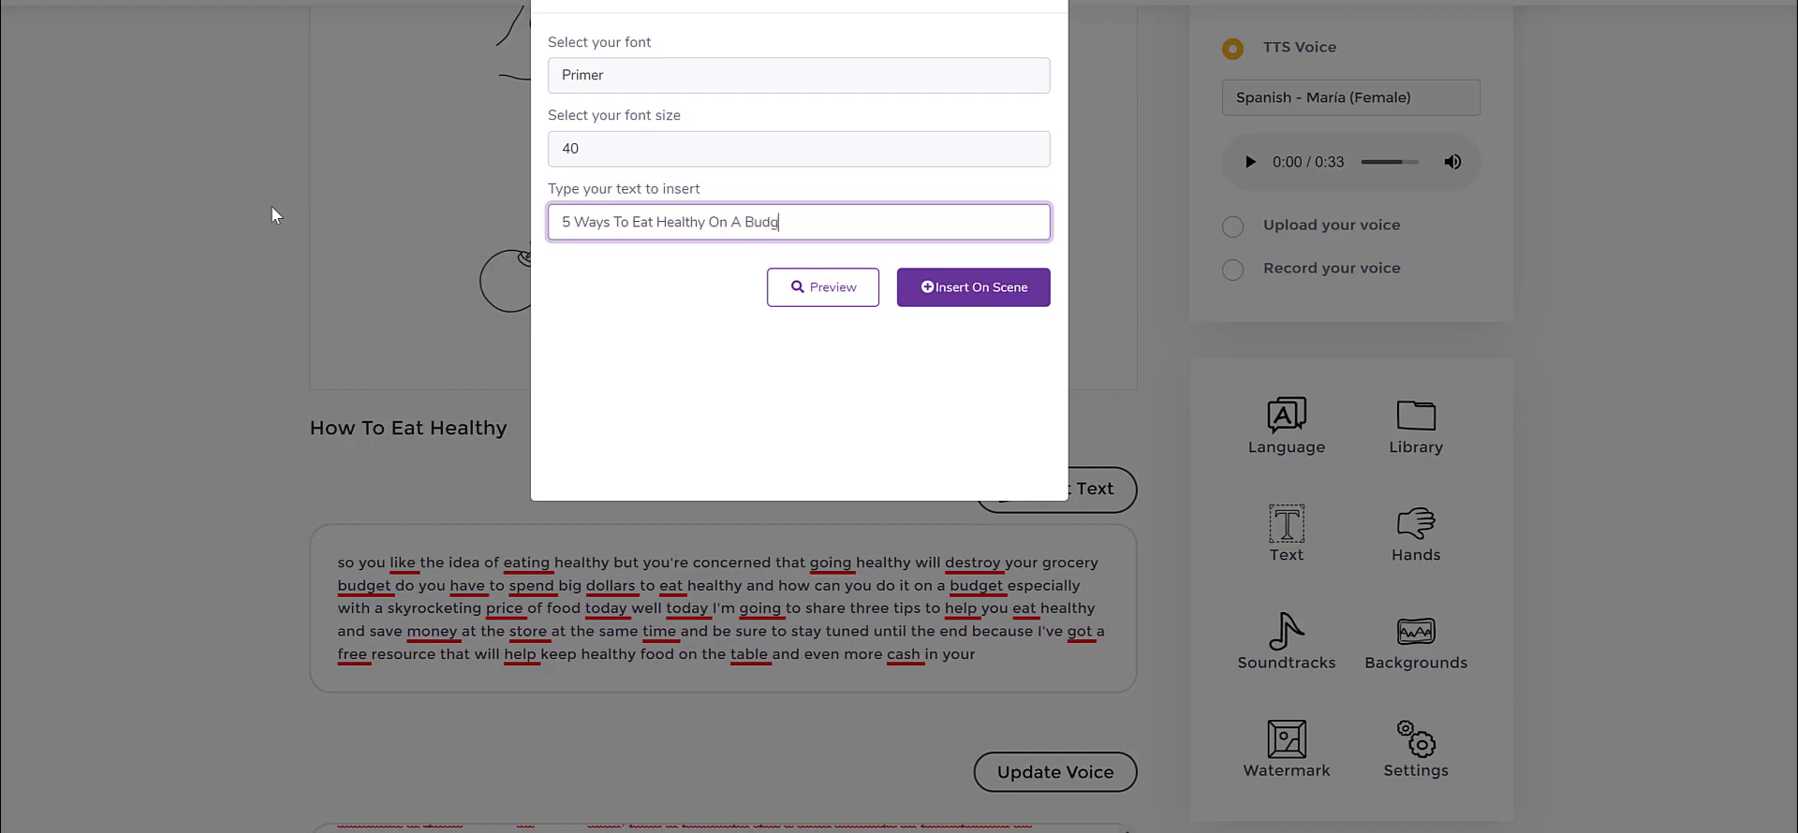
{"action": "type", "text": "e\\"}
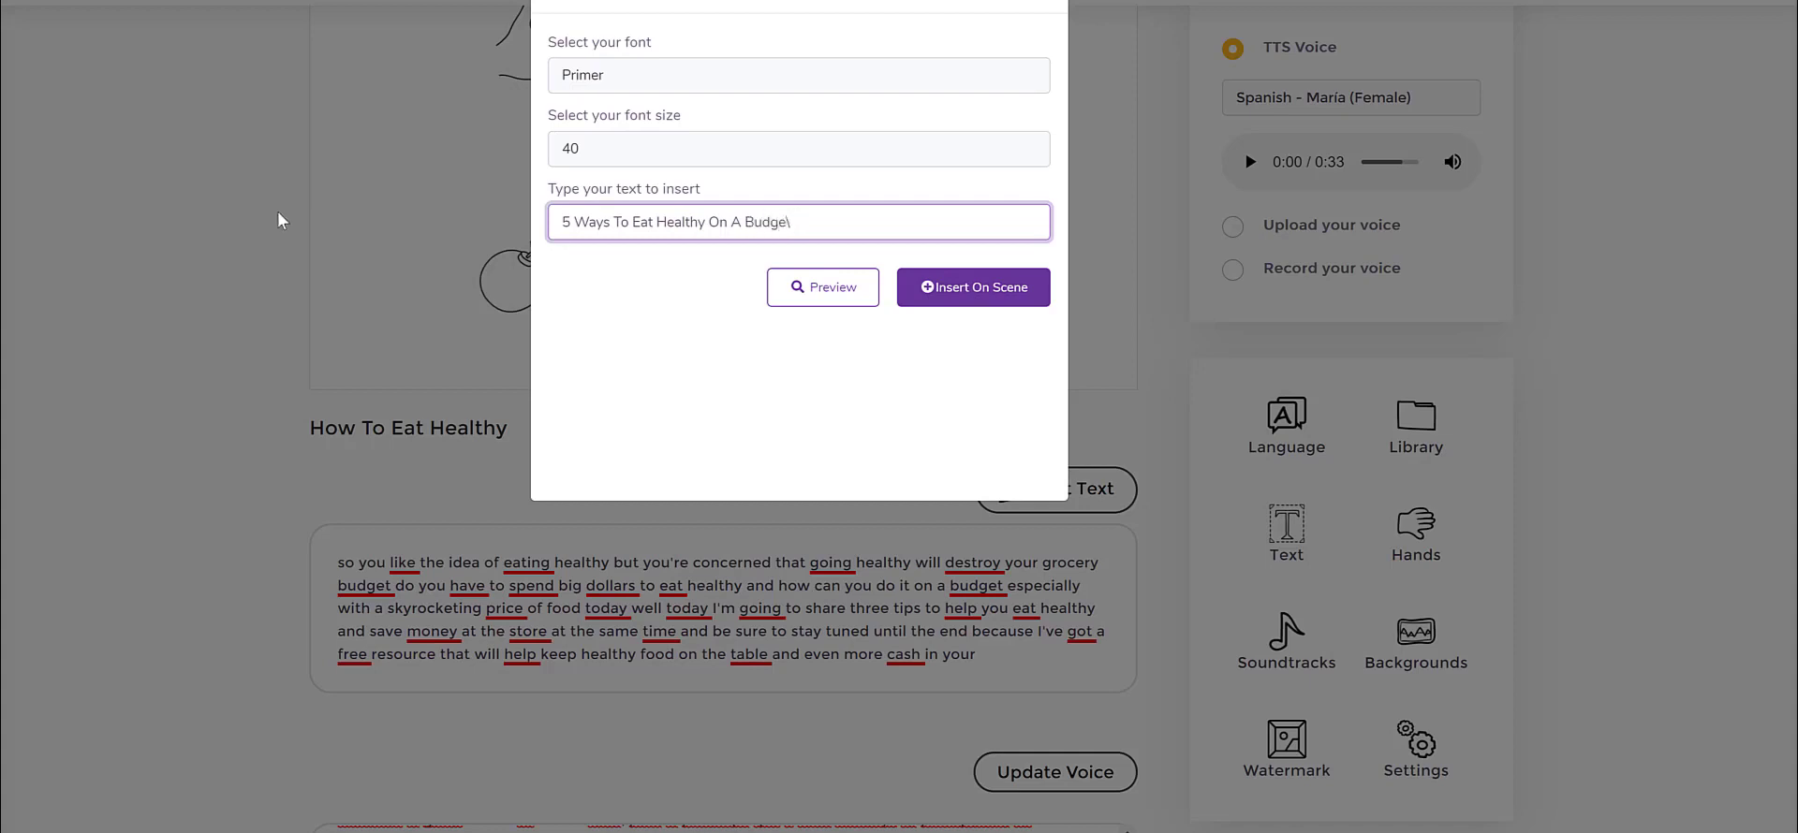
{"action": "left_click", "coordinate": [972, 287]}
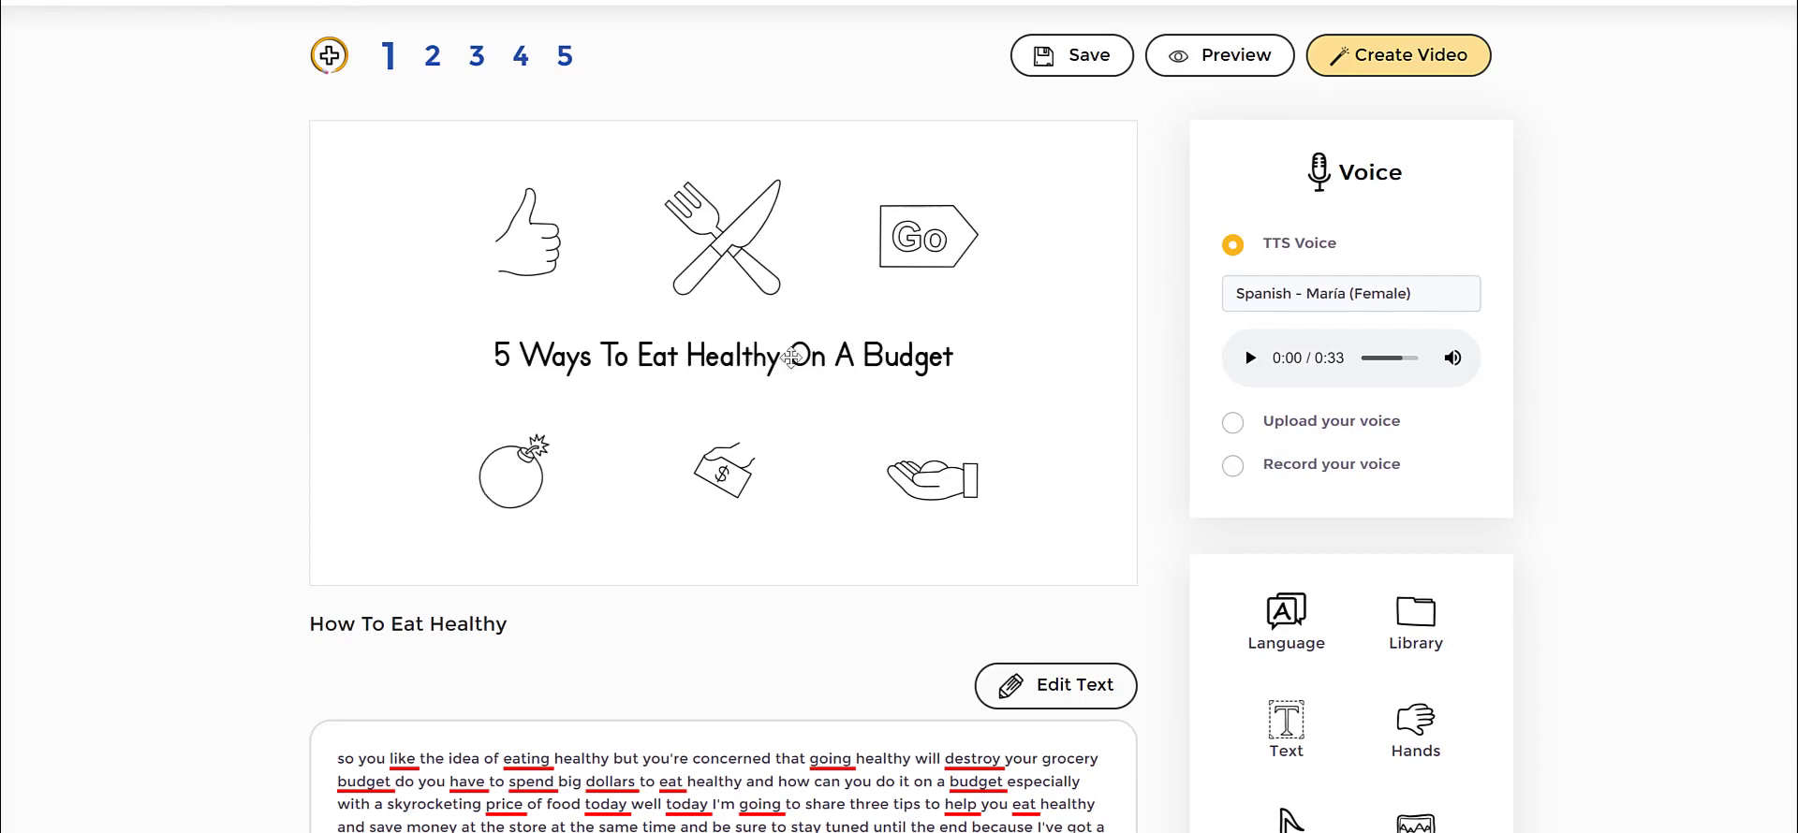
Colour the scene 1 title dark red, deselect it, and click other scene elements.
{"action": "left_click", "coordinate": [722, 356]}
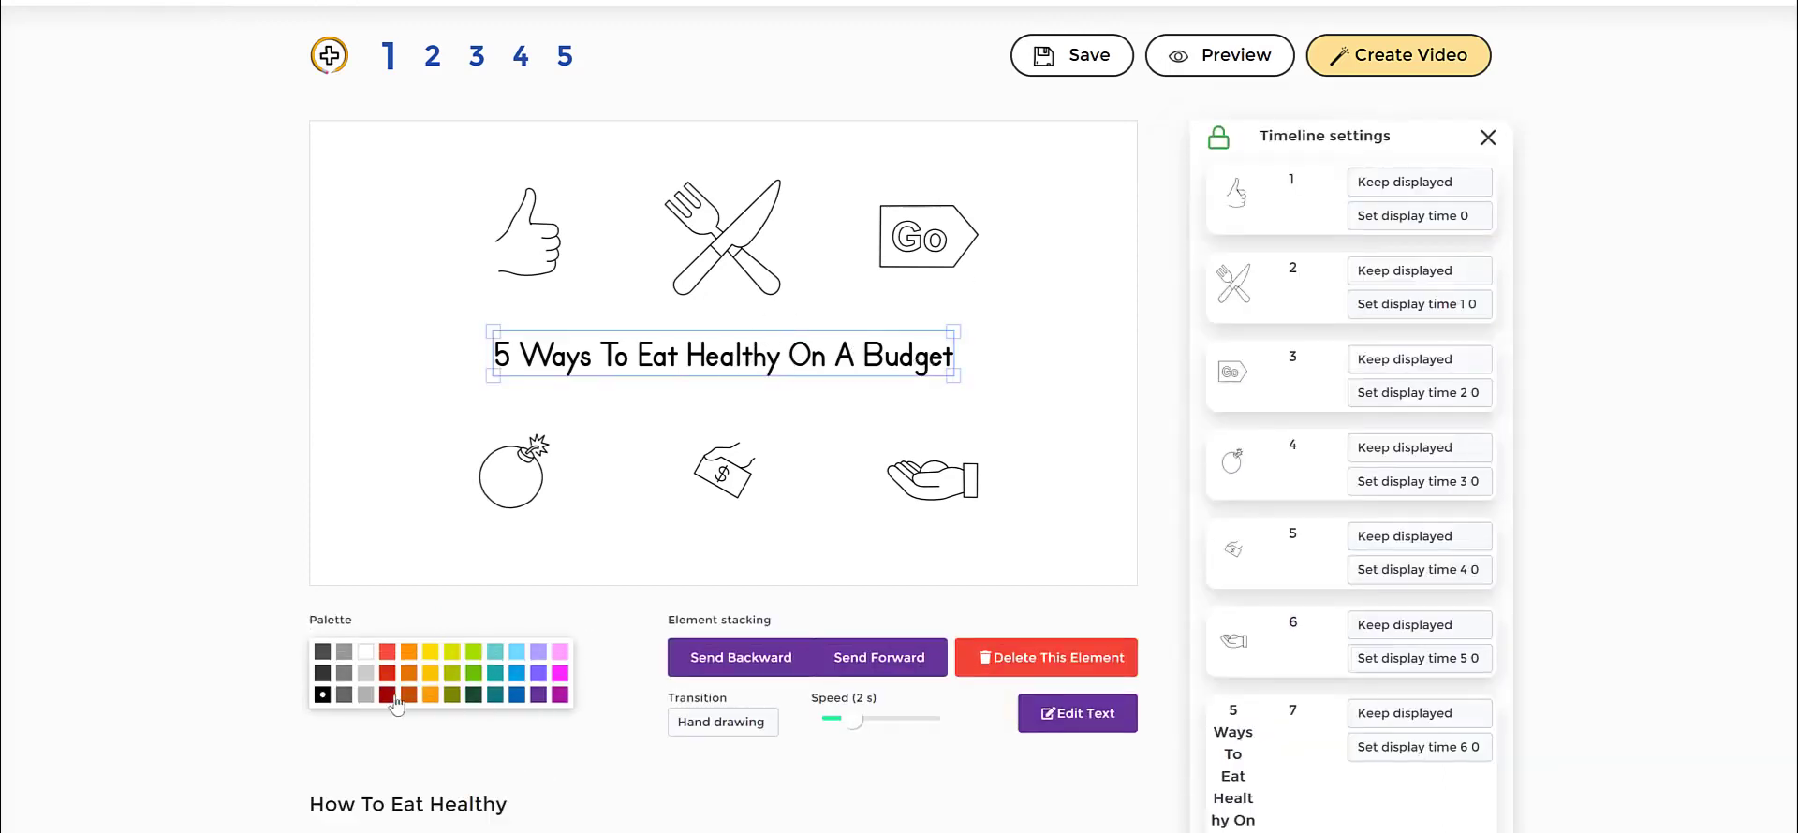
{"action": "left_click", "coordinate": [389, 695]}
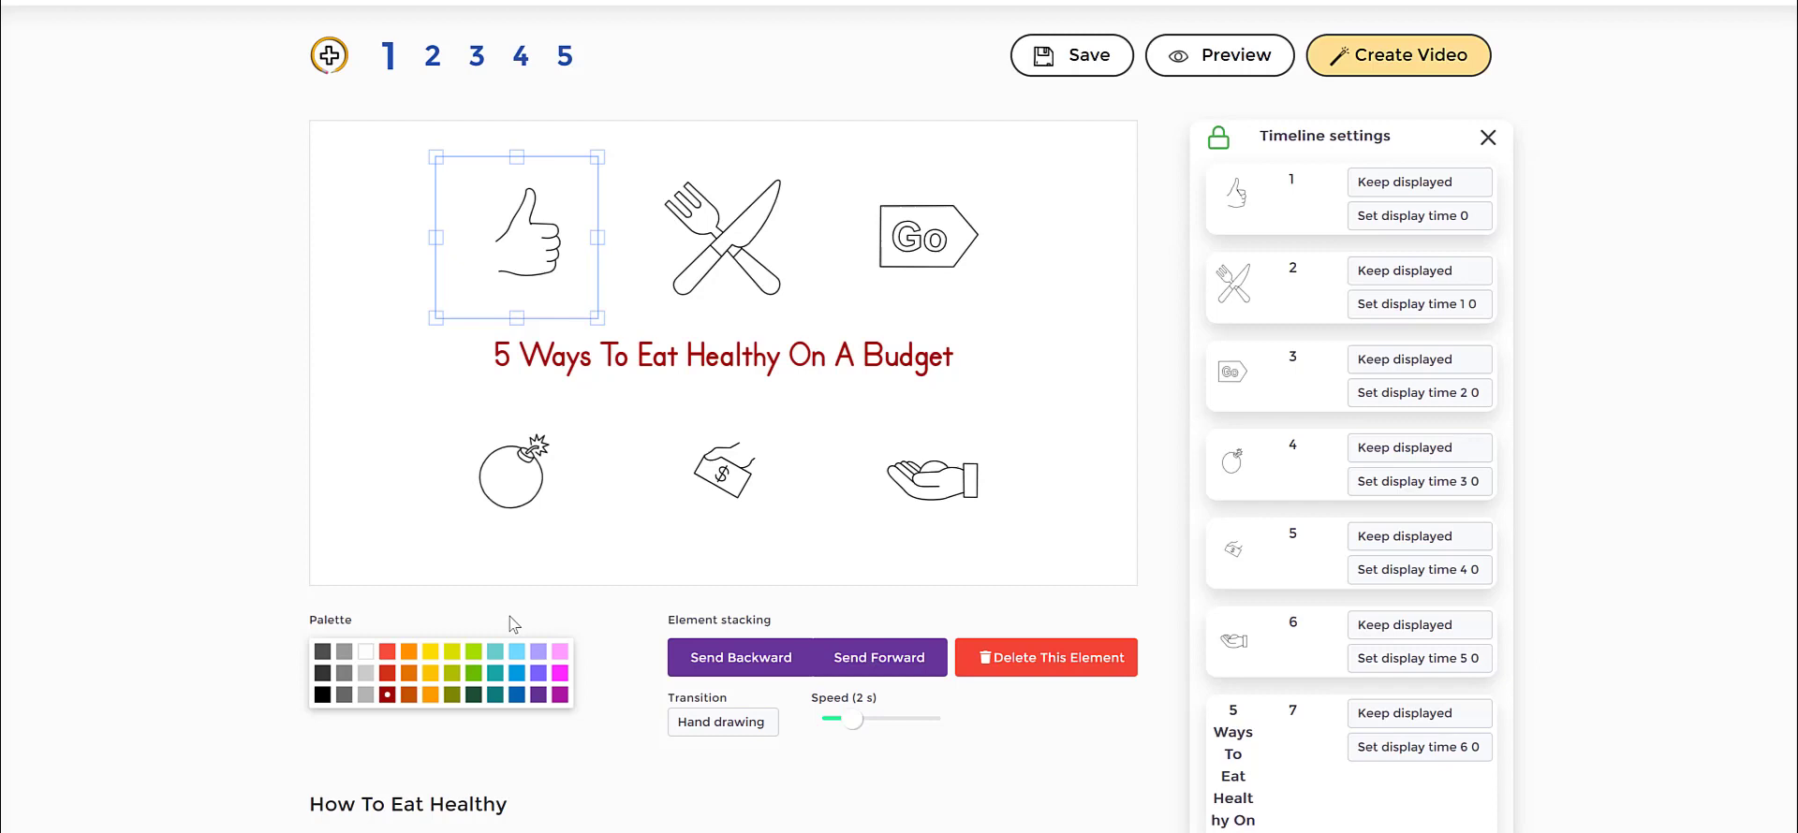
{"action": "left_click", "coordinate": [1487, 138]}
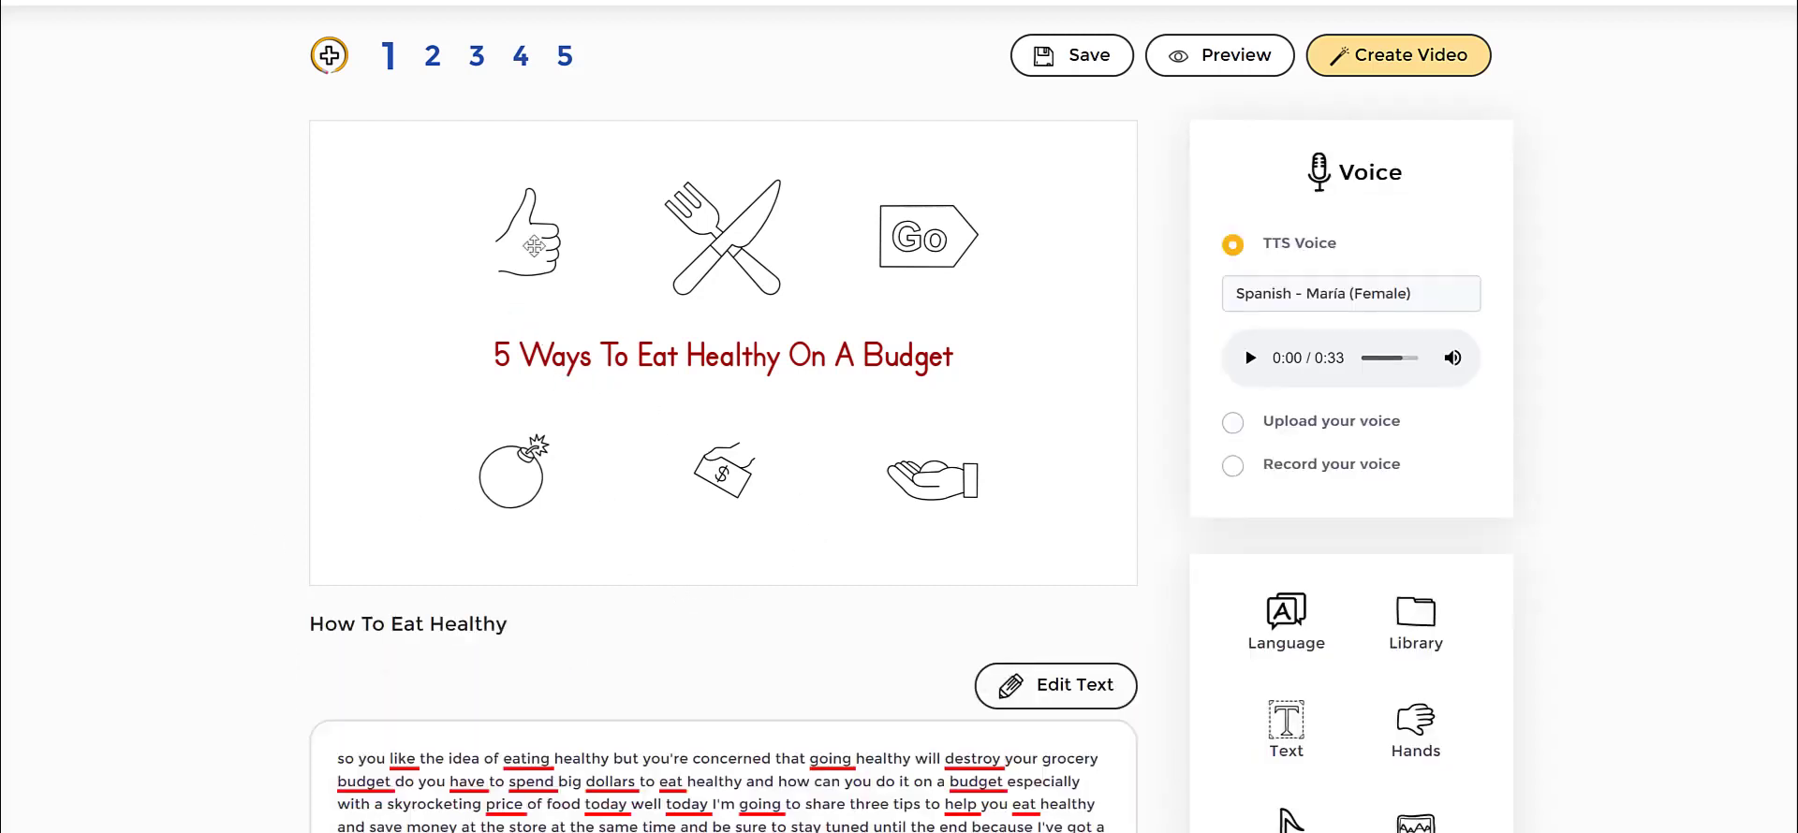
{"action": "left_click", "coordinate": [515, 237]}
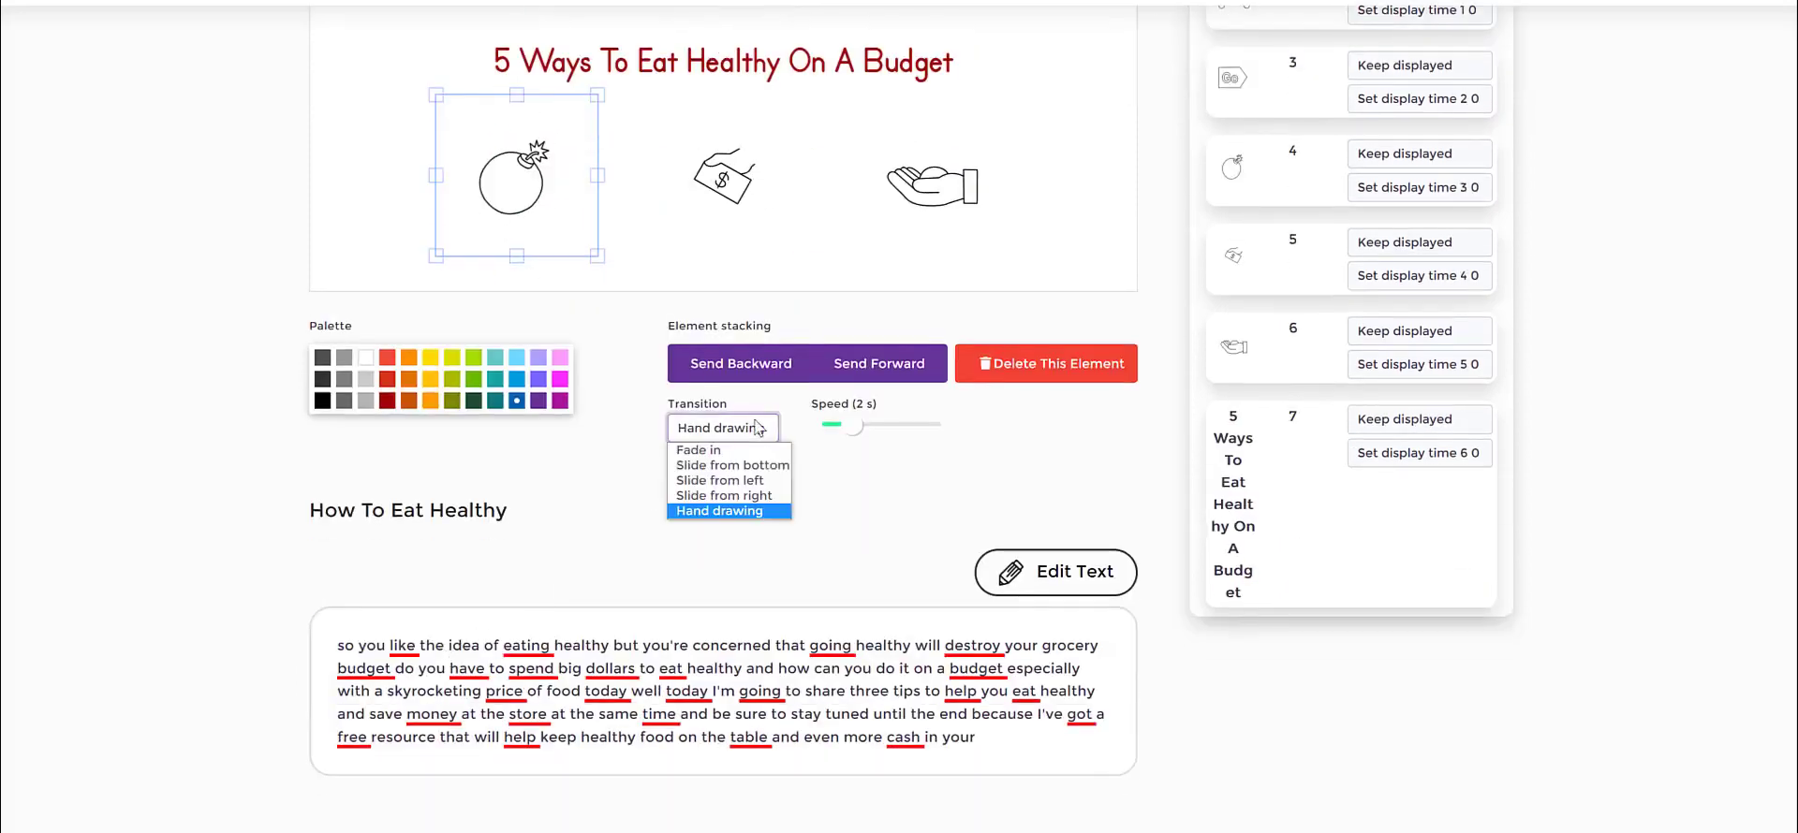
{"action": "left_click", "coordinate": [931, 174]}
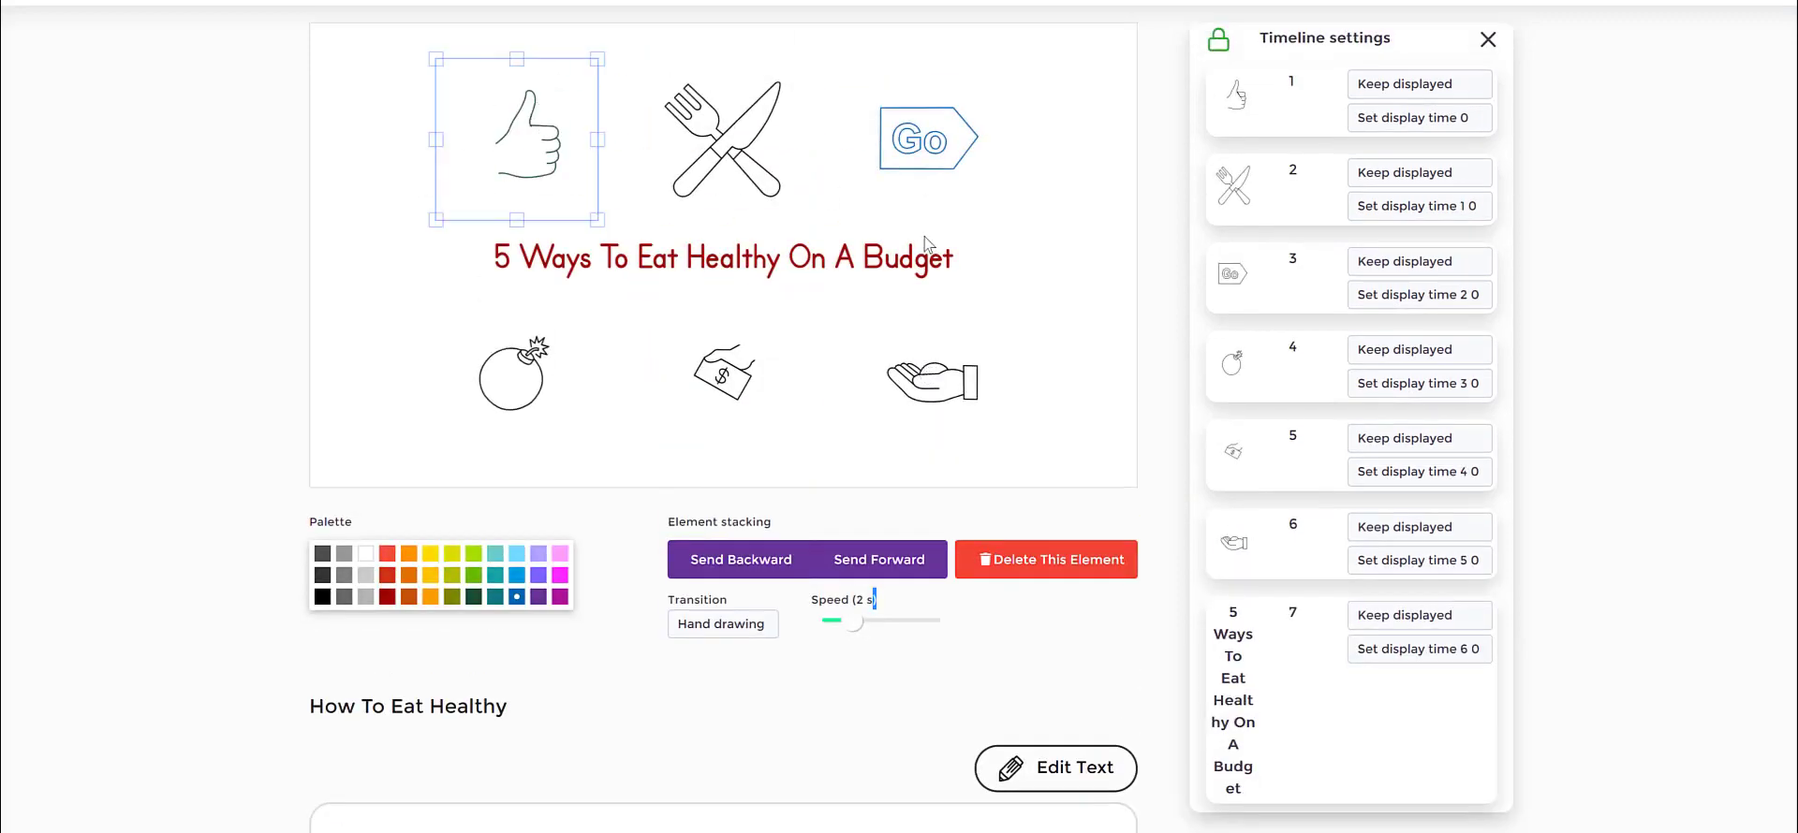
{"action": "left_click", "coordinate": [929, 373]}
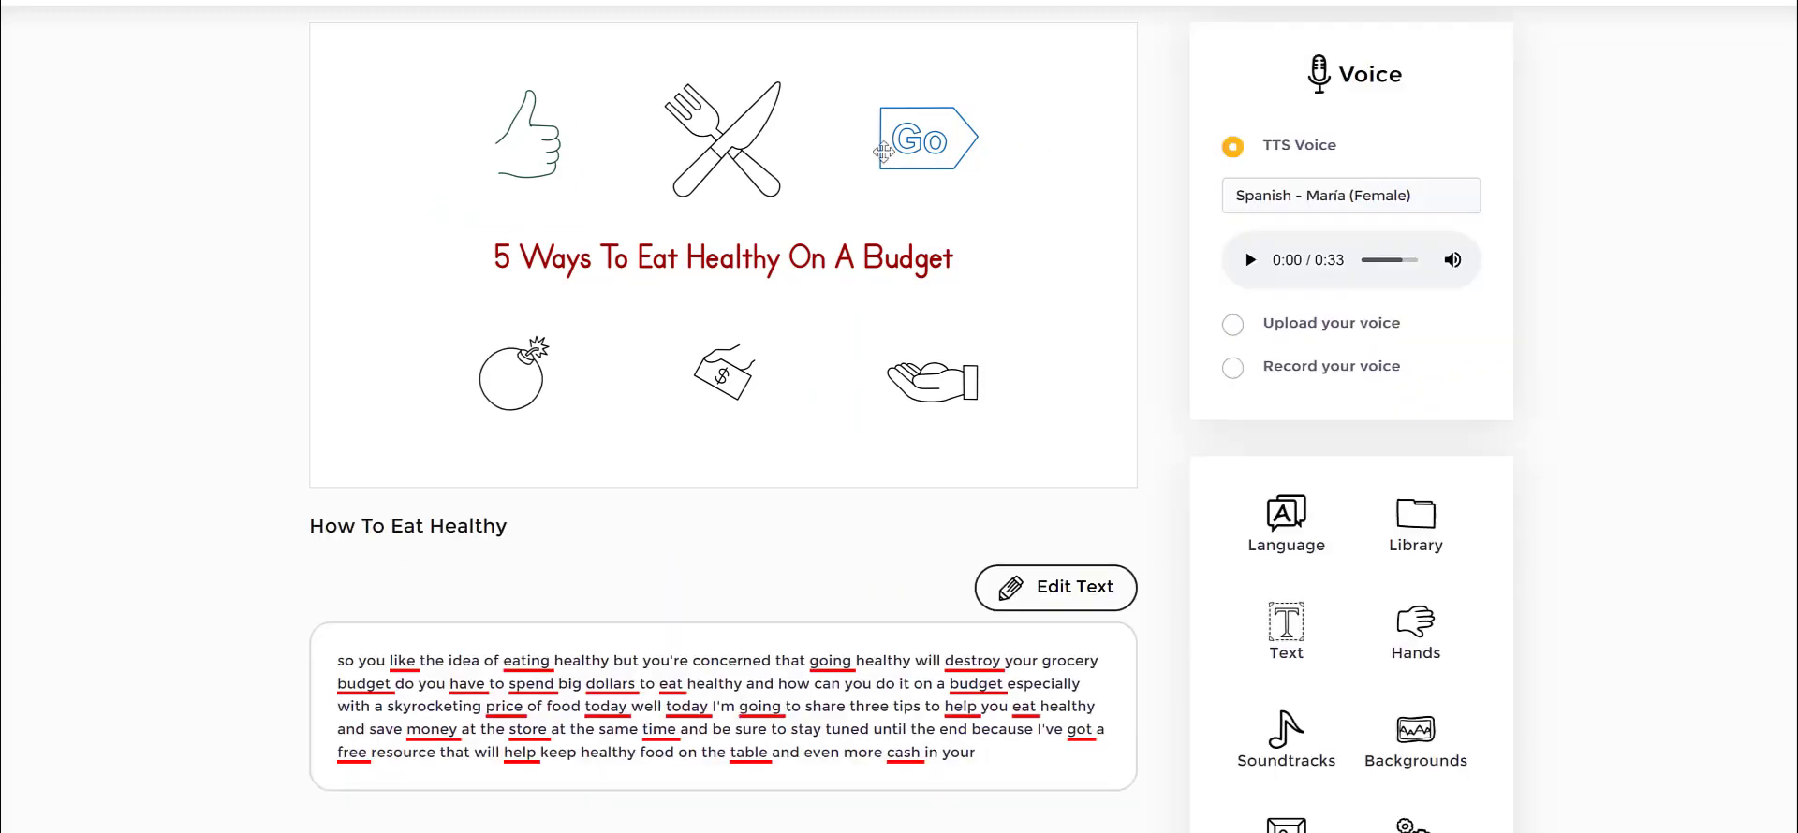
Select the Go tag icon to bring up its element and Timeline settings.
{"action": "left_click", "coordinate": [925, 139]}
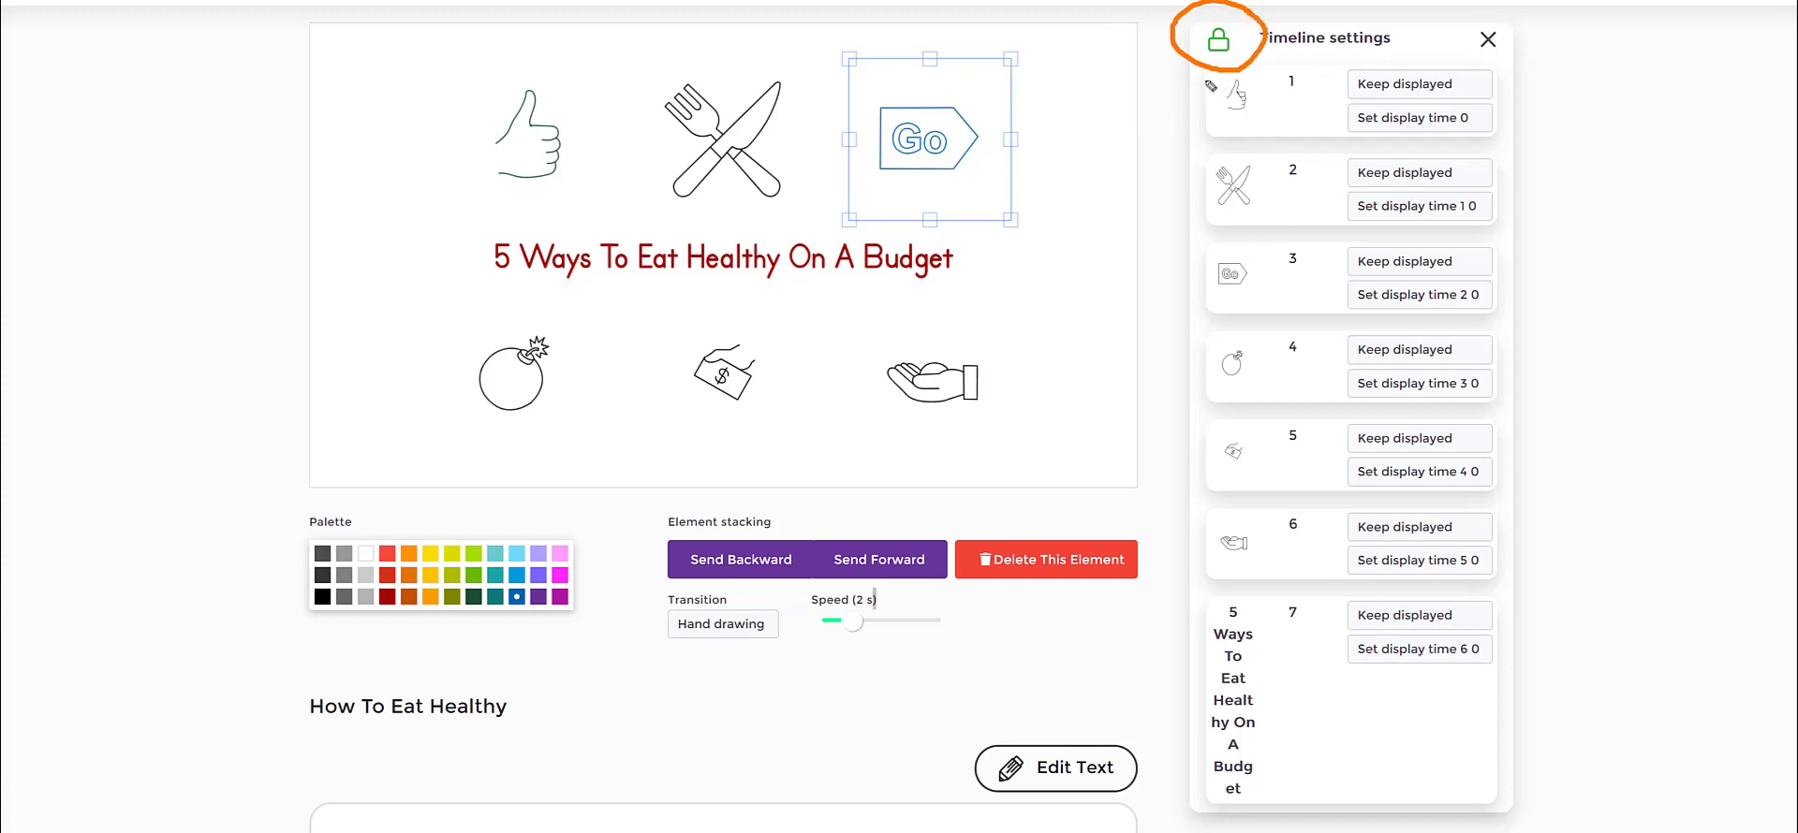
{"action": "mouse_move", "coordinate": [1192, 123]}
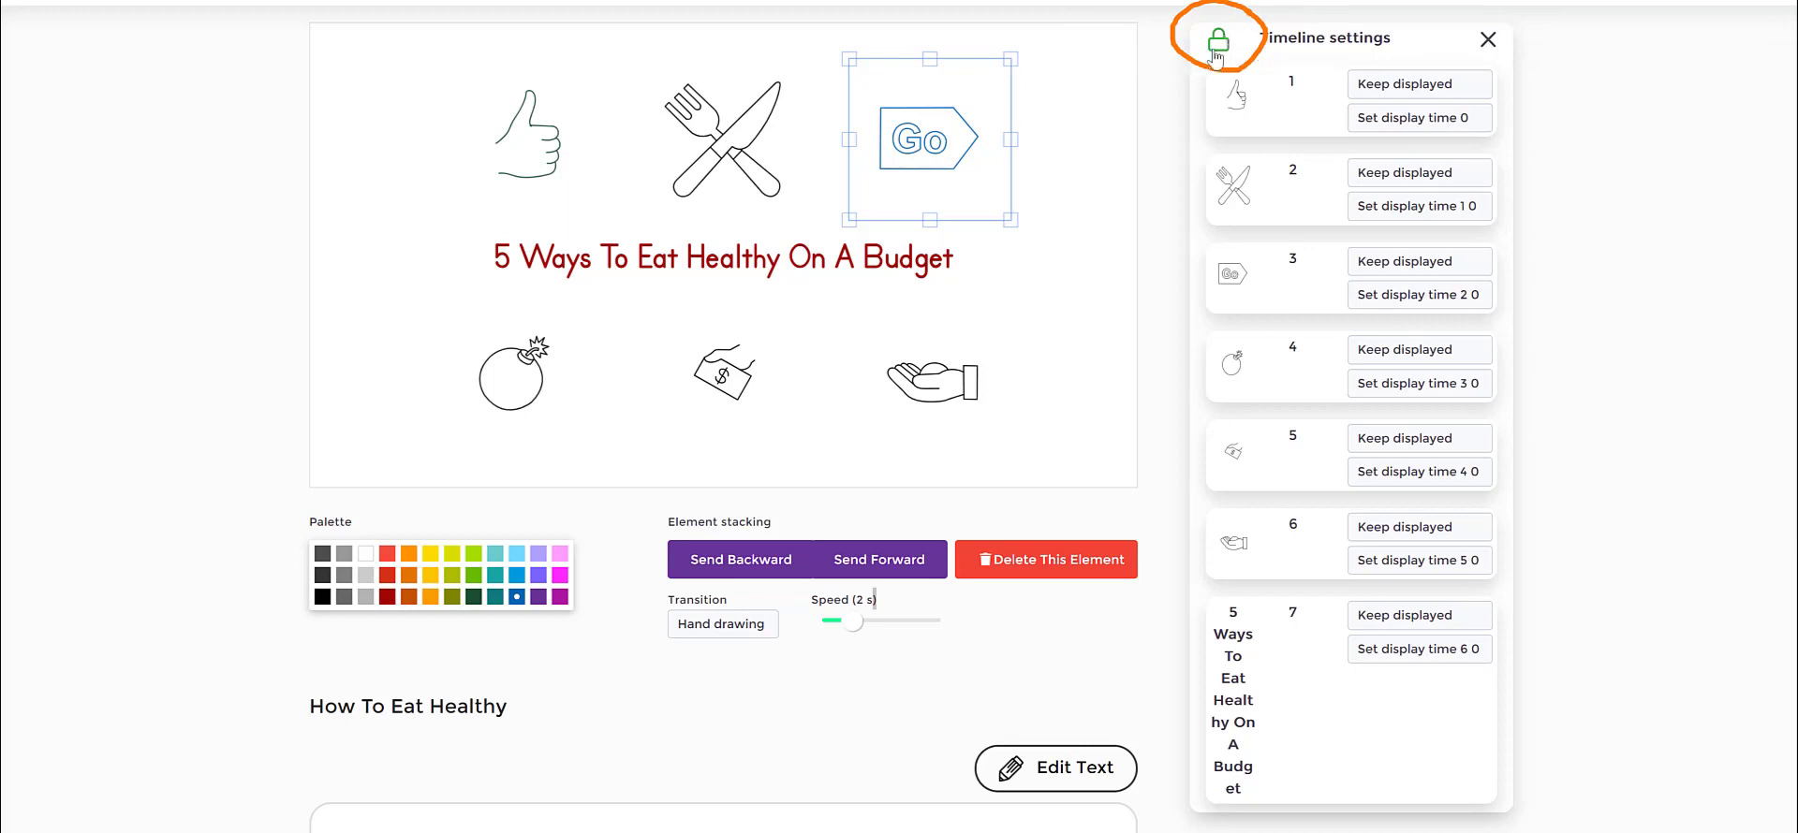
{"action": "left_click", "coordinate": [1214, 37]}
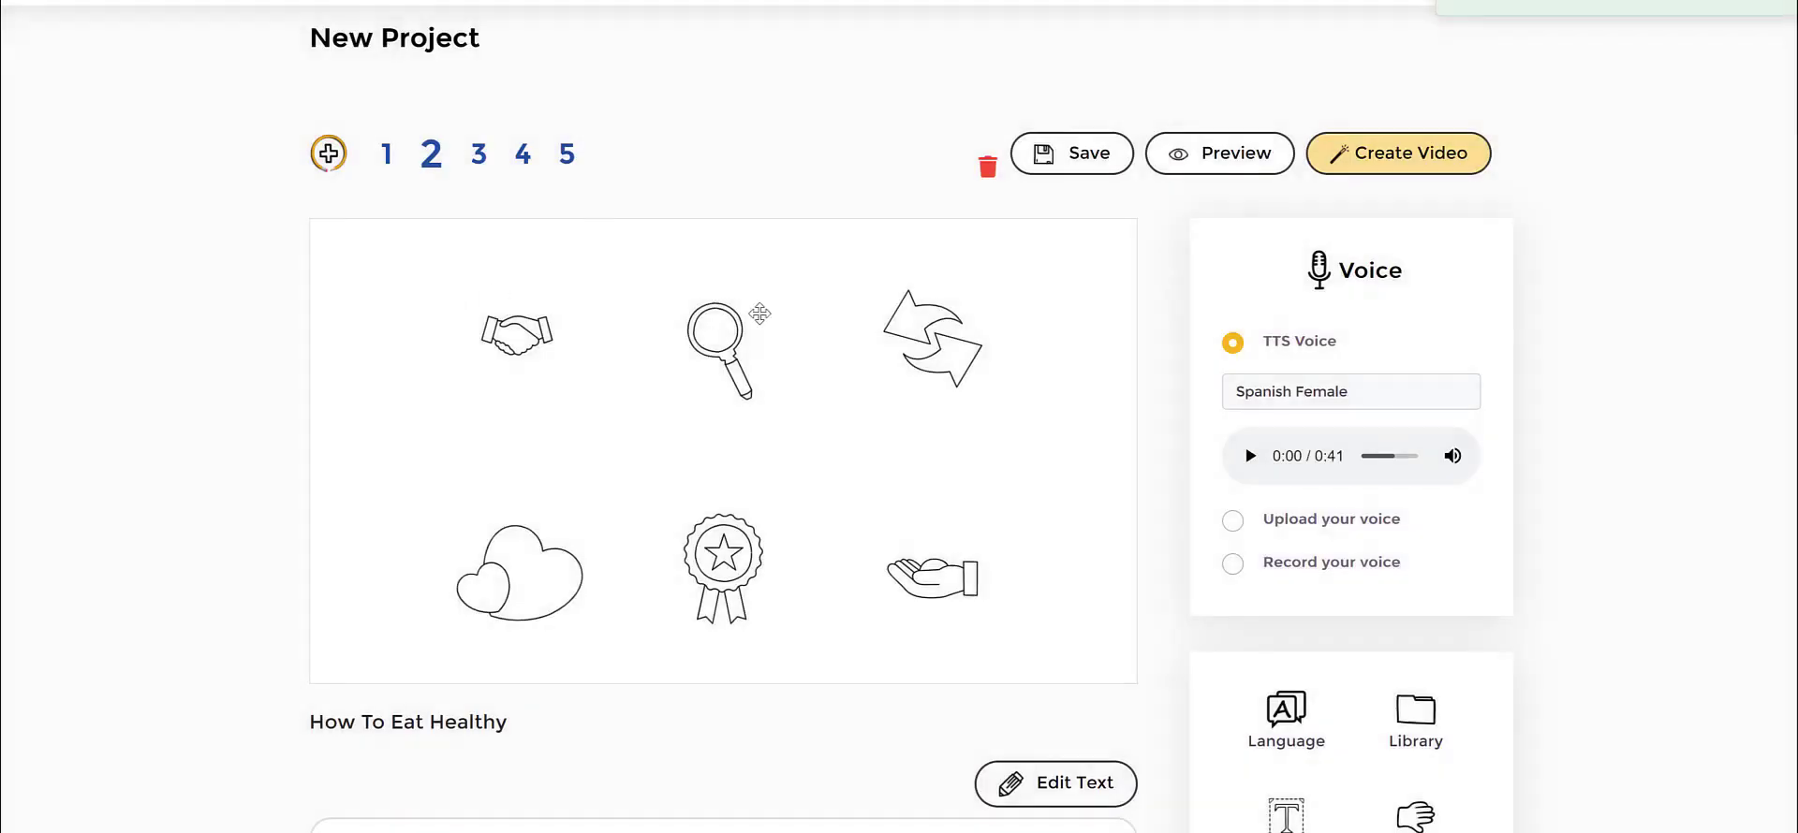
{"action": "scroll", "scroll_direction": "down", "scroll_amount": 3}
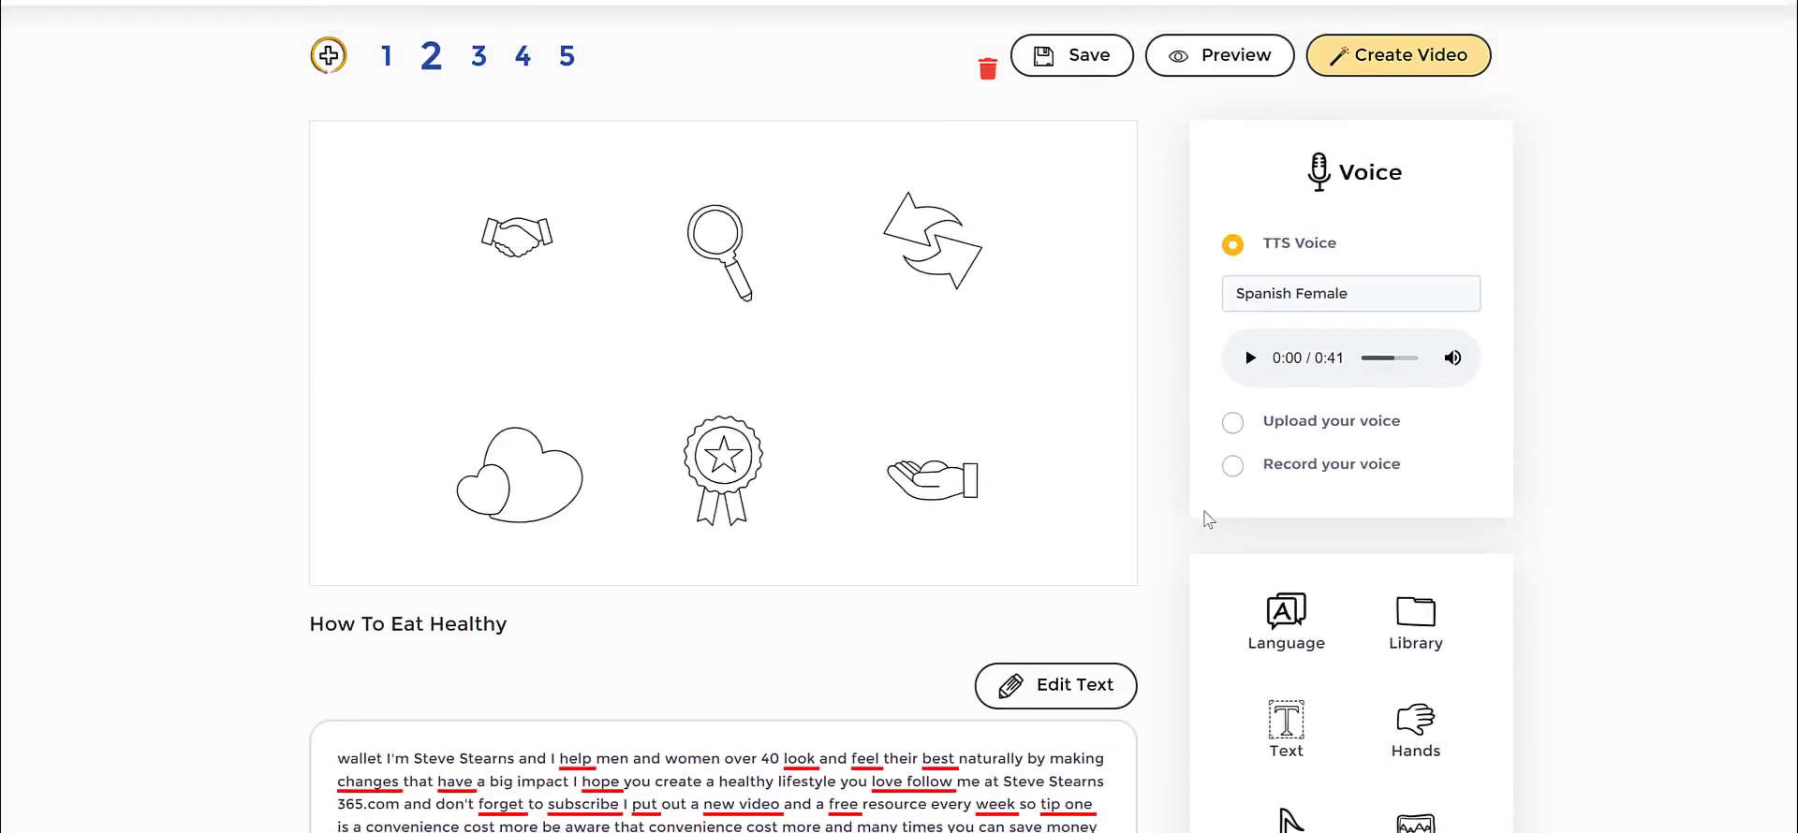
{"action": "scroll", "scroll_direction": "down", "scroll_amount": 3}
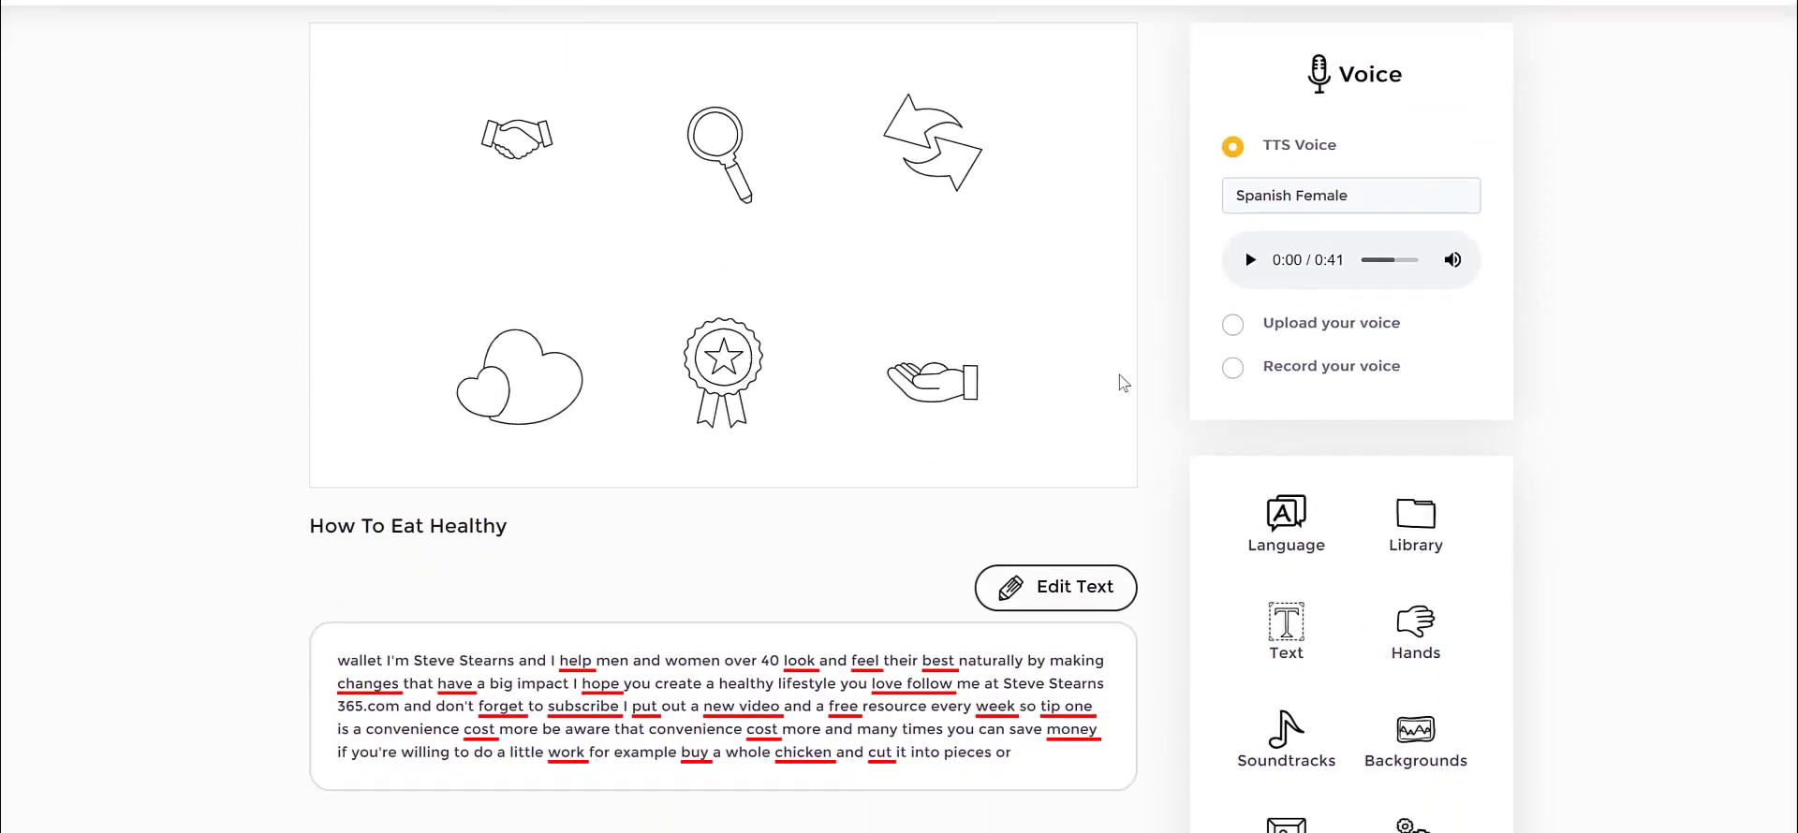
{"action": "mouse_move", "coordinate": [1195, 400]}
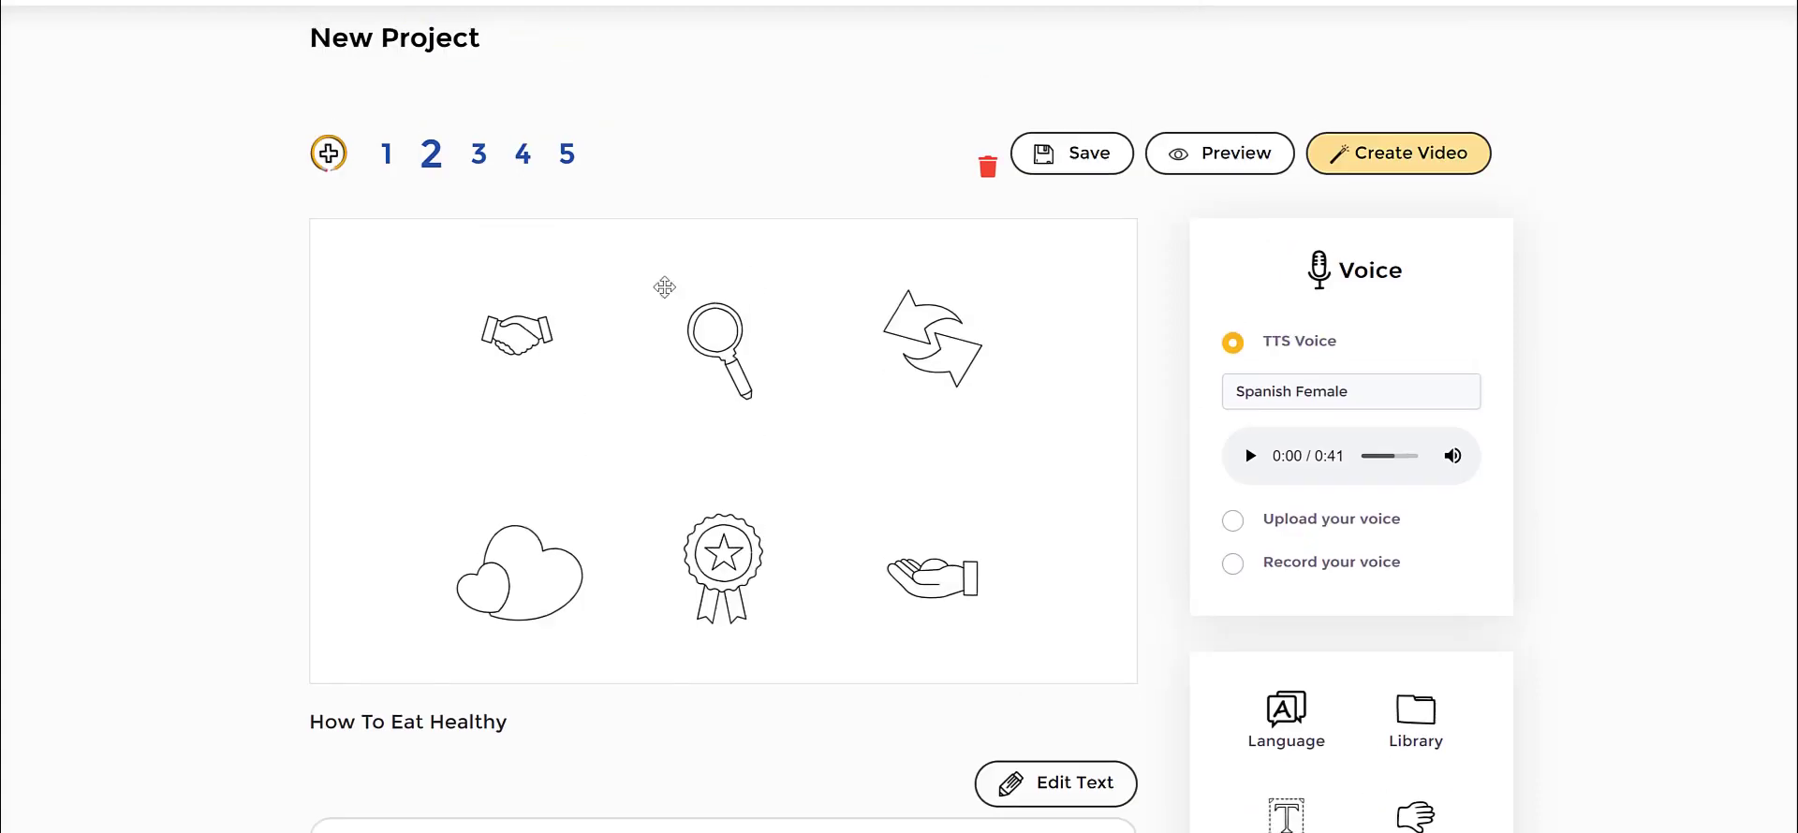
{"action": "mouse_move", "coordinate": [1006, 241]}
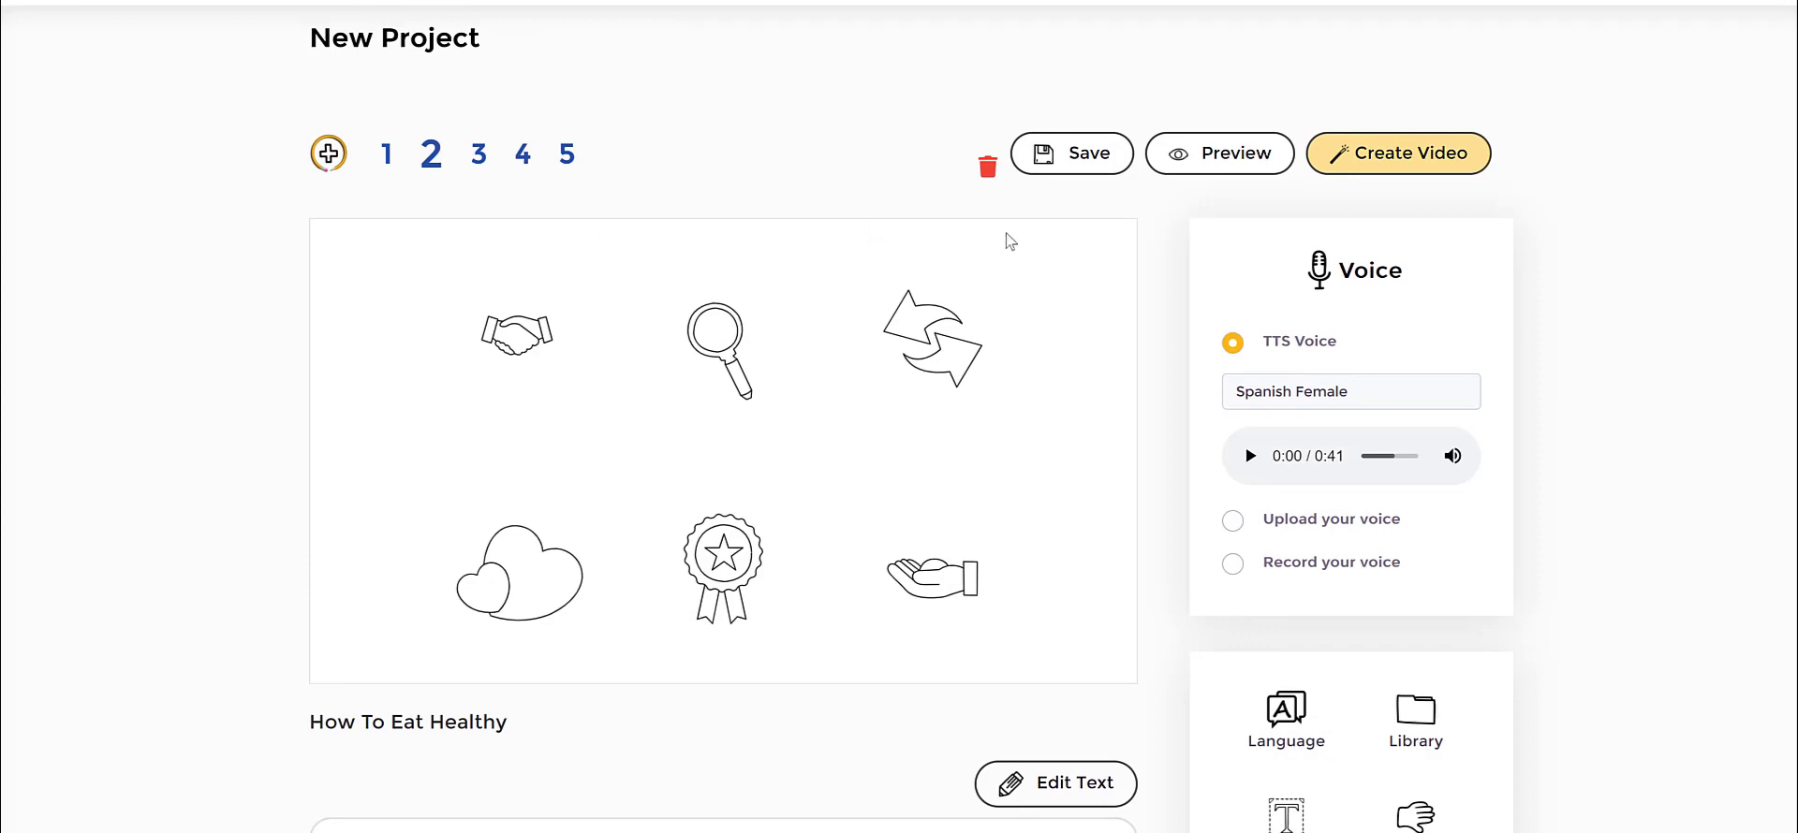
{"action": "scroll", "scroll_direction": "down", "scroll_amount": 3}
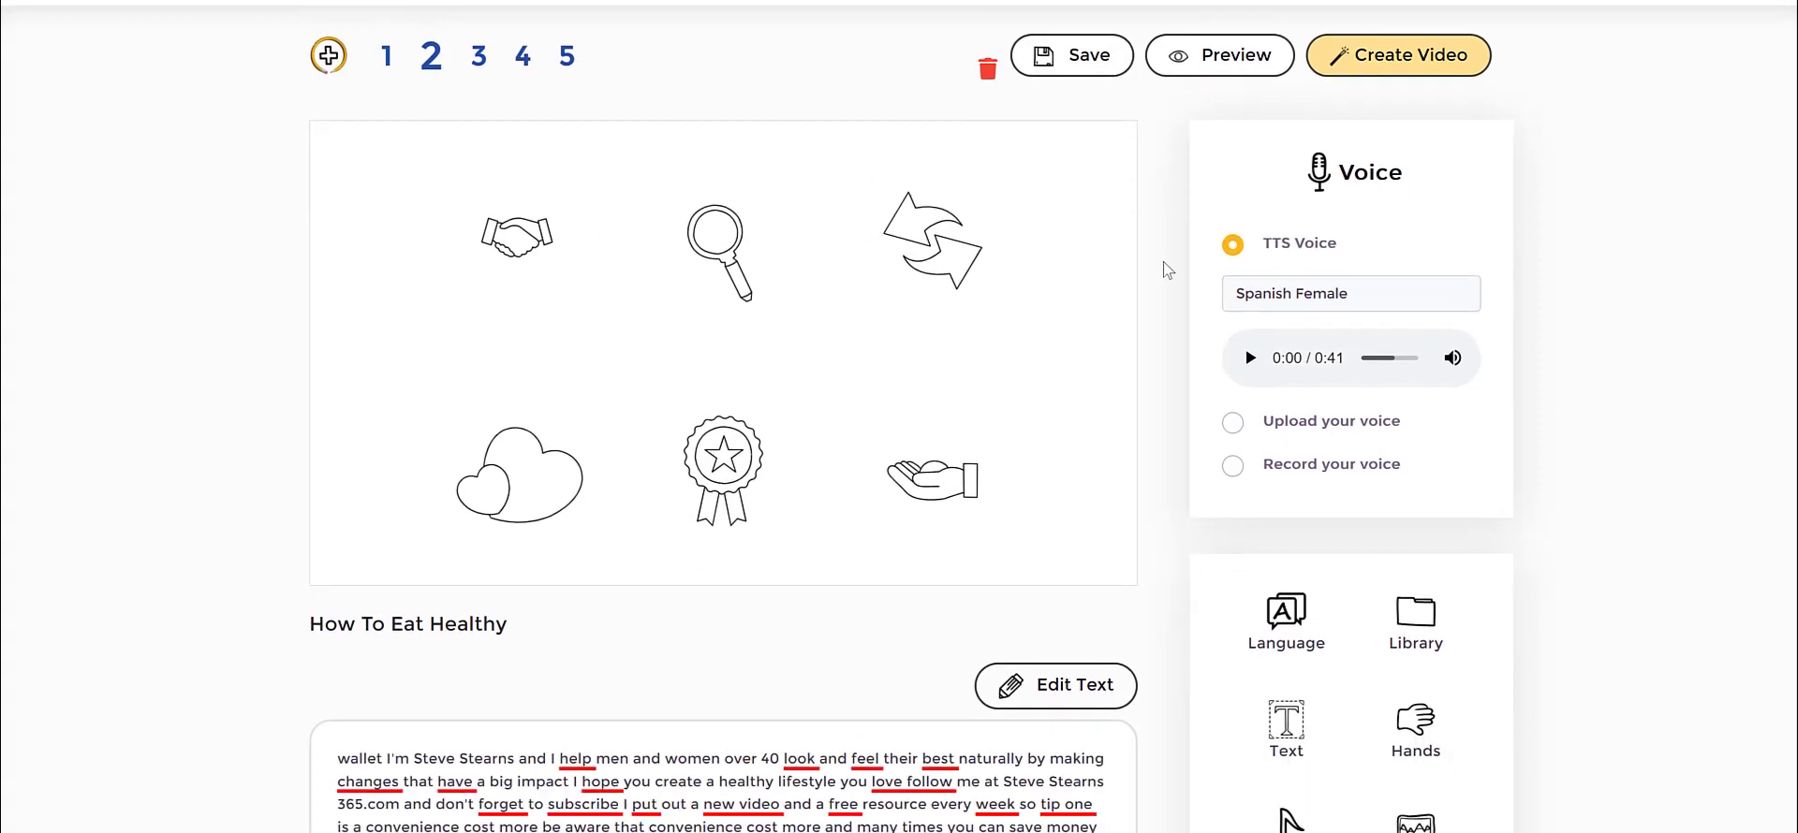
{"action": "scroll", "scroll_direction": "down", "scroll_amount": 3}
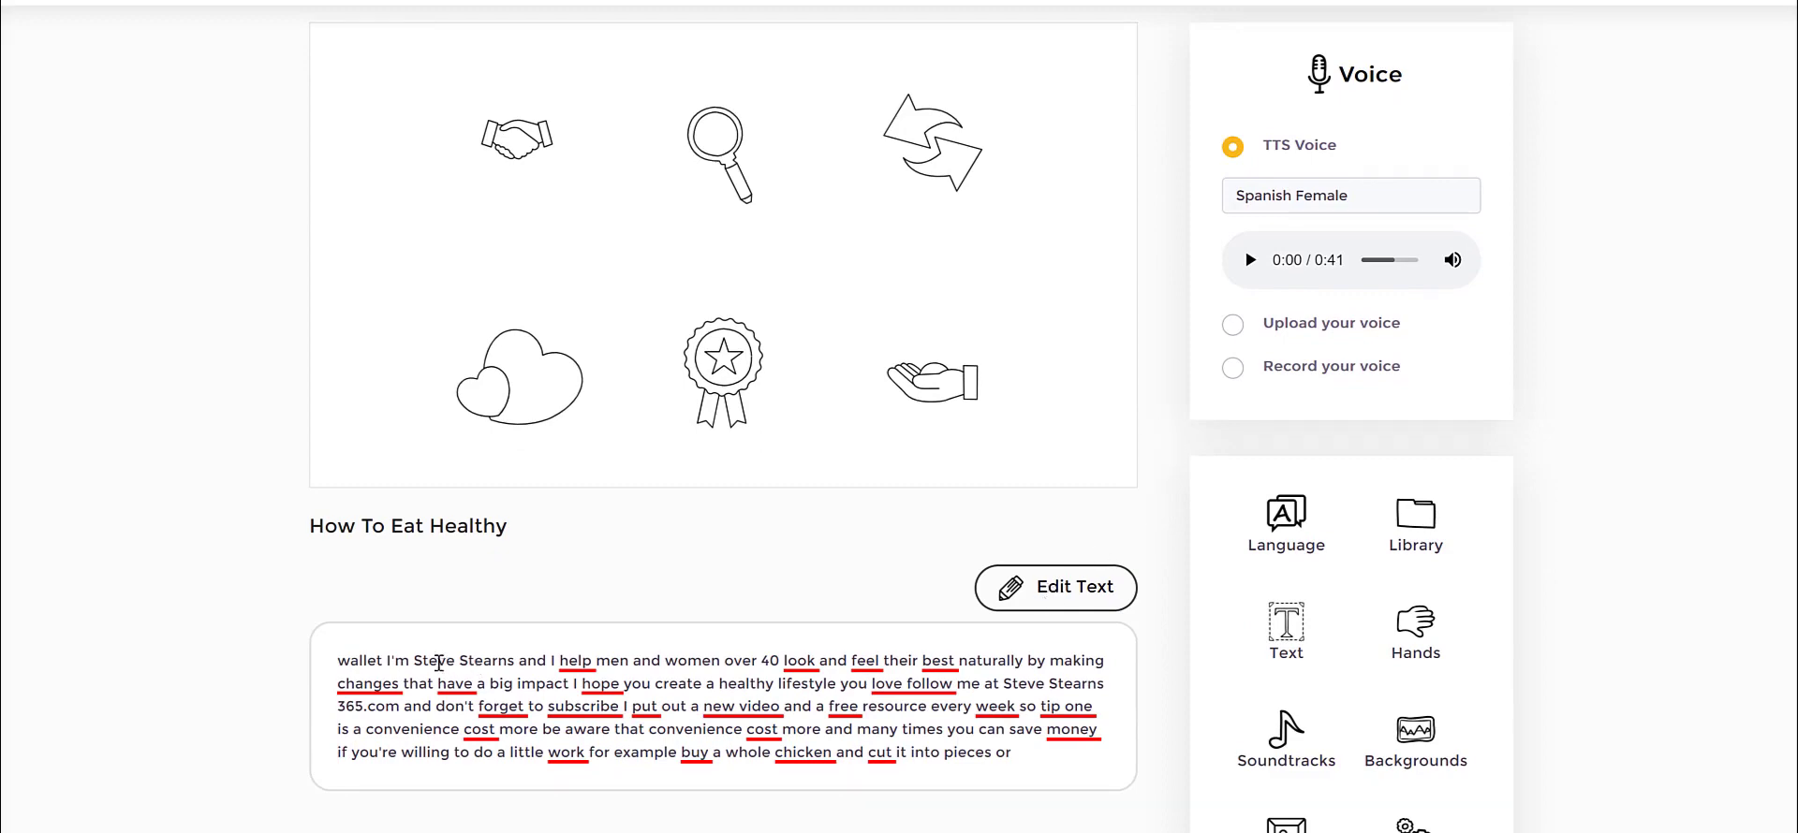
{"action": "scroll", "scroll_direction": "up", "scroll_amount": 3}
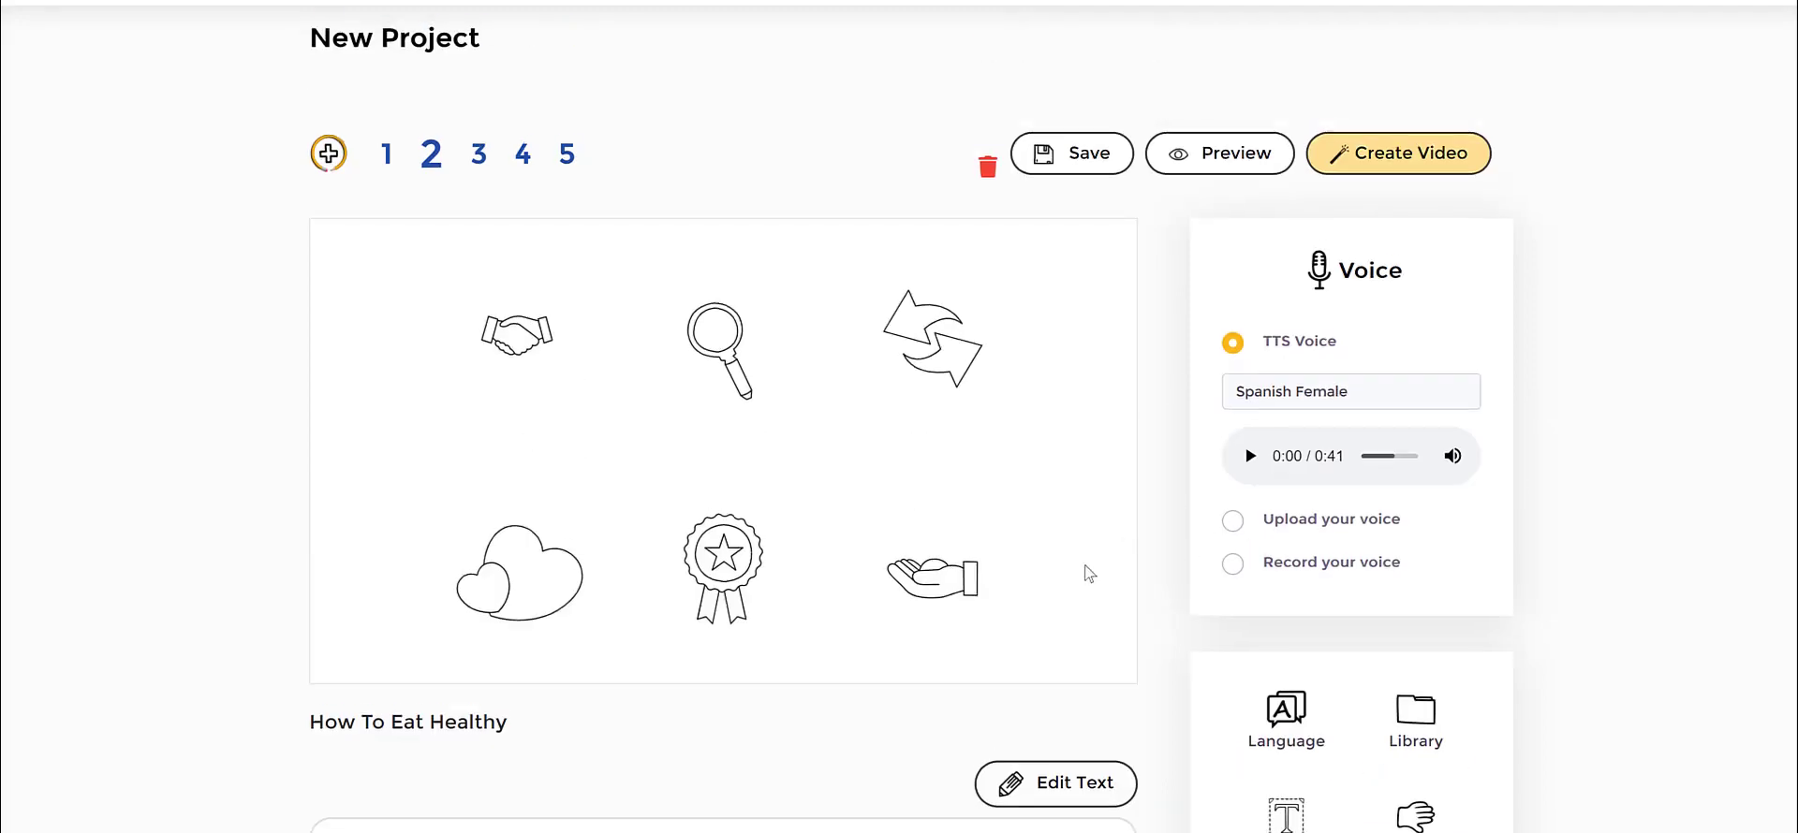
{"action": "mouse_move", "coordinate": [857, 237]}
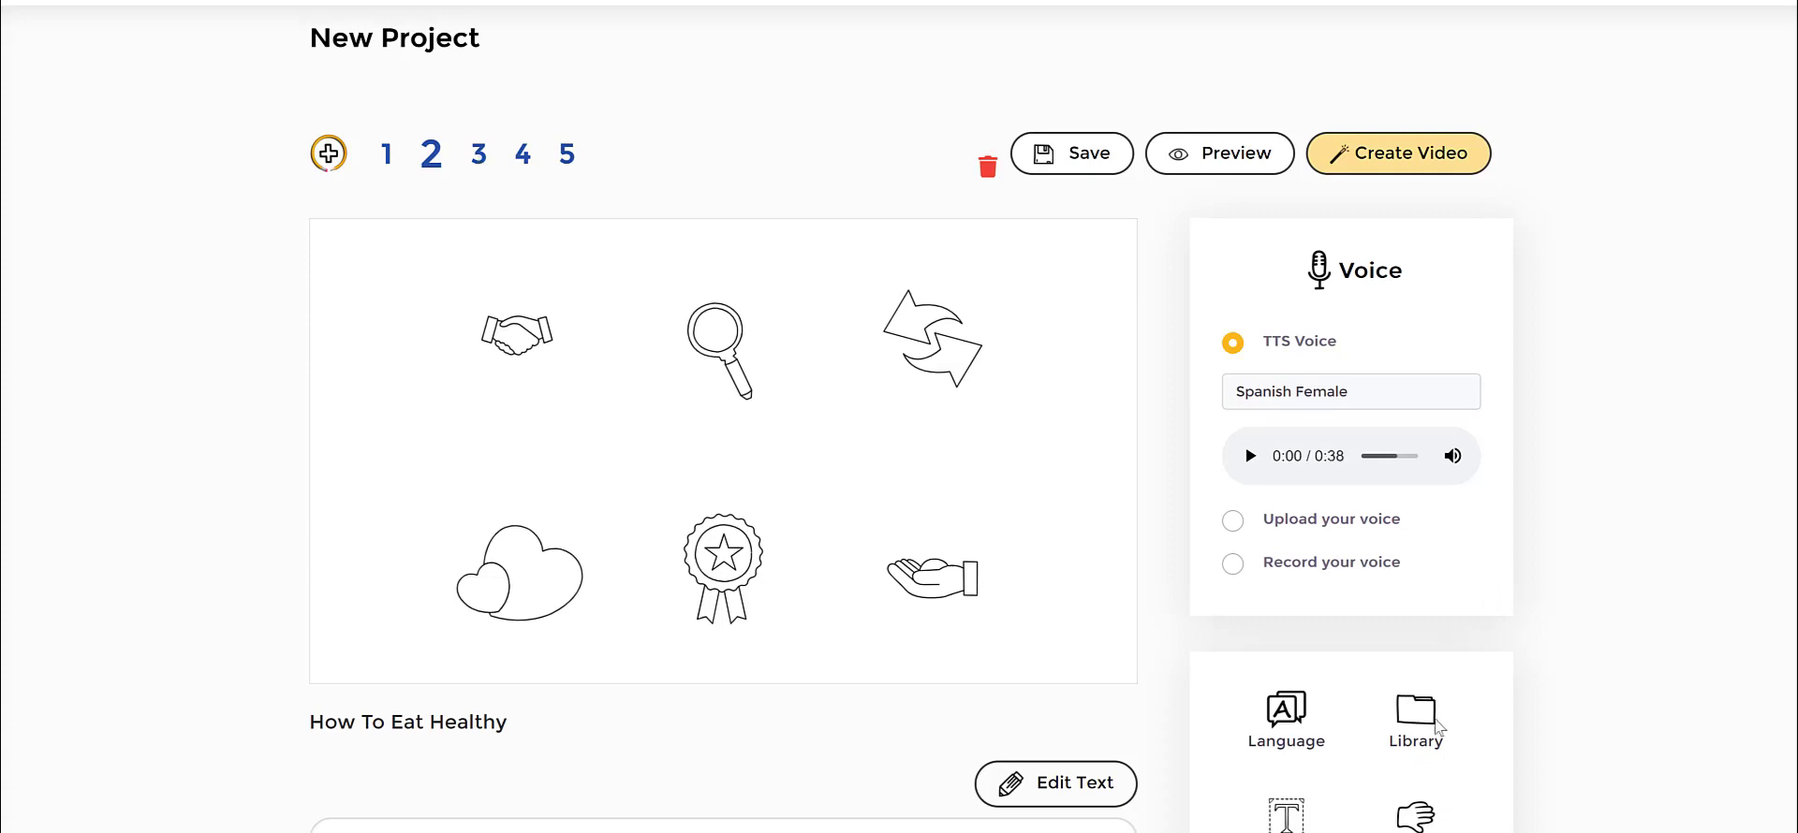
Search IconFinder in the Library's Icons section for 'budget' icons.
{"action": "left_click", "coordinate": [1416, 720]}
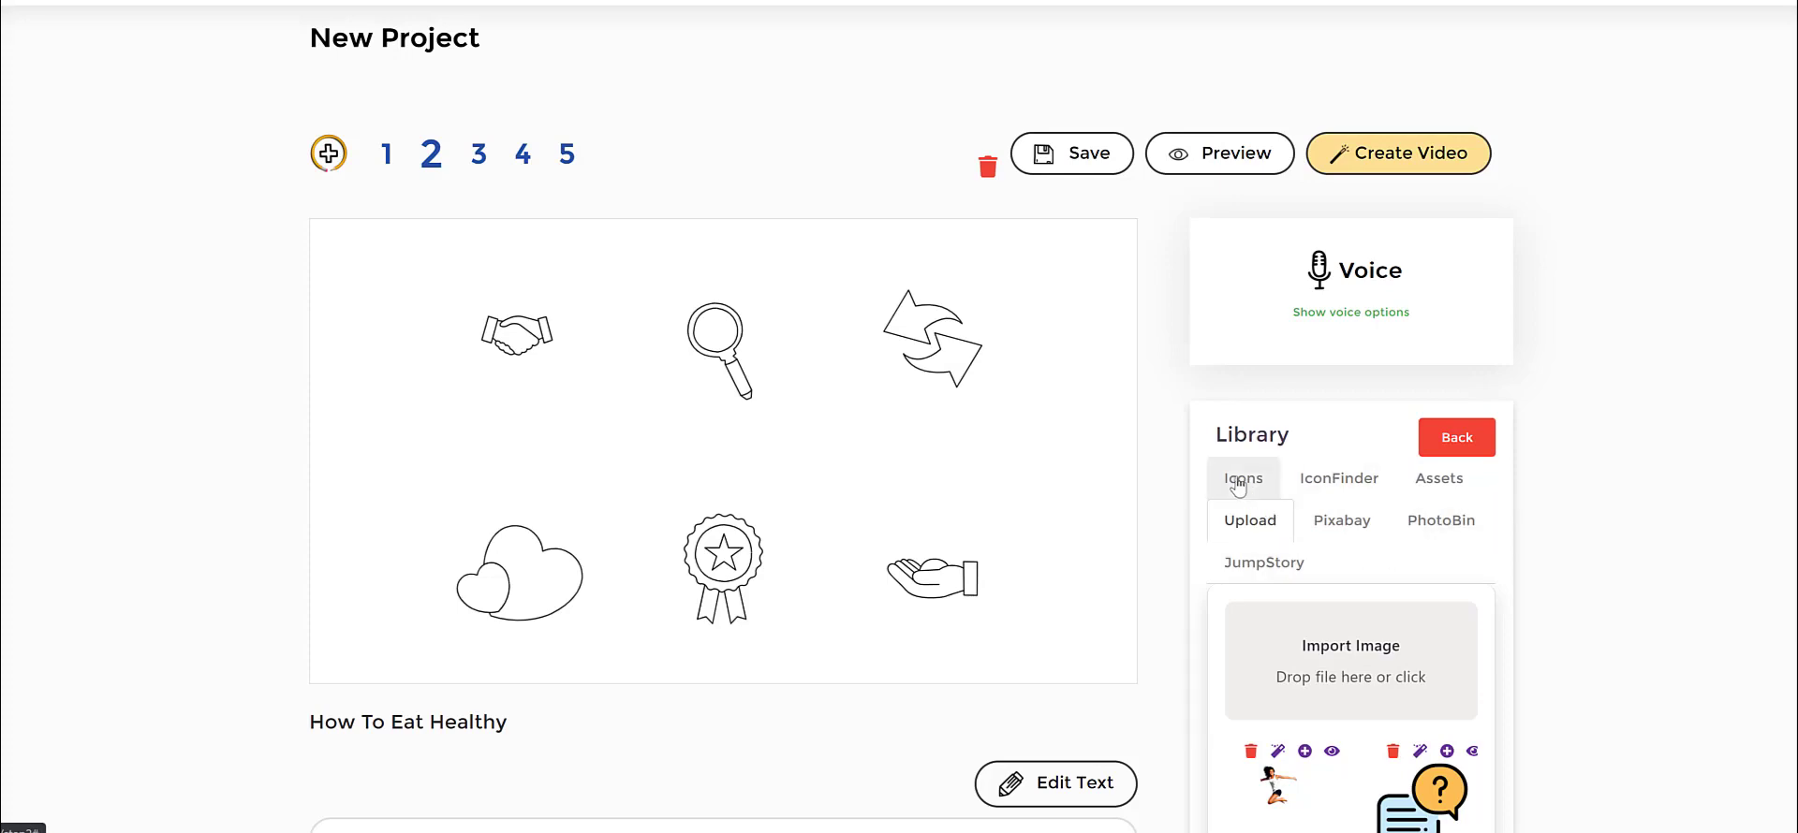
{"action": "left_click", "coordinate": [1241, 478]}
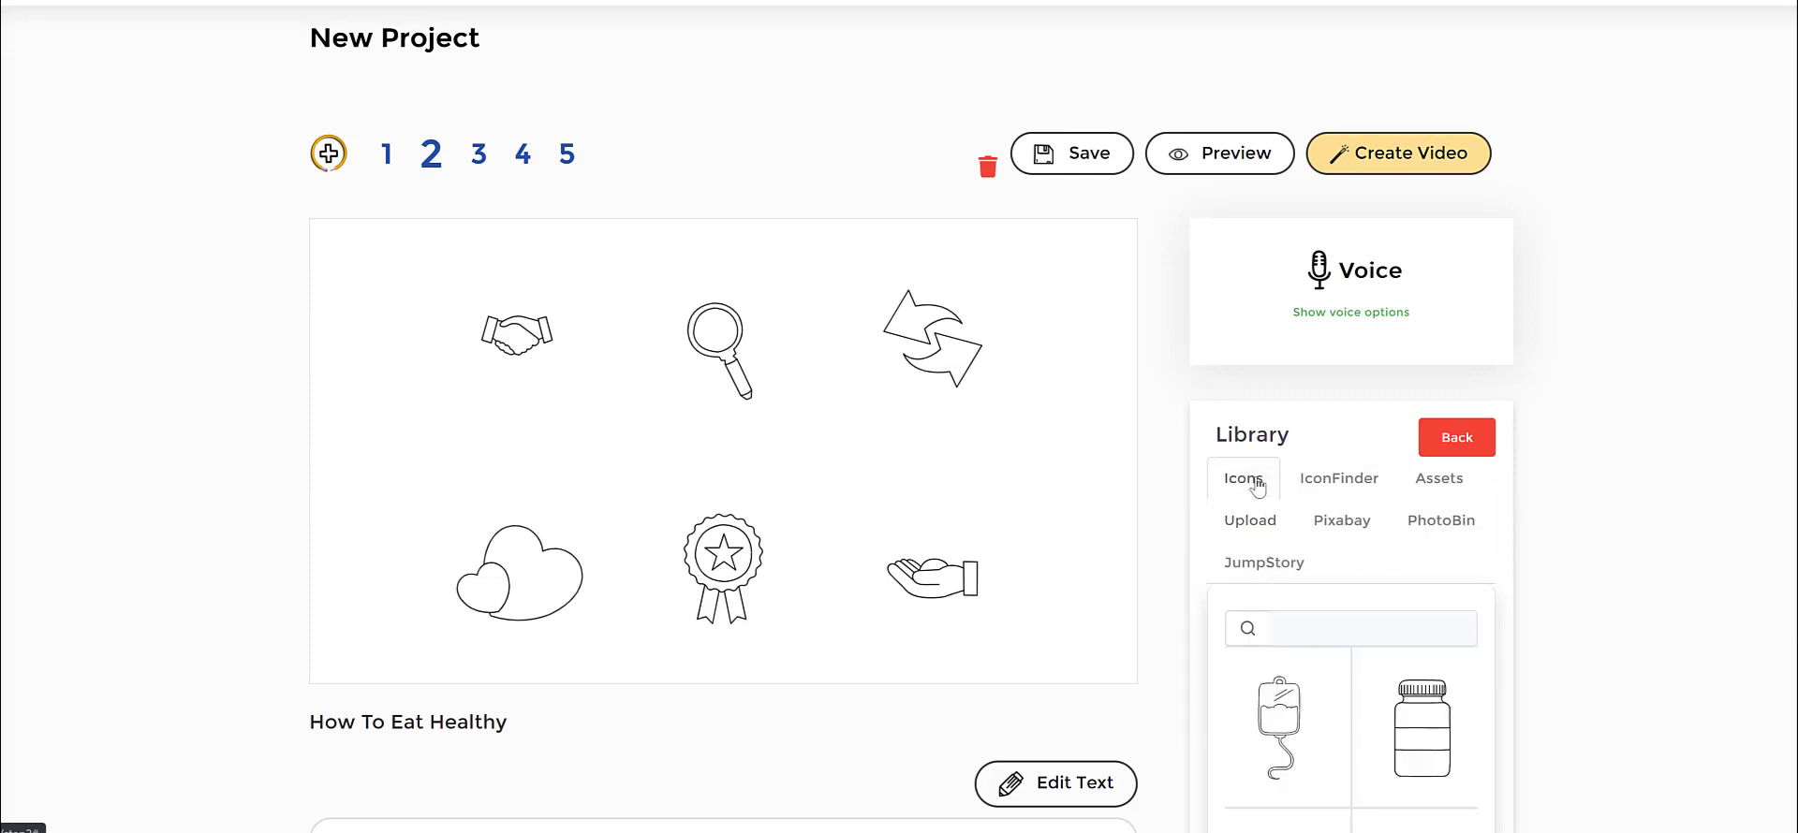
{"action": "scroll", "scroll_direction": "down", "scroll_amount": 3}
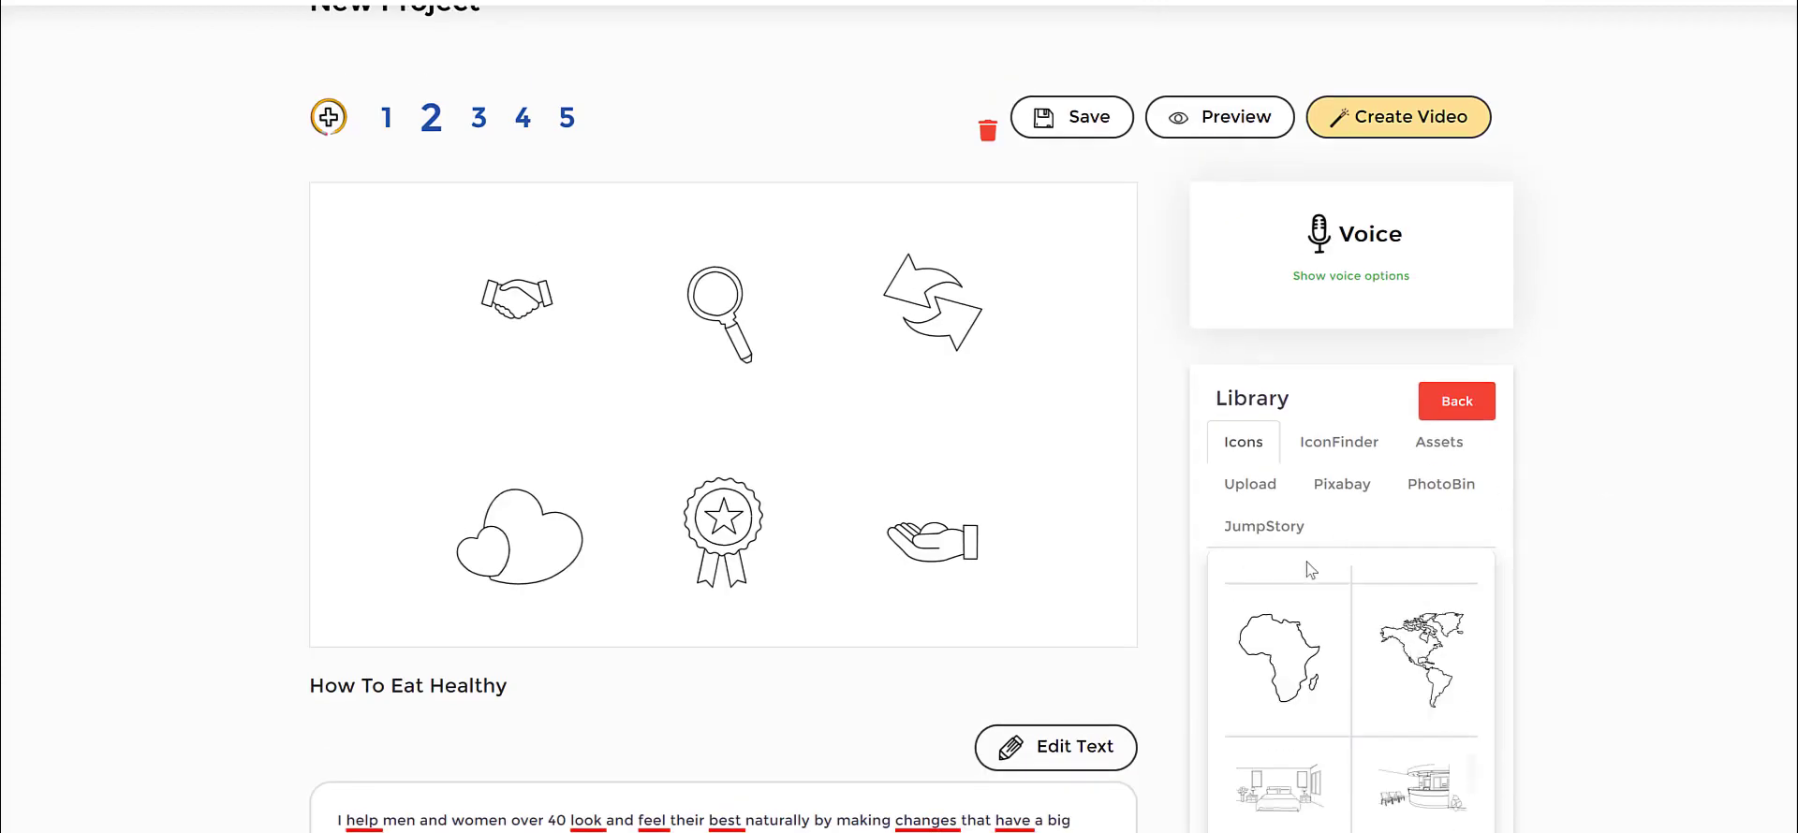
{"action": "left_click", "coordinate": [1339, 443]}
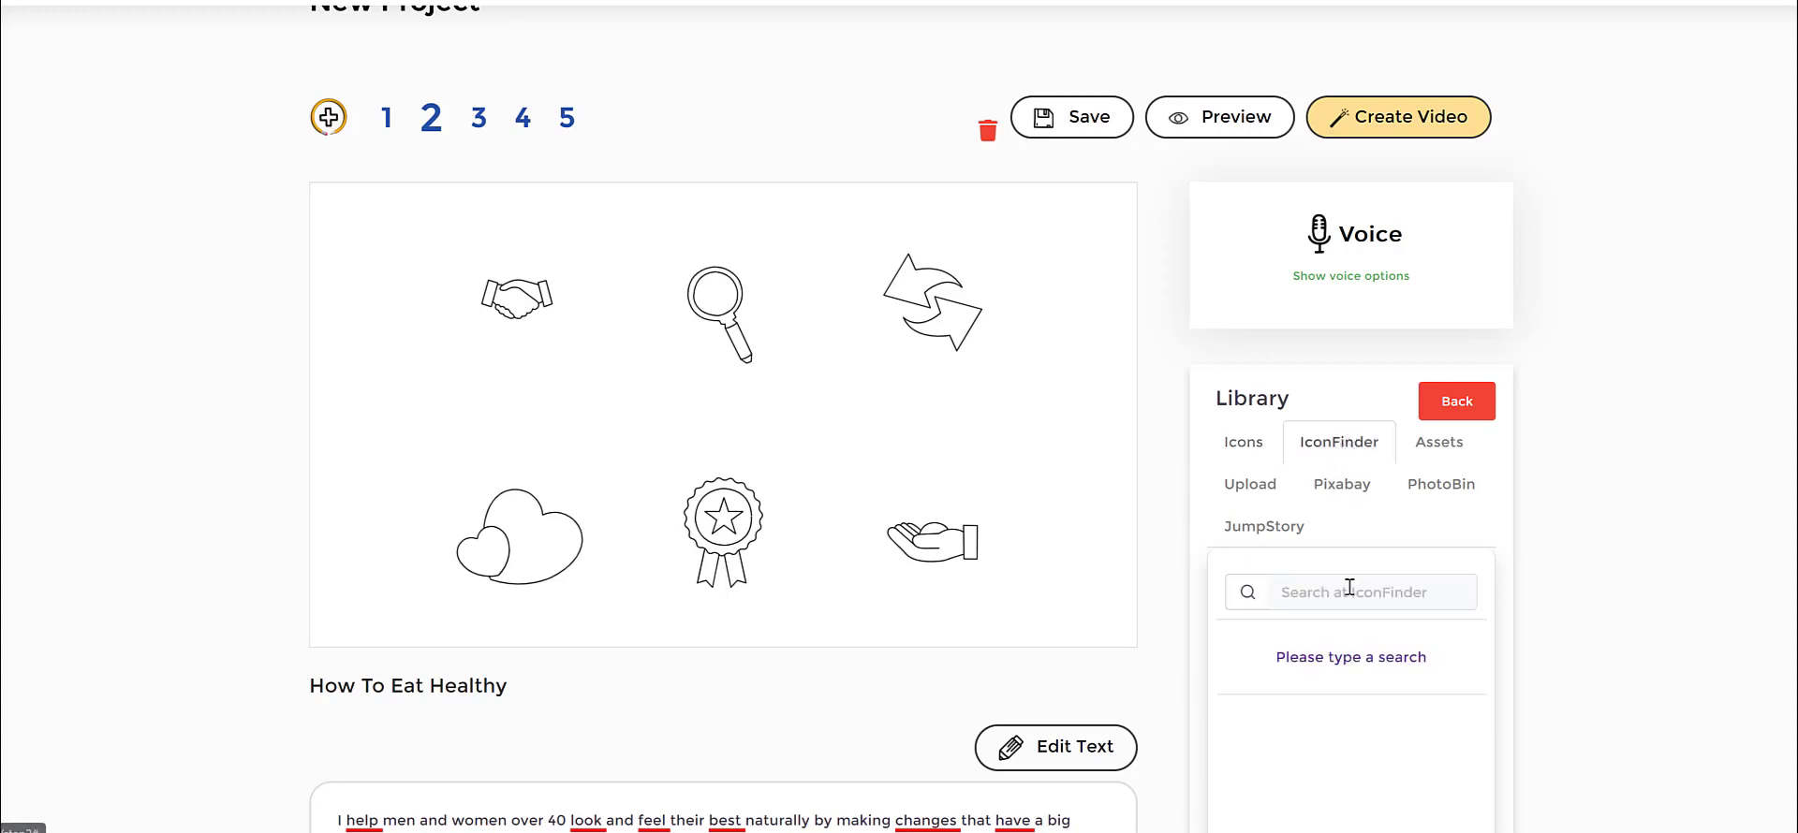
{"action": "left_click", "coordinate": [1349, 592]}
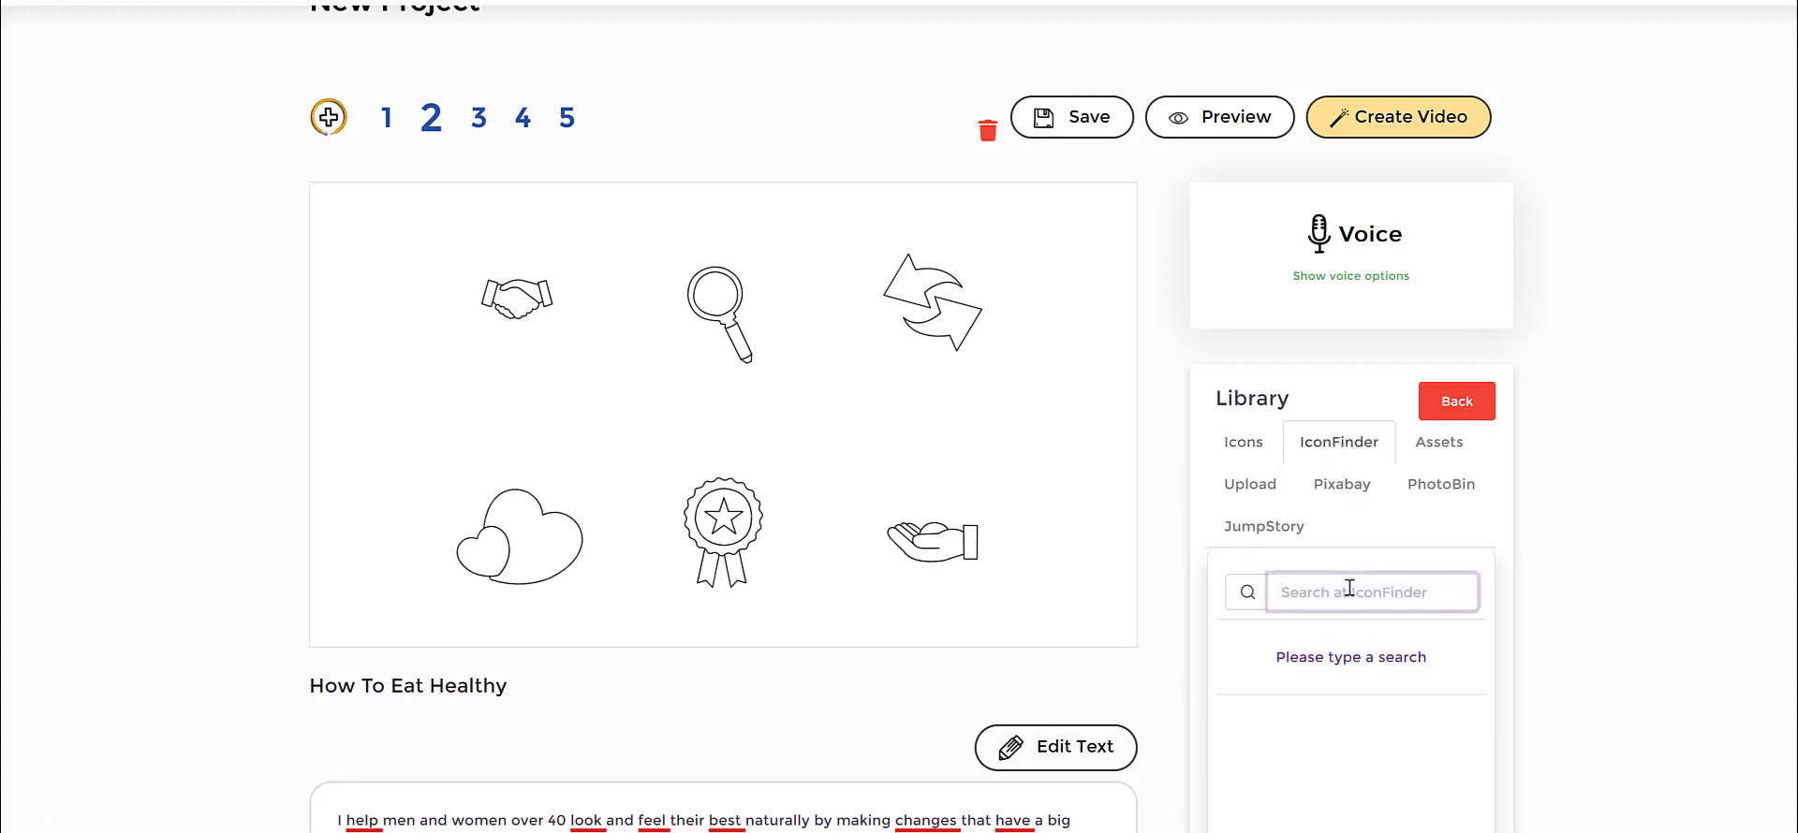
{"action": "type", "text": "bu"}
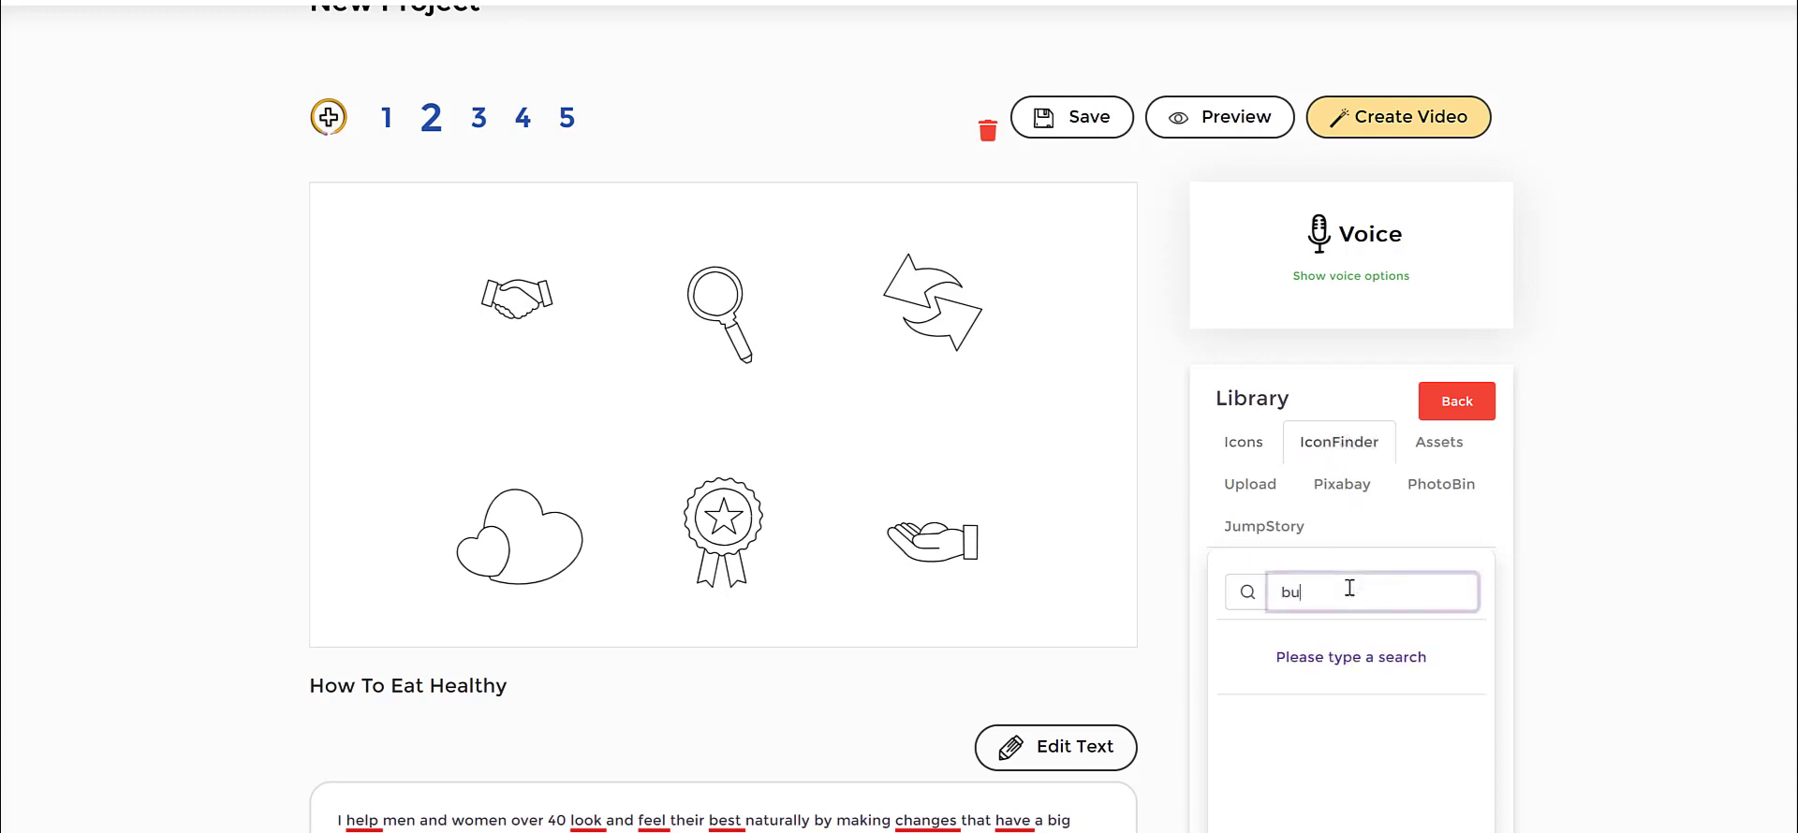
{"action": "type", "text": "budget"}
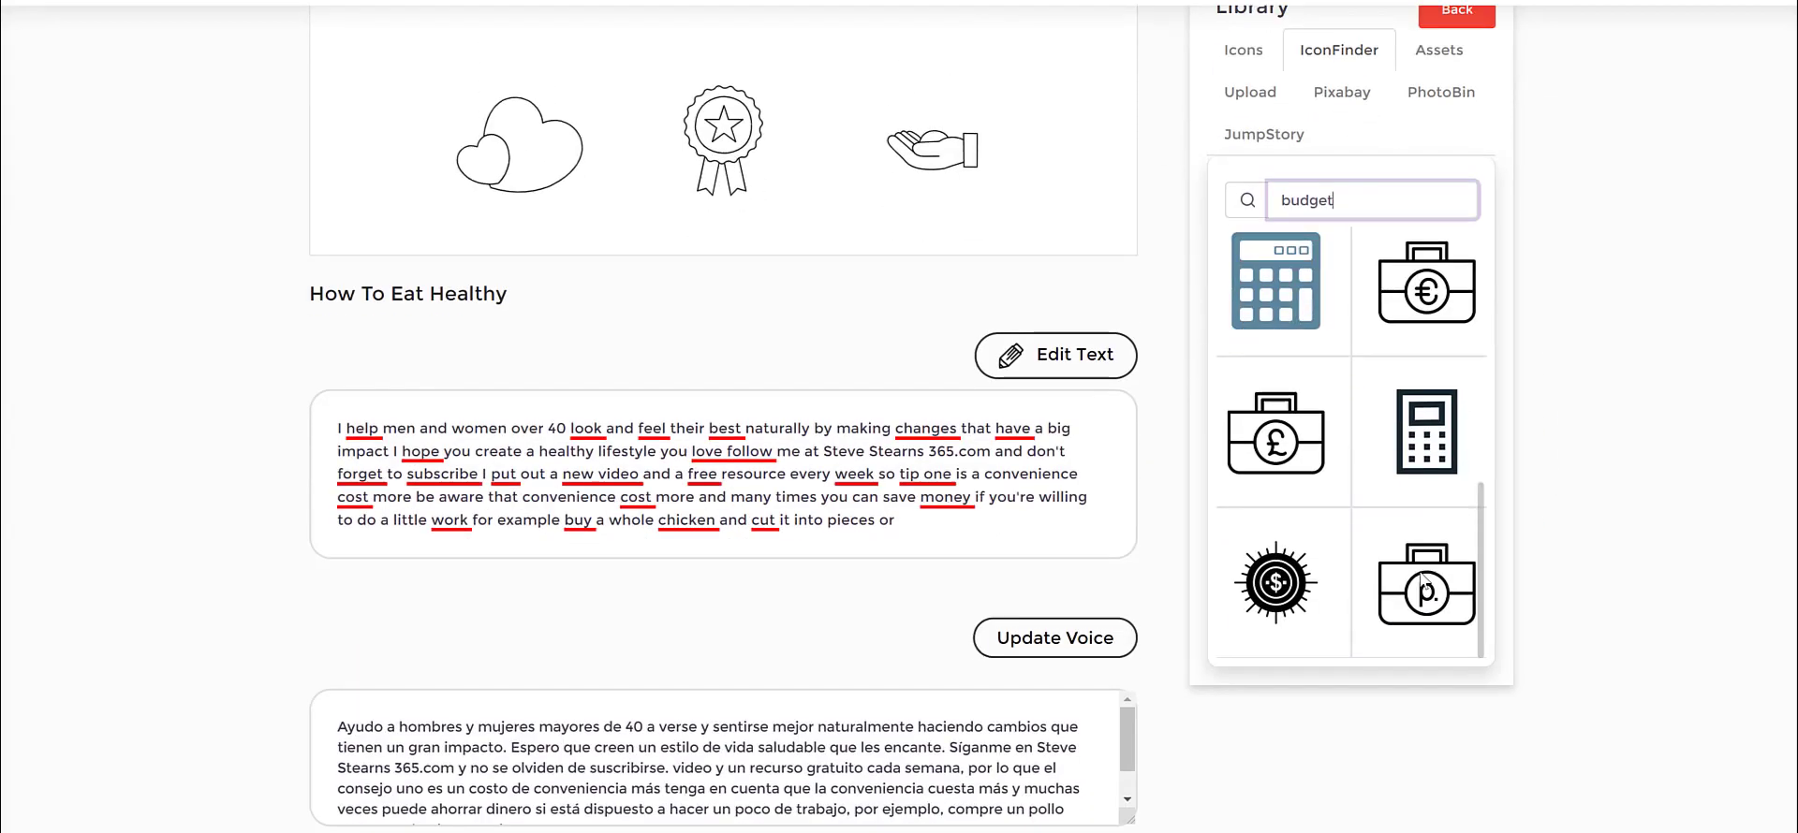
{"action": "scroll", "scroll_direction": "down", "scroll_amount": 3}
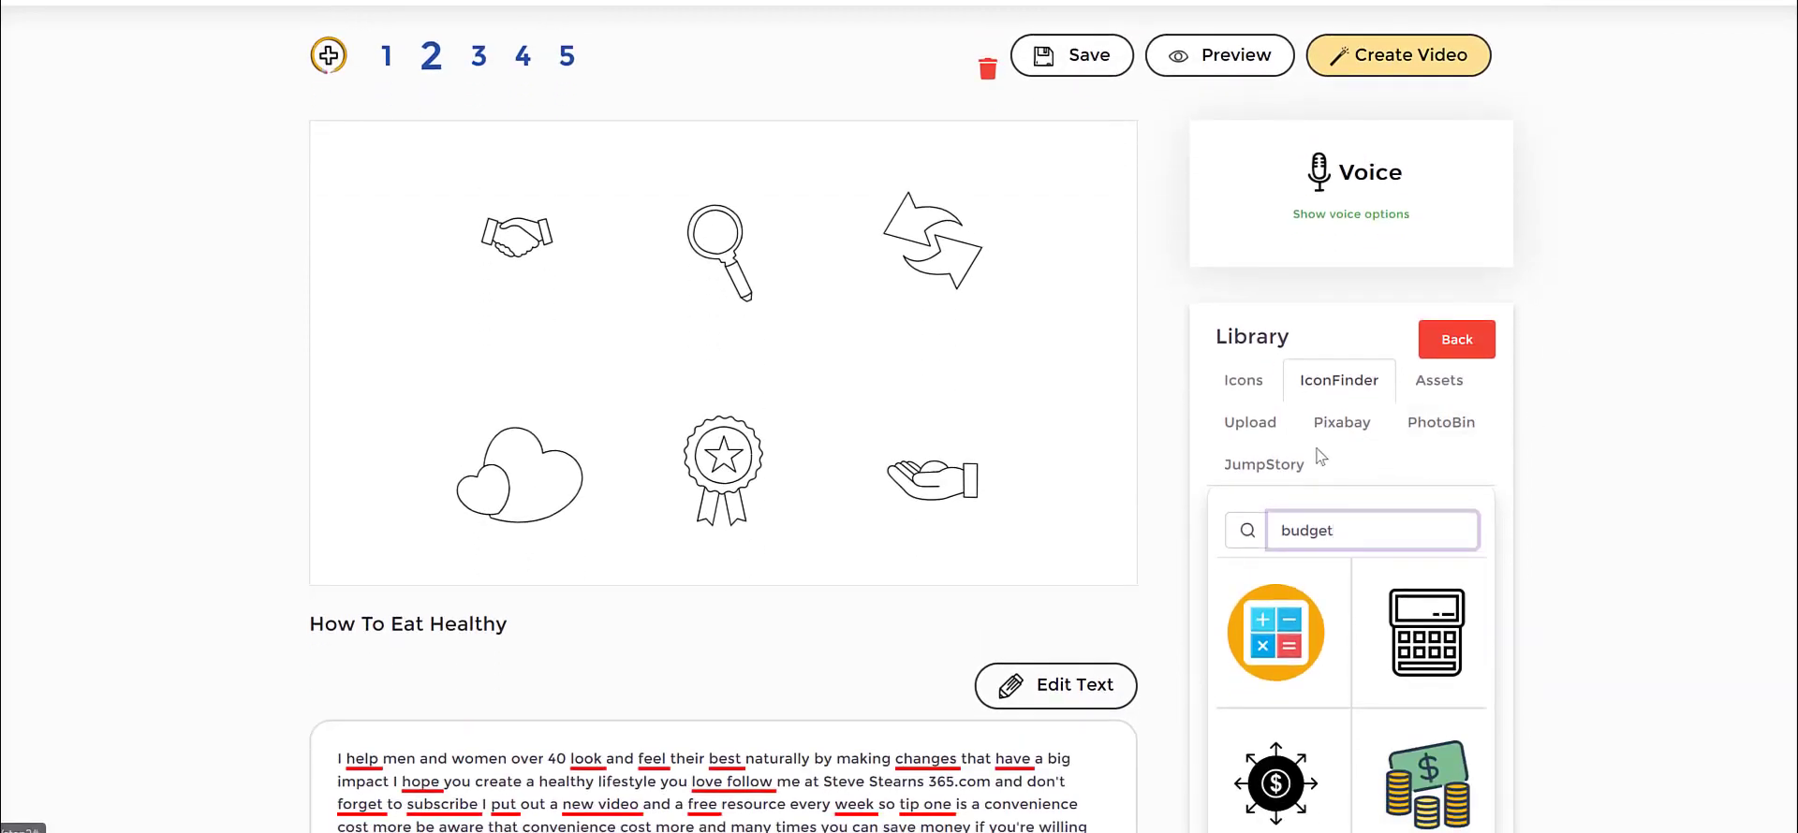
Search JumpStory for 'eat', then 'health', and browse the image results.
{"action": "left_click", "coordinate": [1262, 464]}
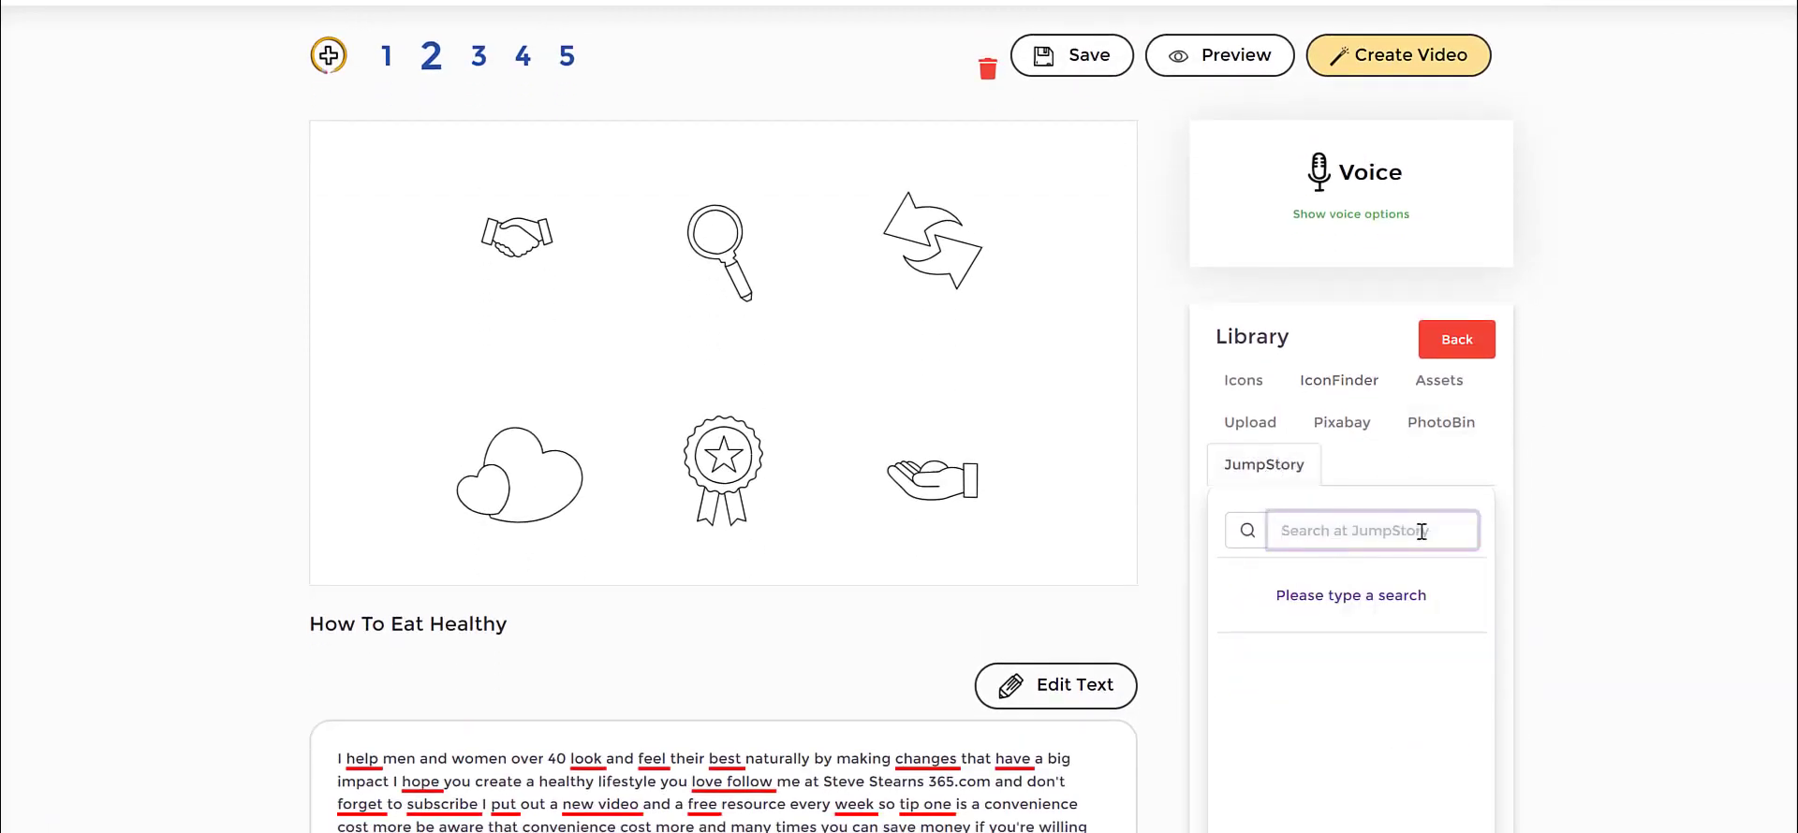
{"action": "type", "text": "eat"}
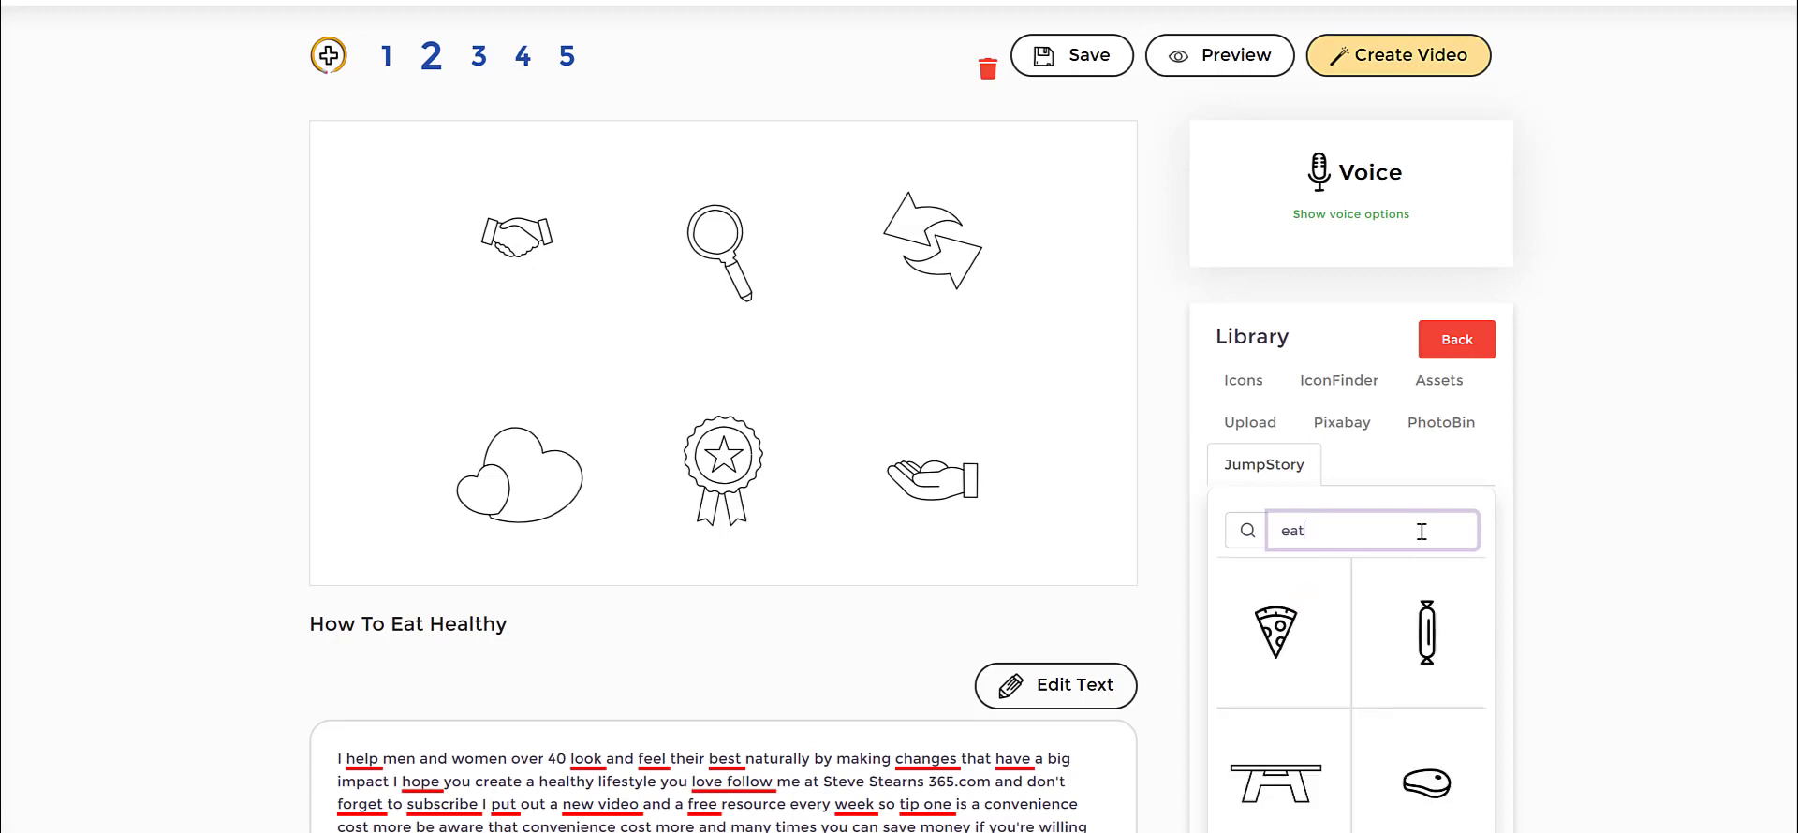
{"action": "type", "text": "health"}
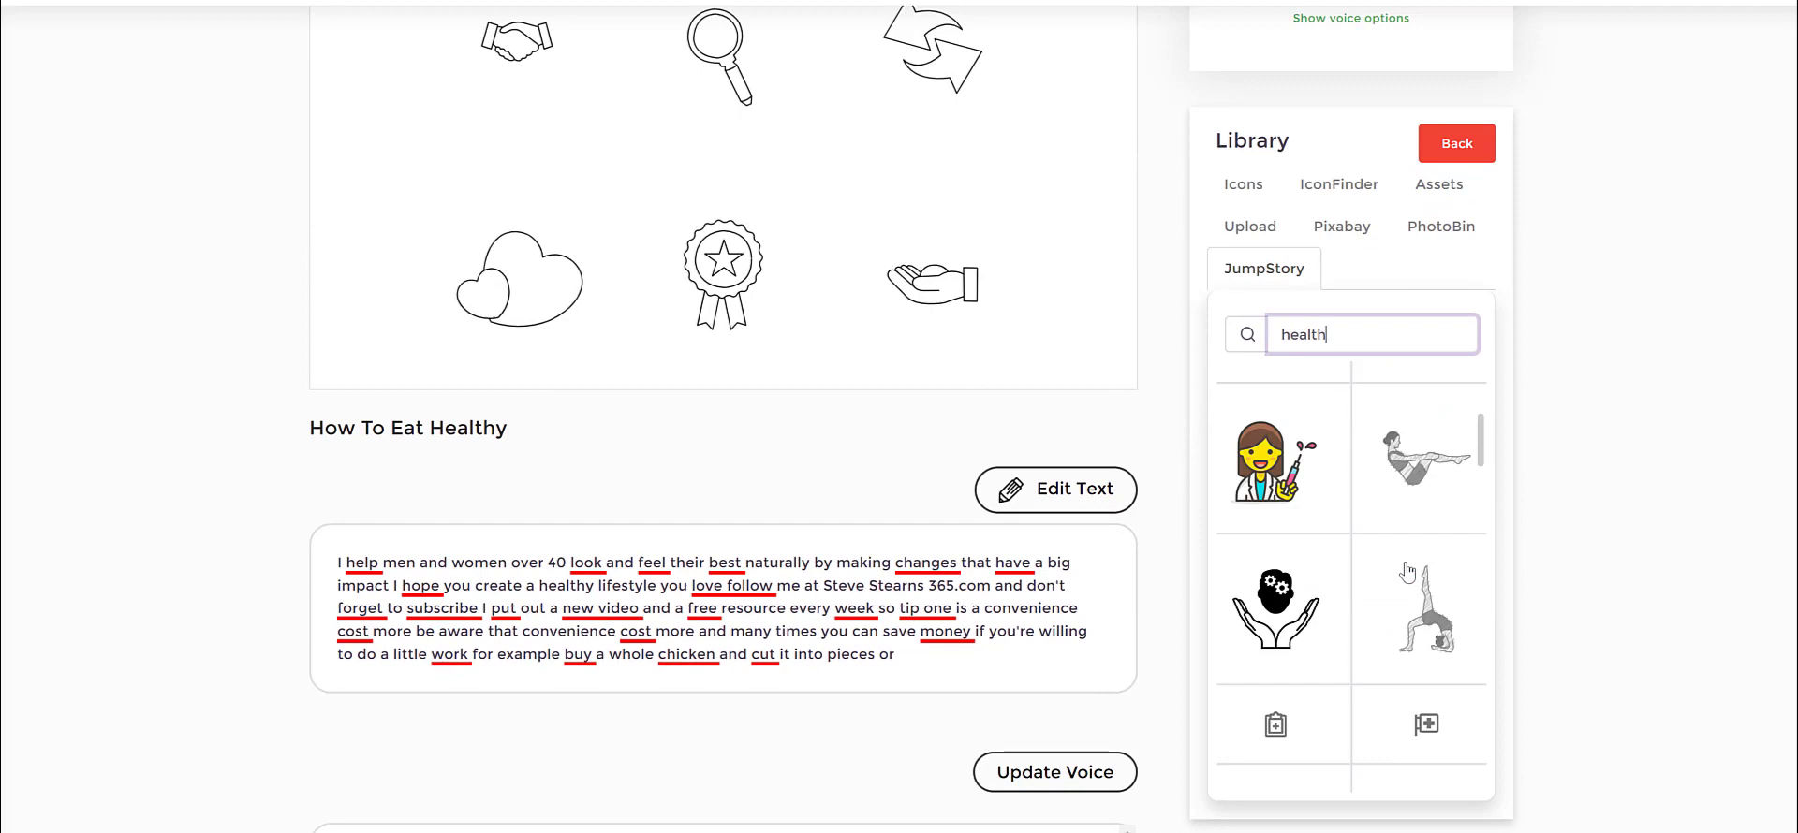
{"action": "scroll", "scroll_direction": "down", "scroll_amount": 3}
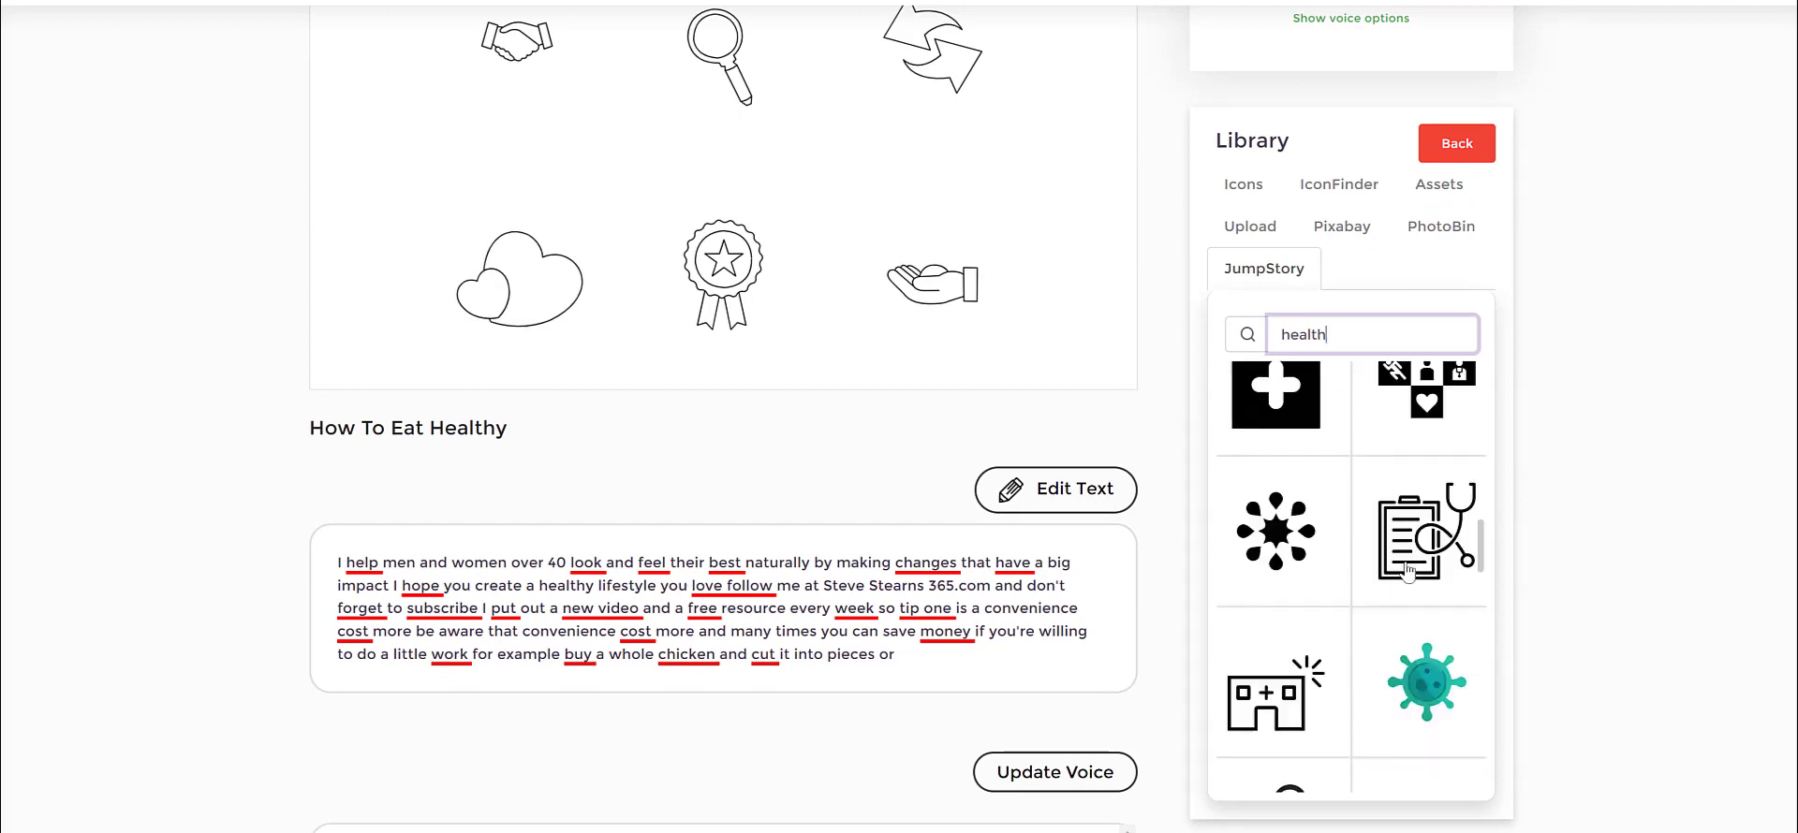
{"action": "scroll", "scroll_direction": "down", "scroll_amount": 3}
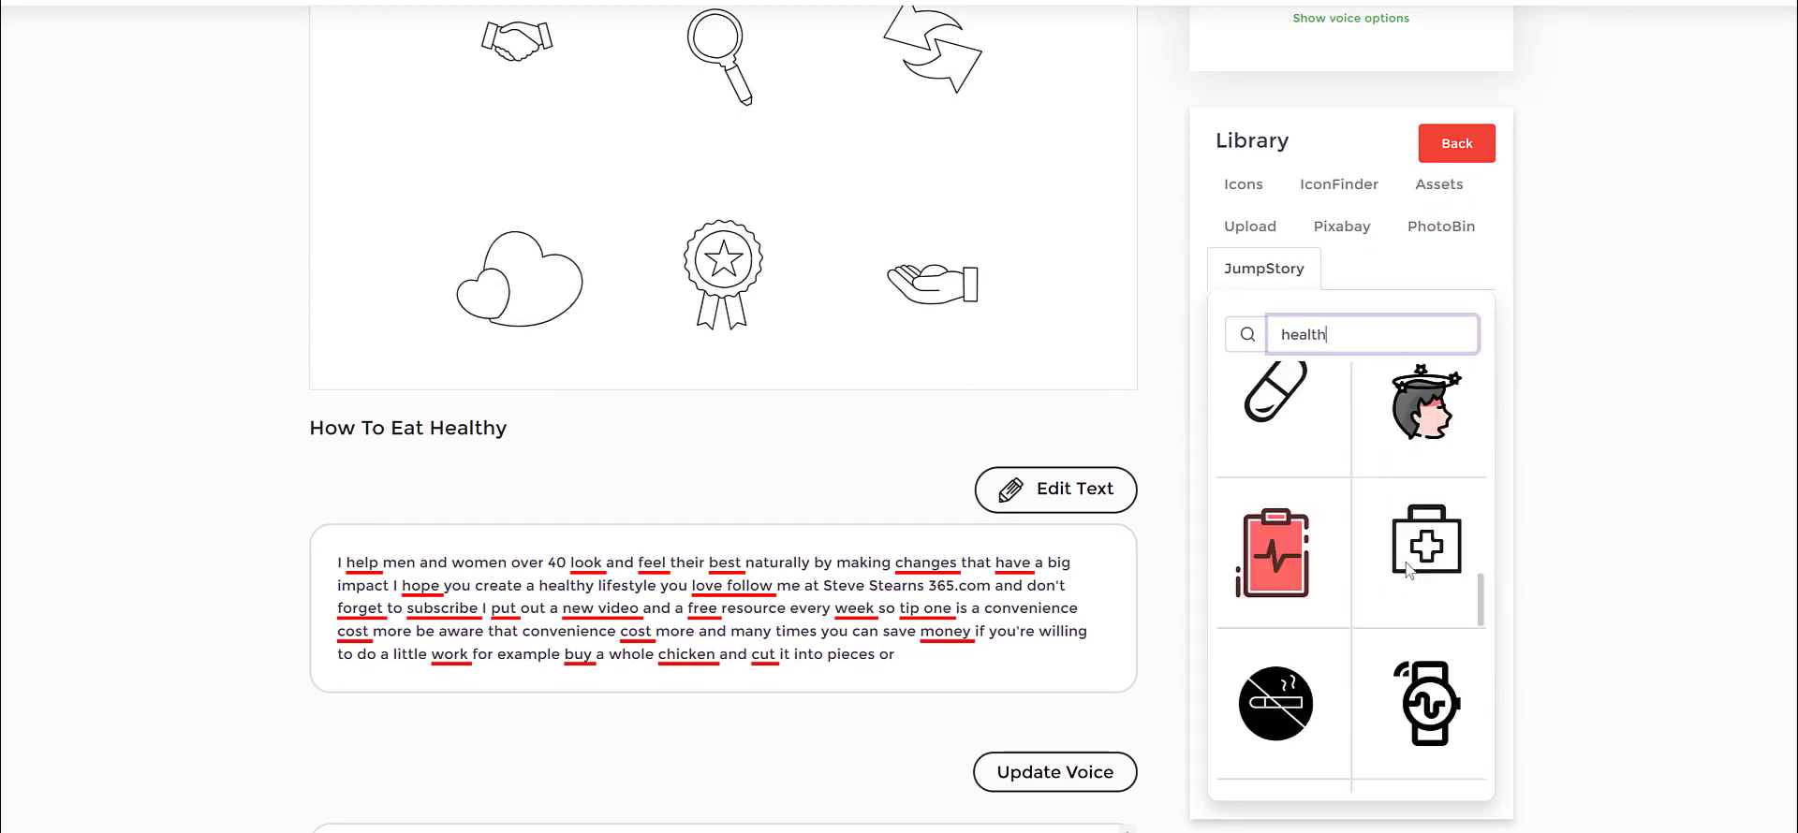
{"action": "scroll", "scroll_direction": "down", "scroll_amount": 3}
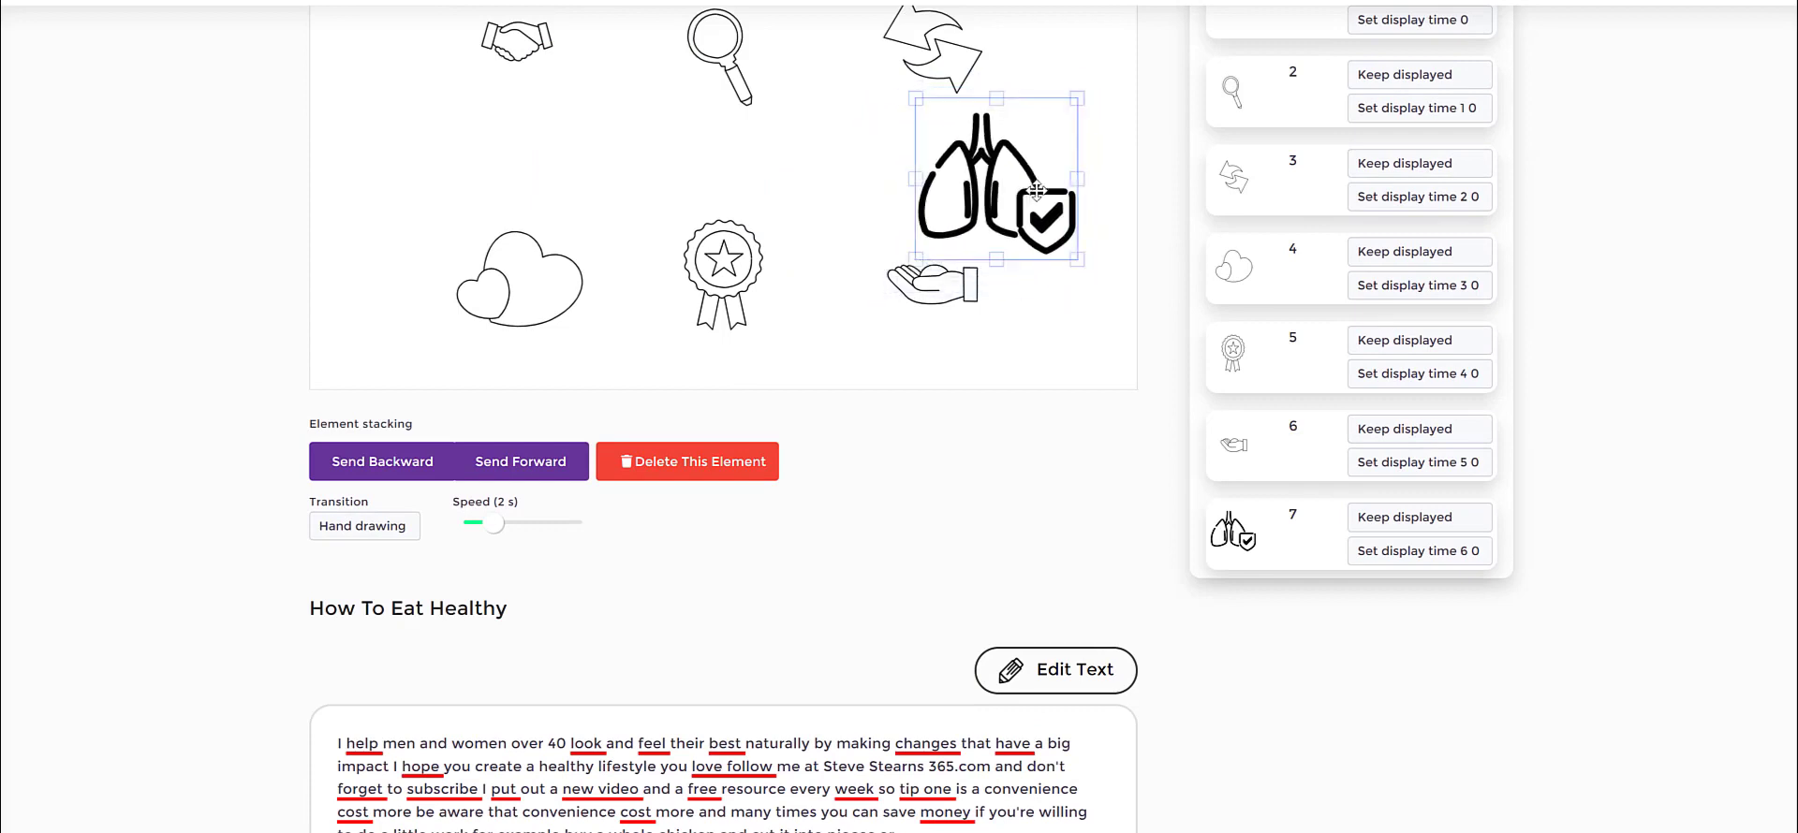
{"action": "mouse_move", "coordinate": [1006, 297]}
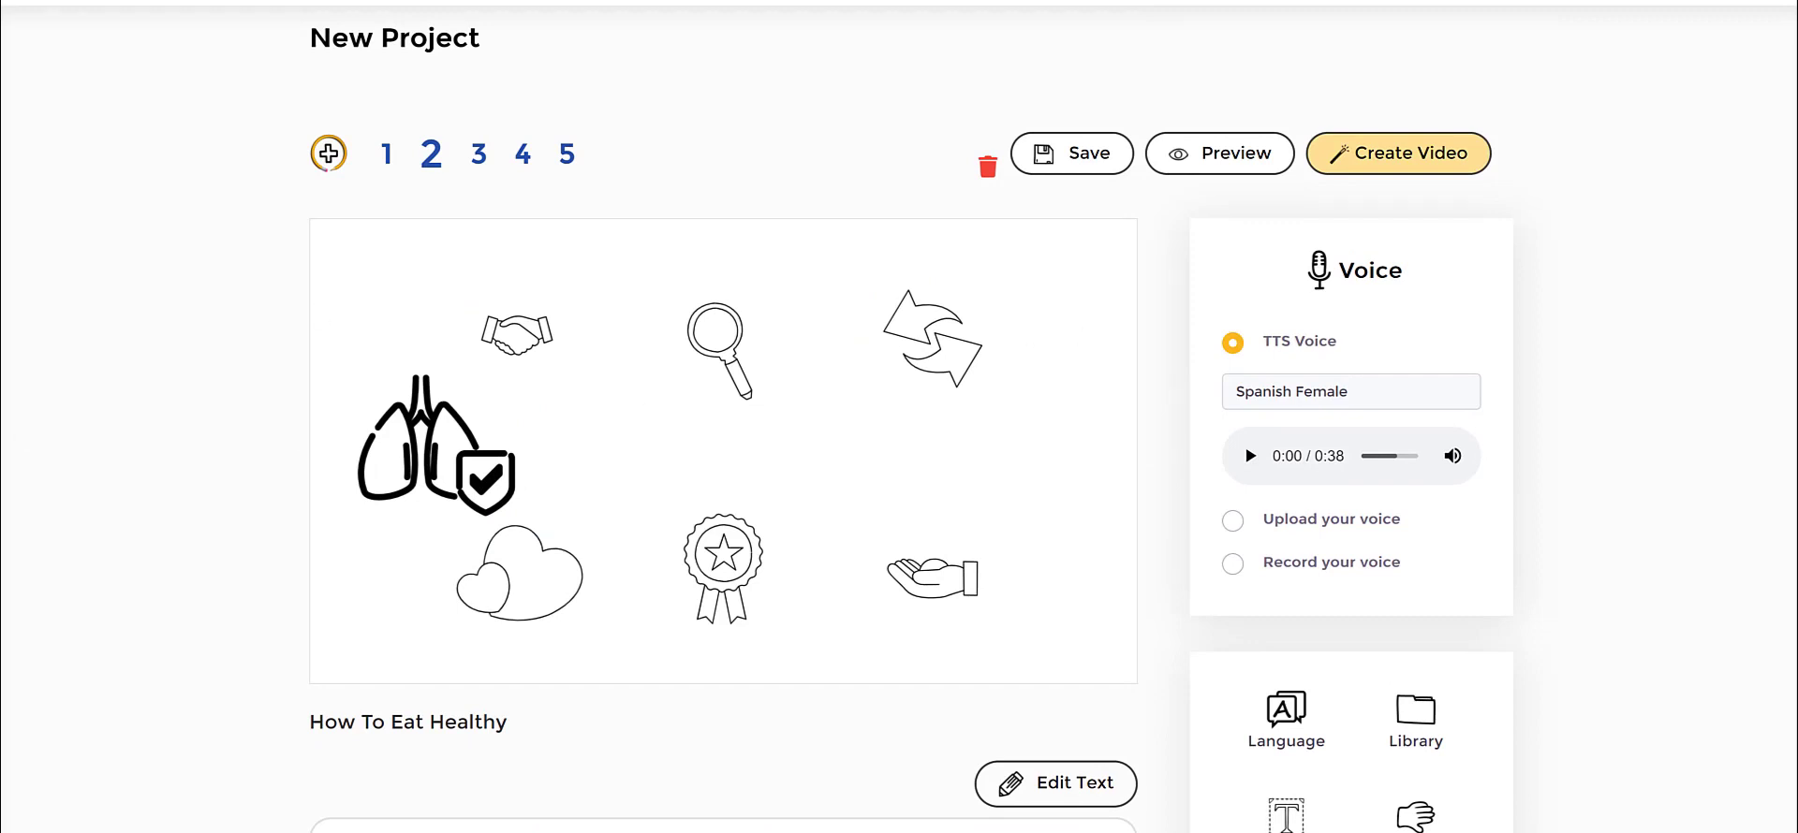
{"action": "mouse_move", "coordinate": [264, 329]}
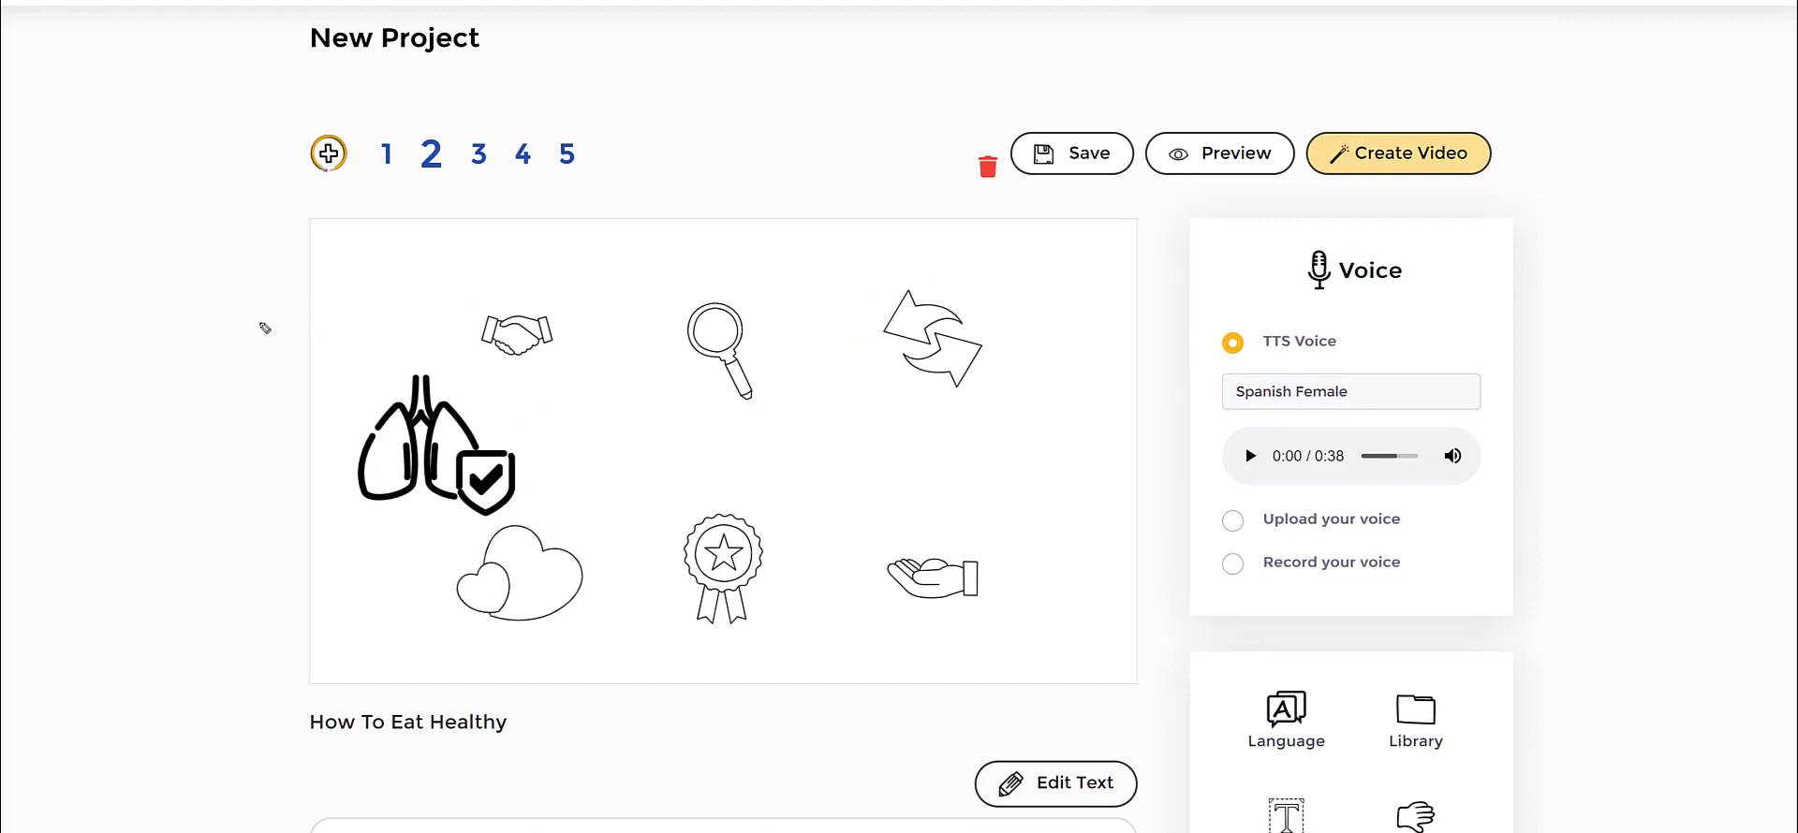